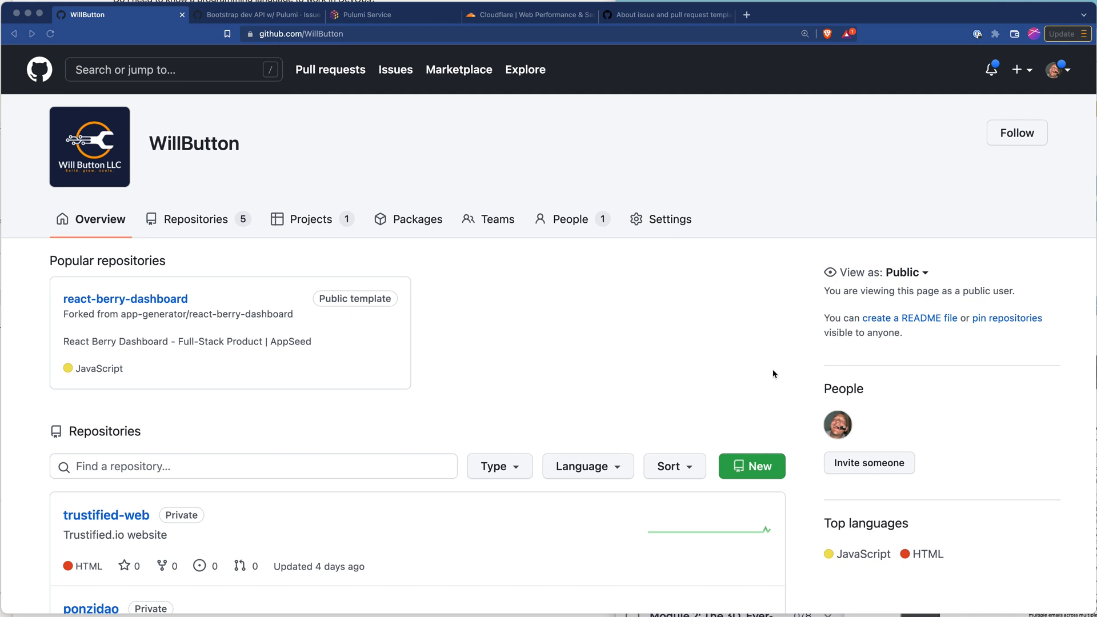
mouse_move(730, 340)
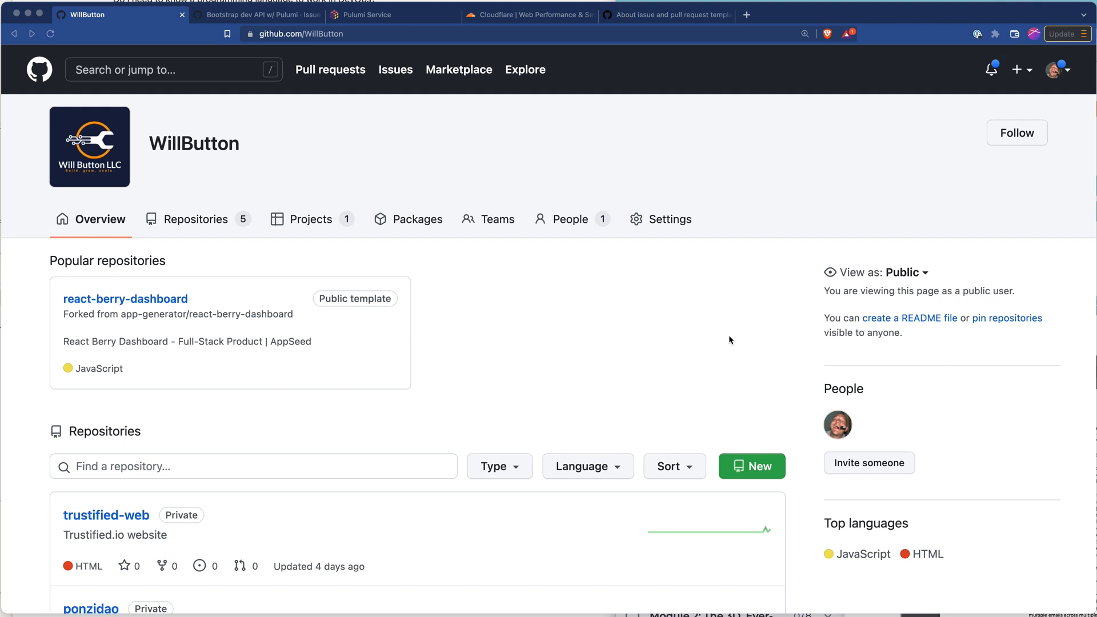
mouse_move(676, 296)
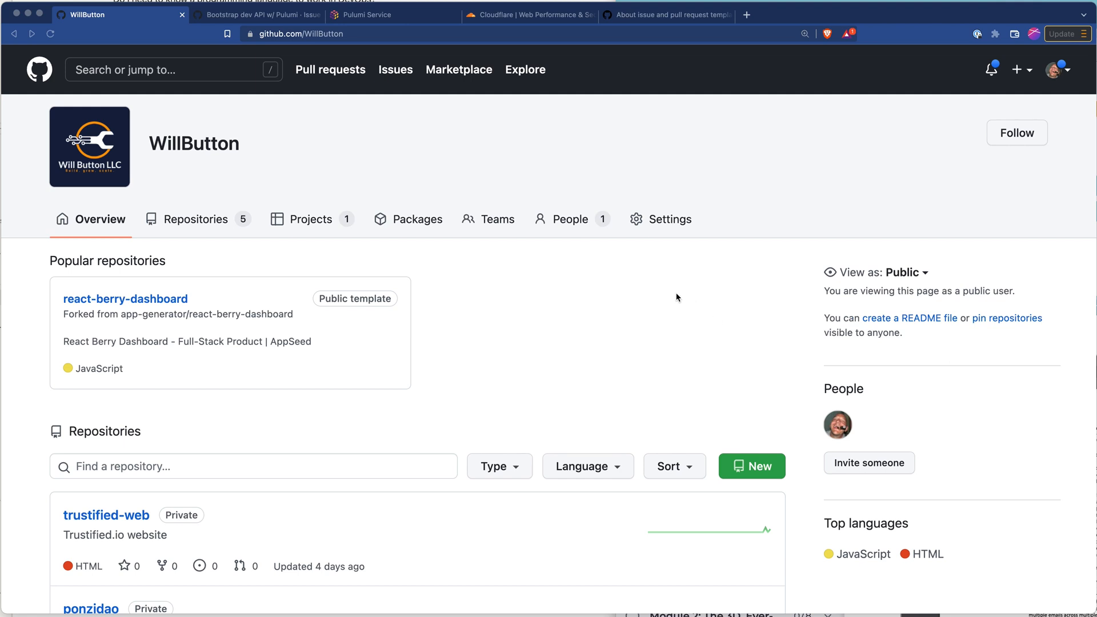
Open the organization's Projects list and the Trustified.io Application project
scroll("down", 3)
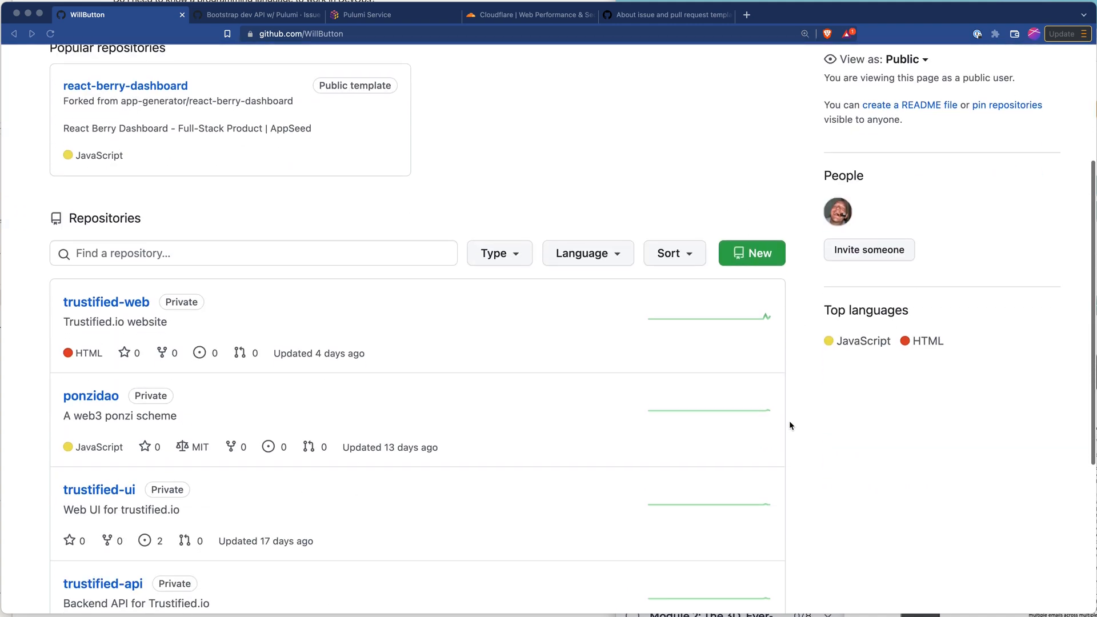
scroll("down", 3)
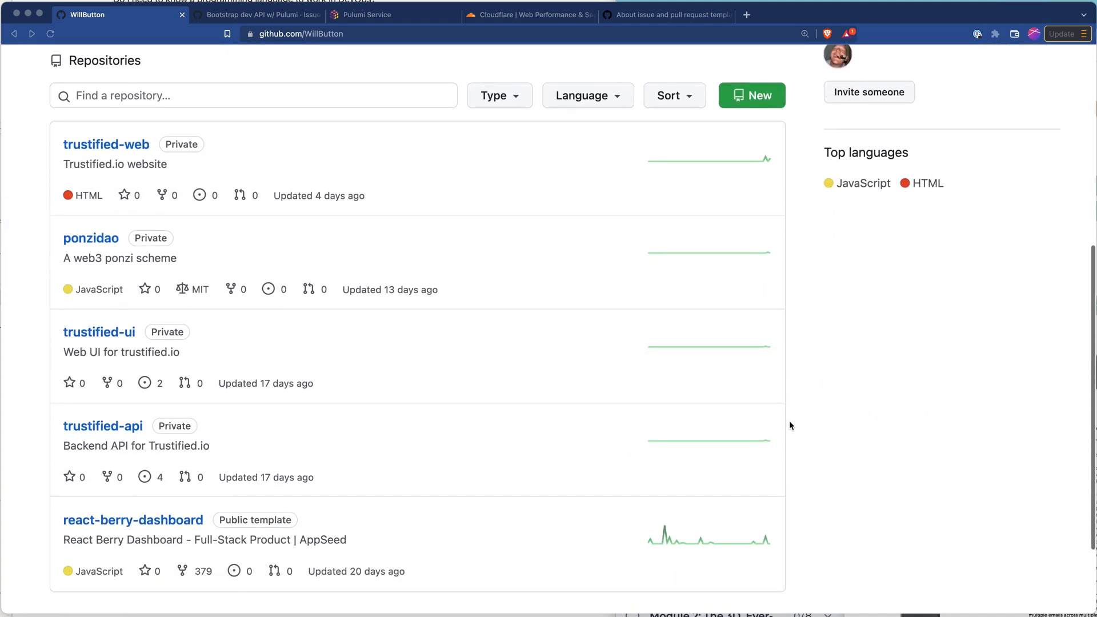
mouse_move(59, 343)
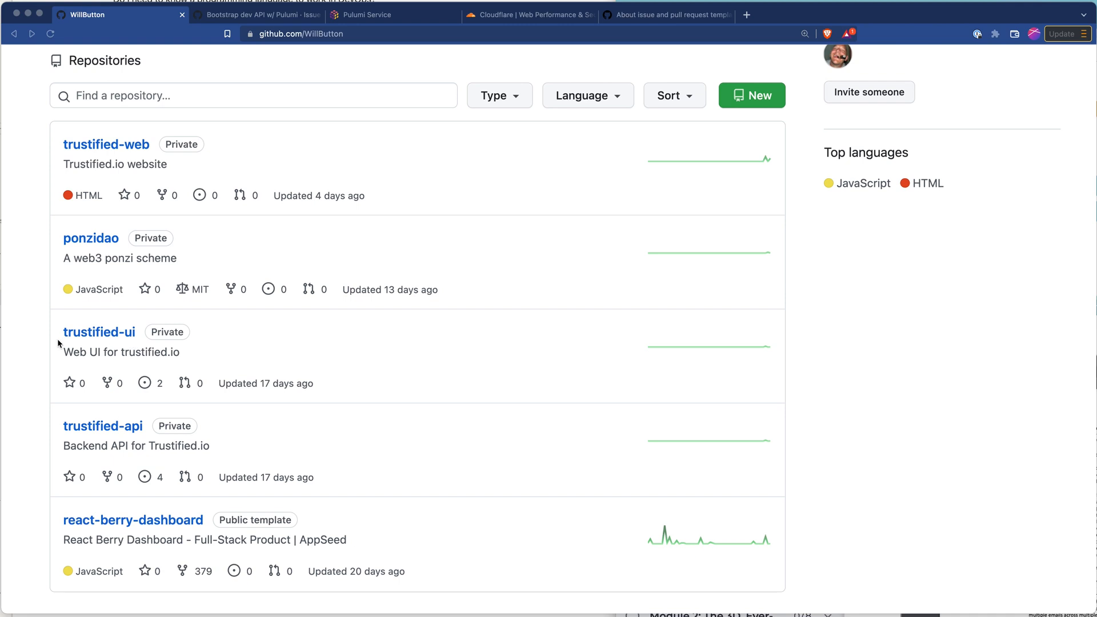
mouse_move(99, 332)
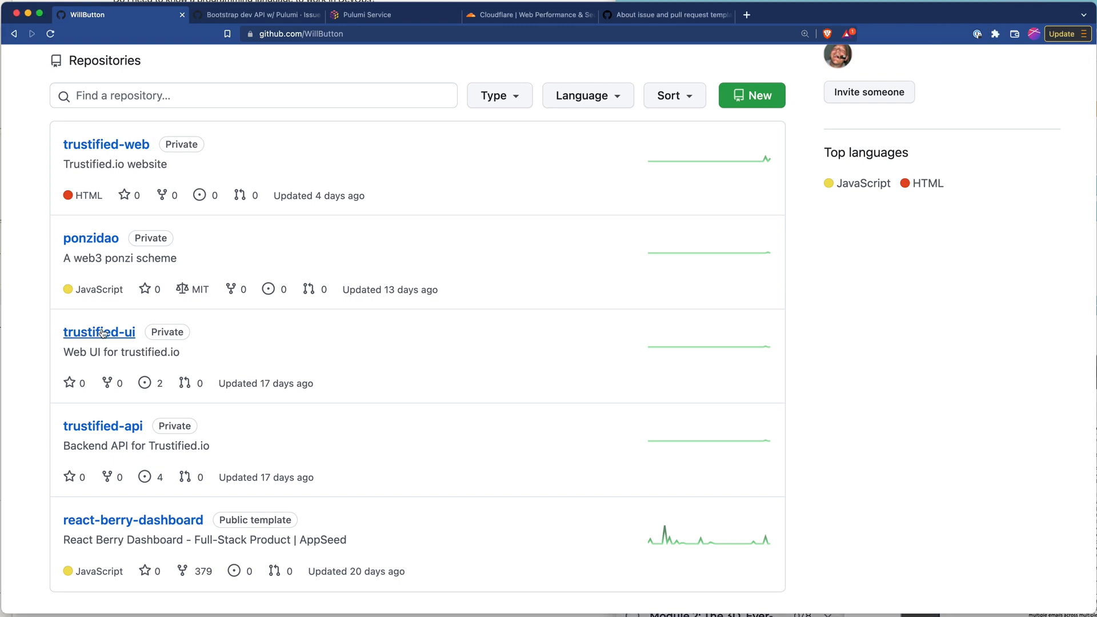
mouse_move(103, 426)
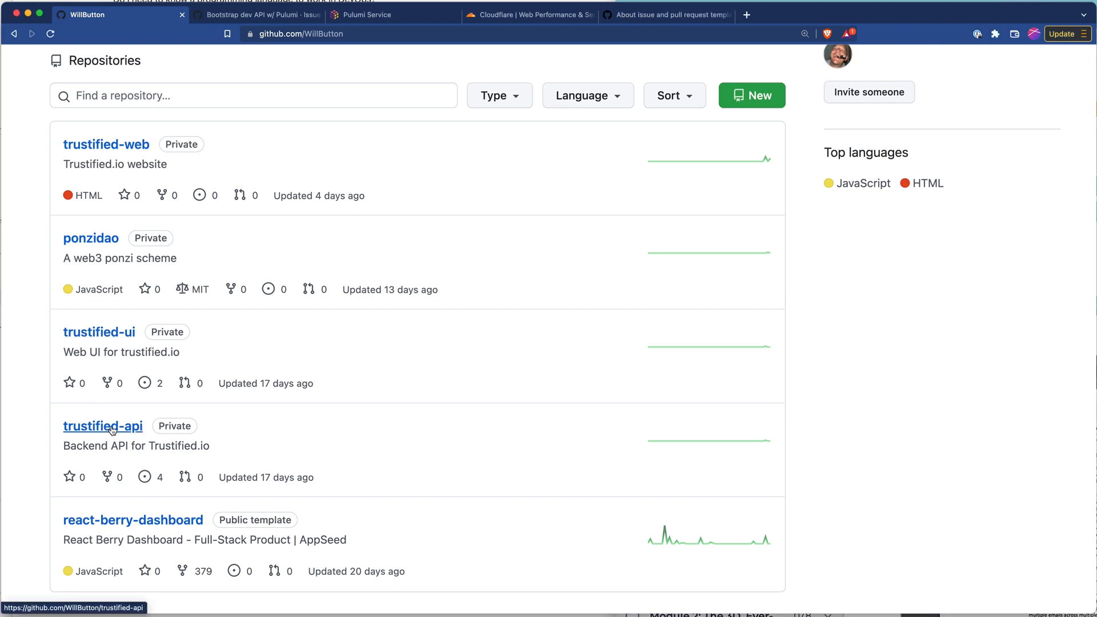
mouse_move(418, 412)
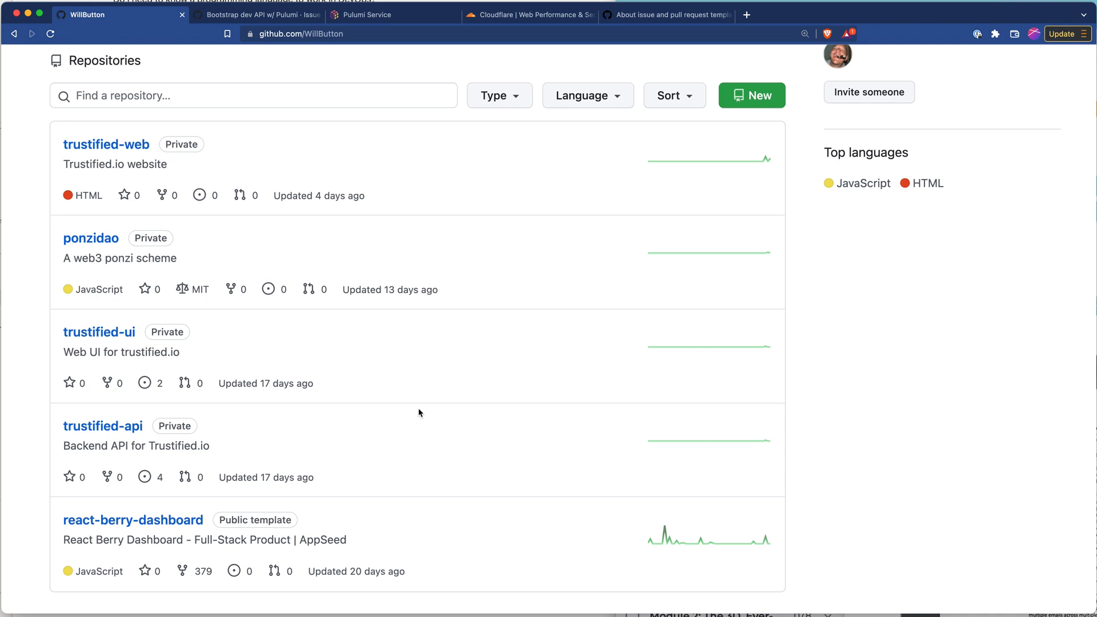
scroll("up", 3)
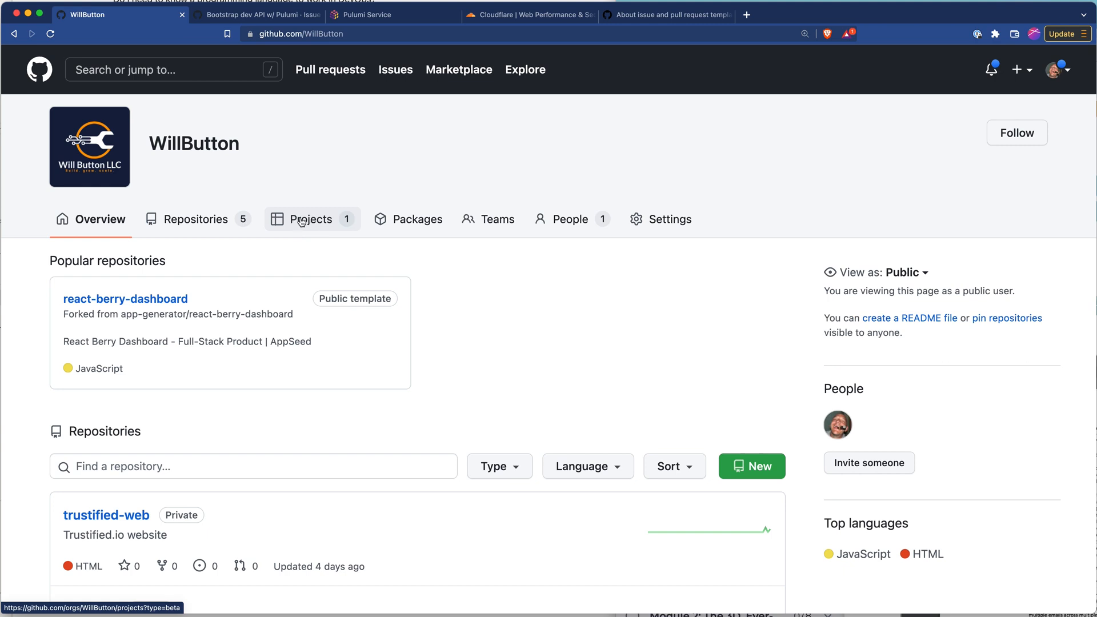
left_click(312, 218)
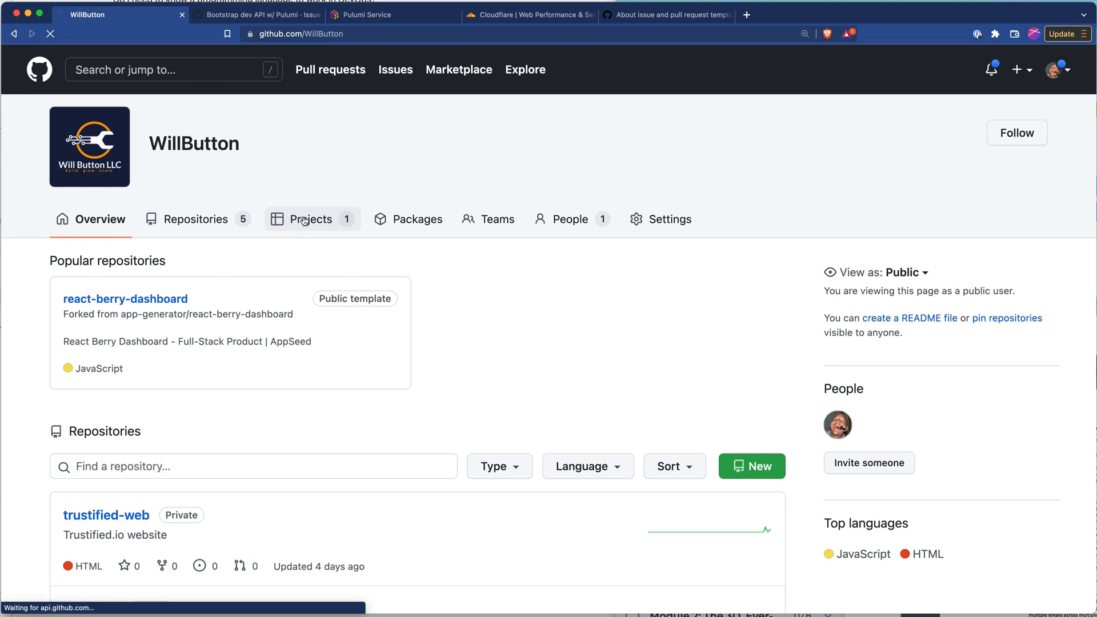
left_click(311, 219)
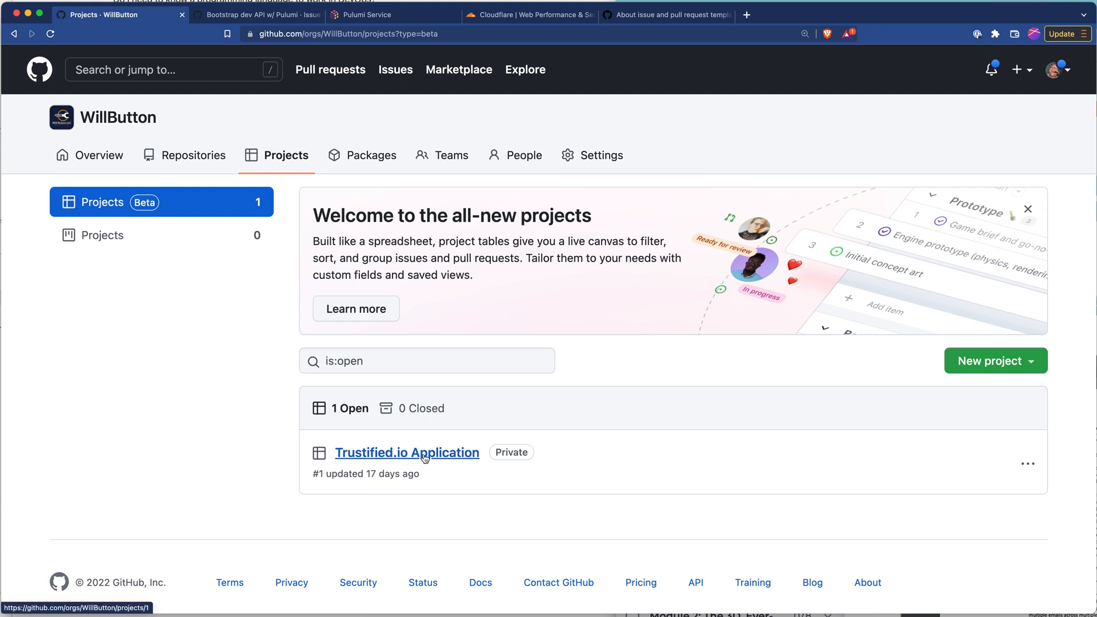
left_click(407, 452)
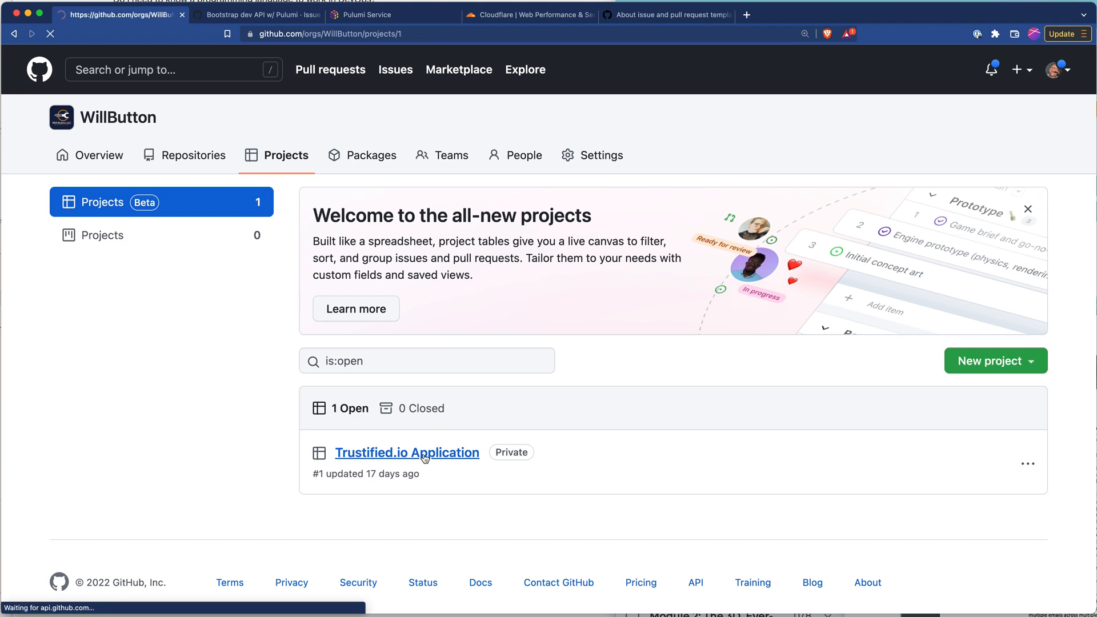
Let the Trustified.io Application board load and scroll across its status columns
left_click(408, 452)
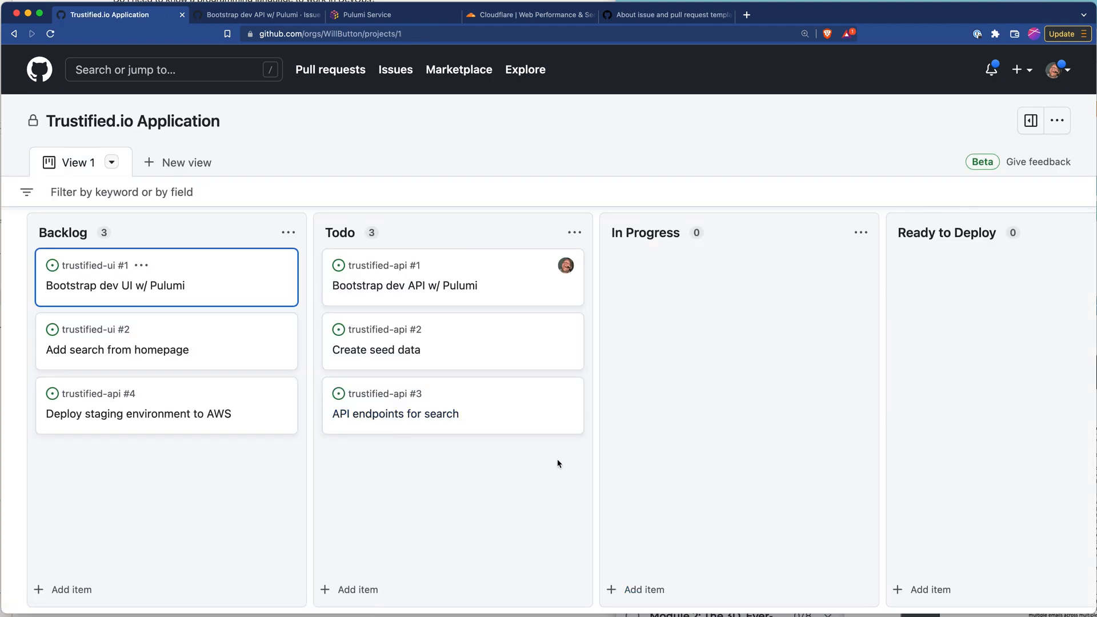
mouse_move(533, 467)
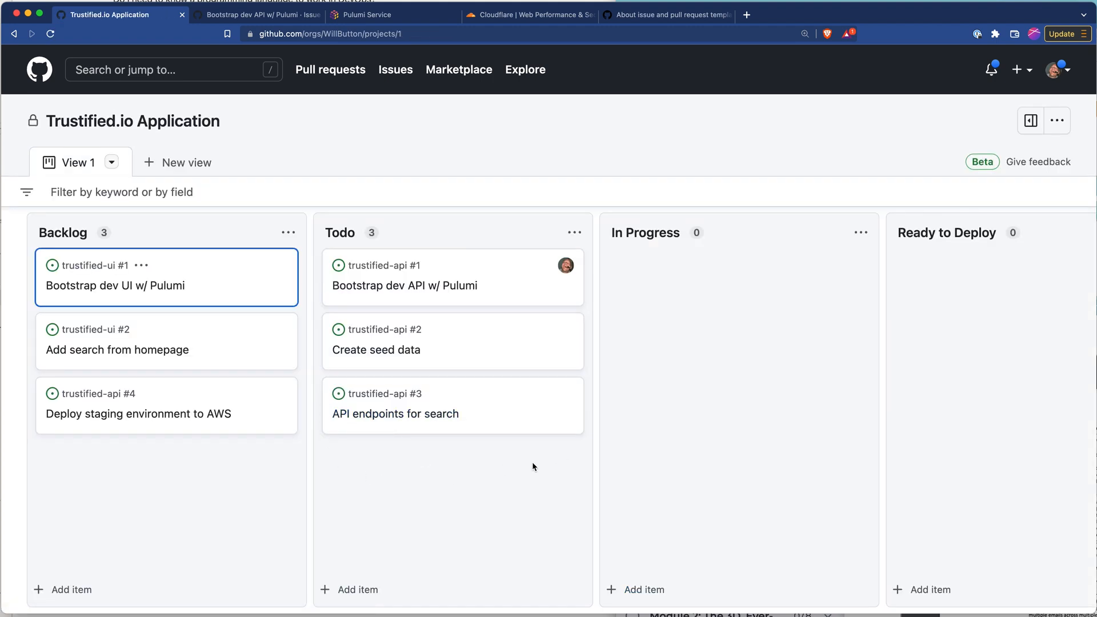
mouse_move(375, 398)
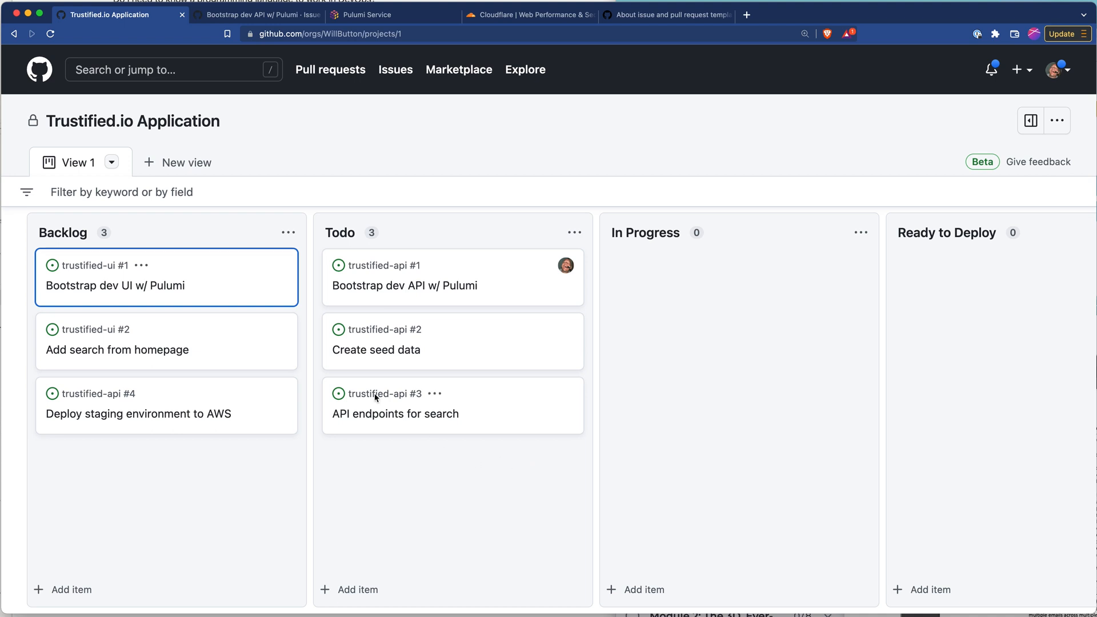
mouse_move(384, 244)
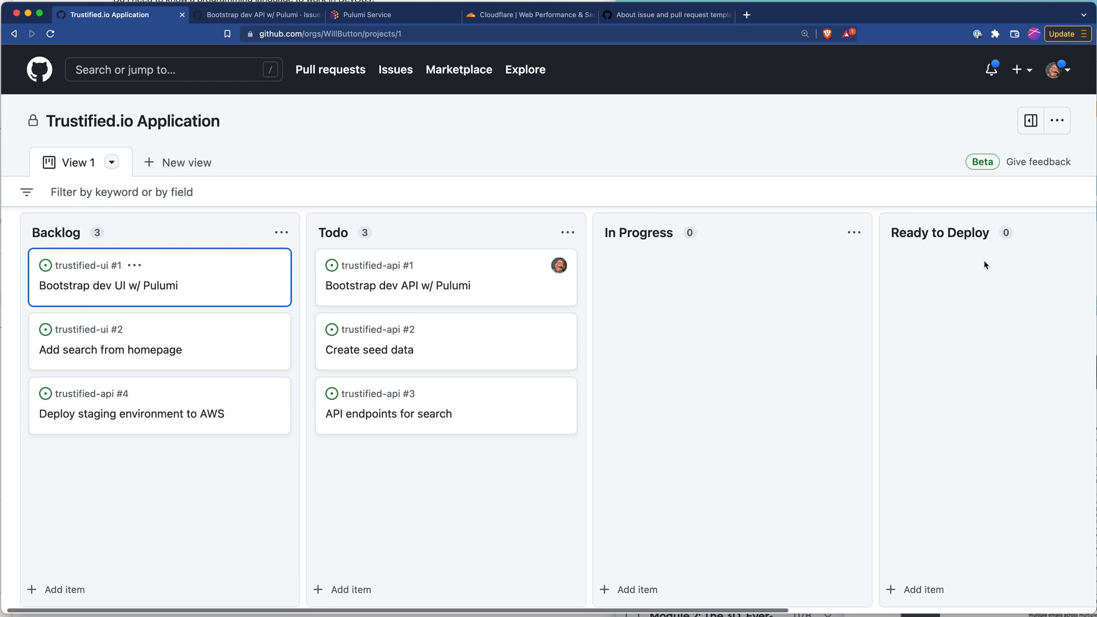
scroll("right", 3)
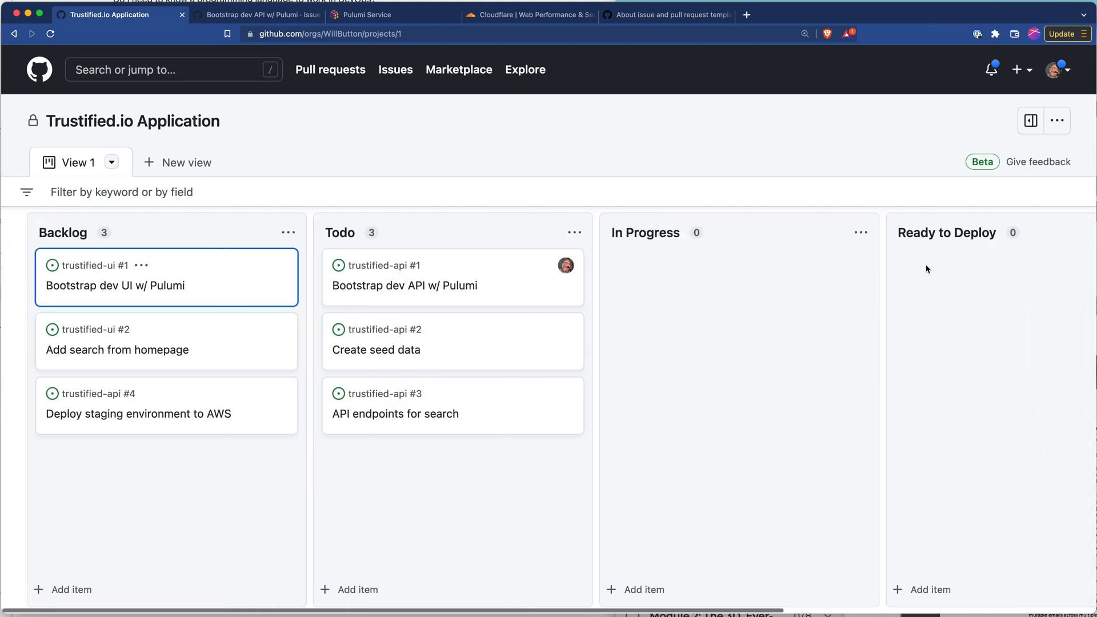
mouse_move(236, 473)
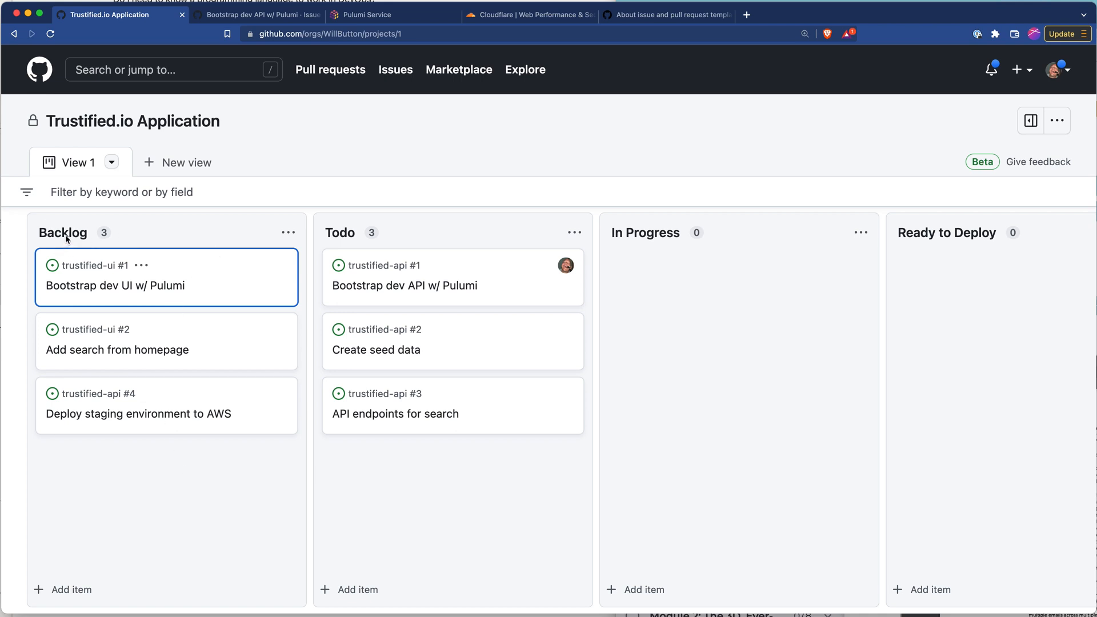
mouse_move(347, 237)
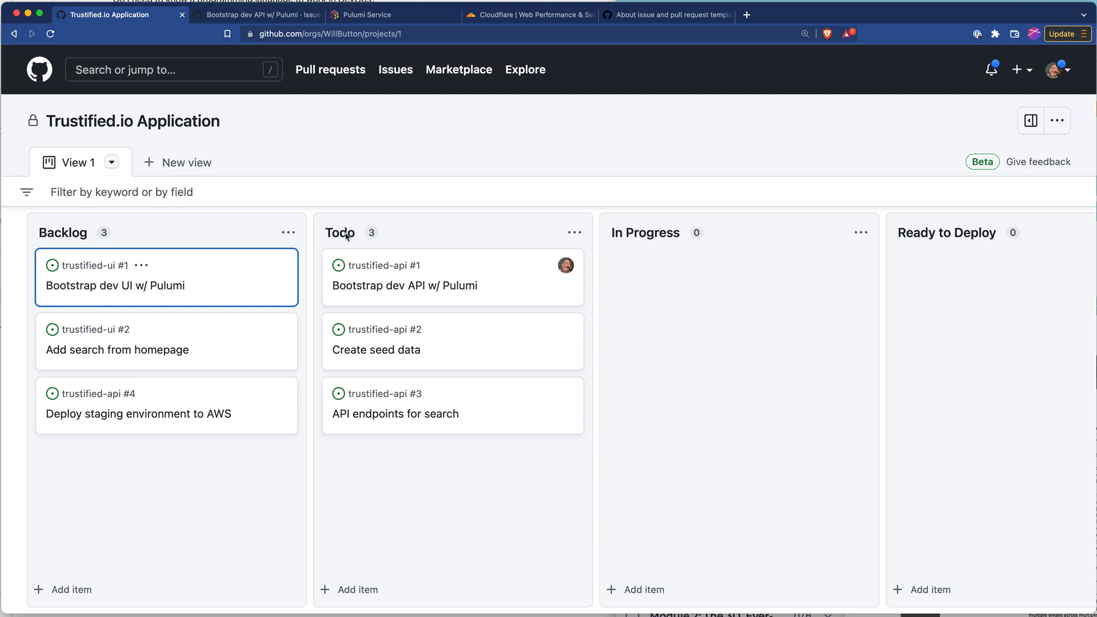
mouse_move(226, 495)
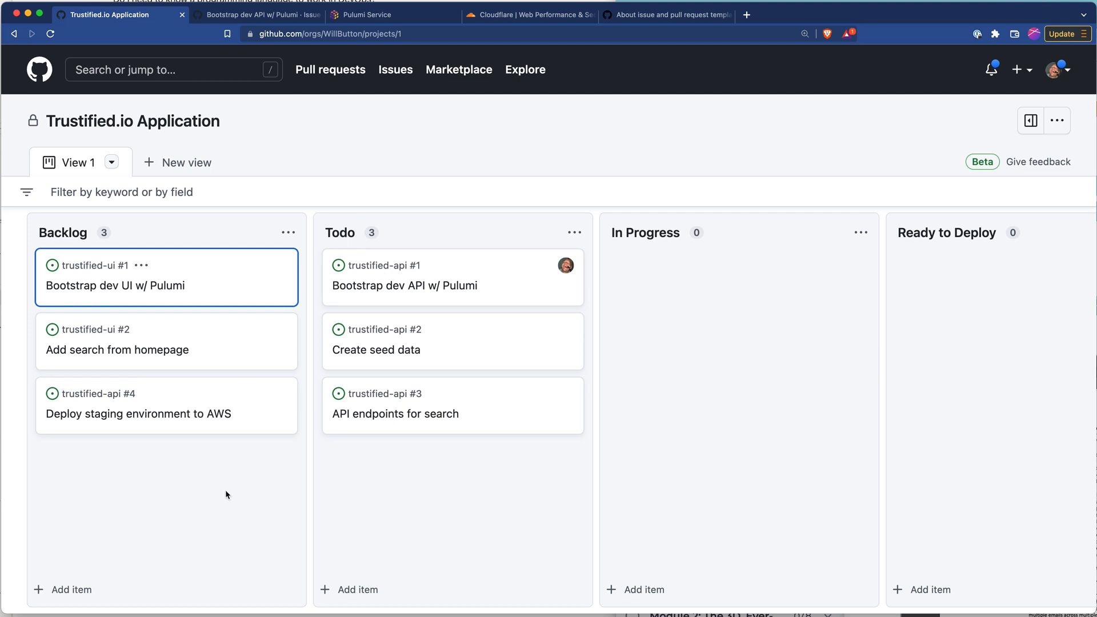
mouse_move(391, 498)
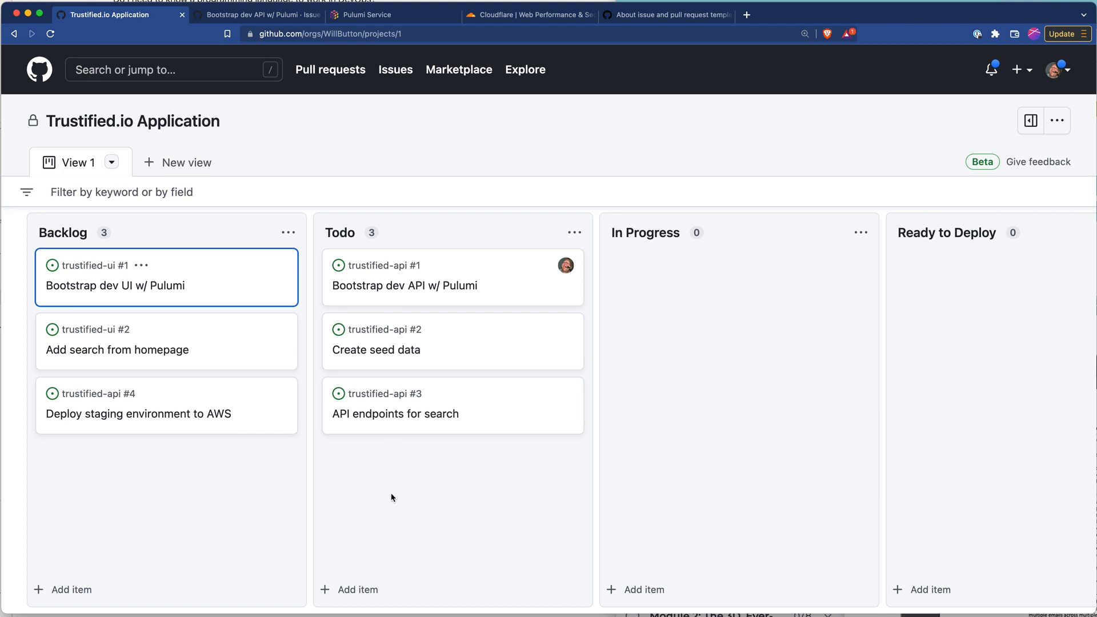
mouse_move(411, 473)
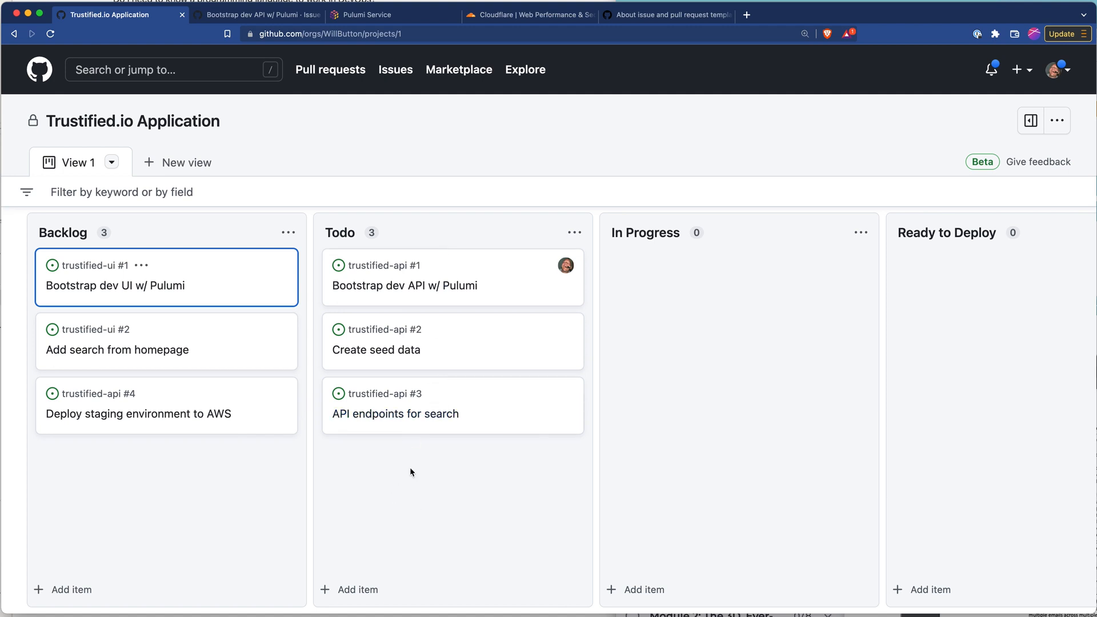
mouse_move(376, 350)
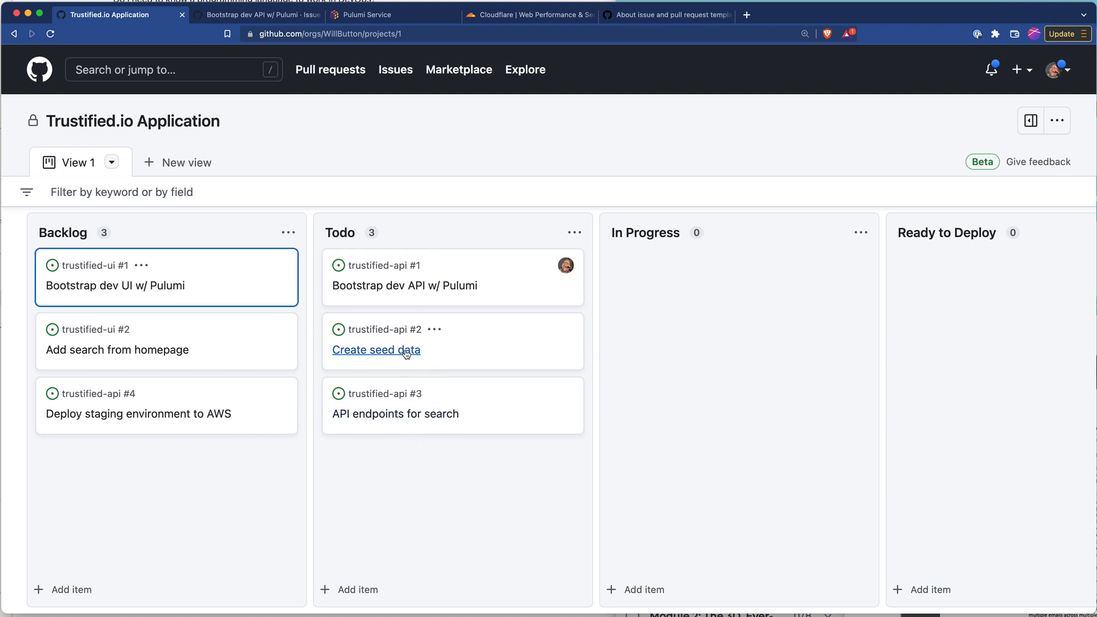
mouse_move(489, 406)
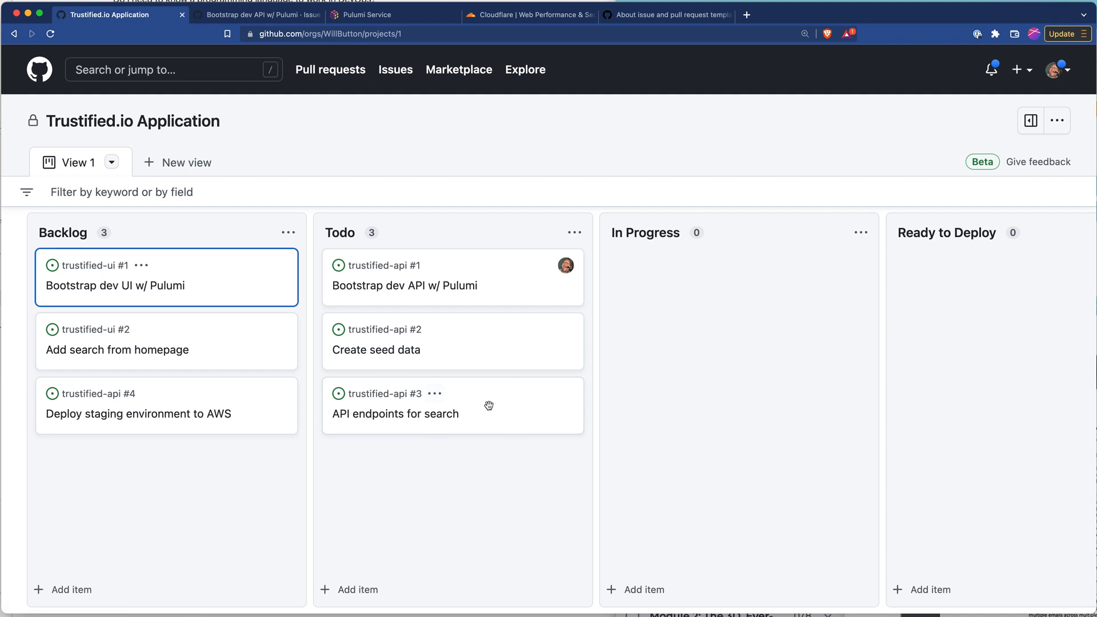
mouse_move(747, 300)
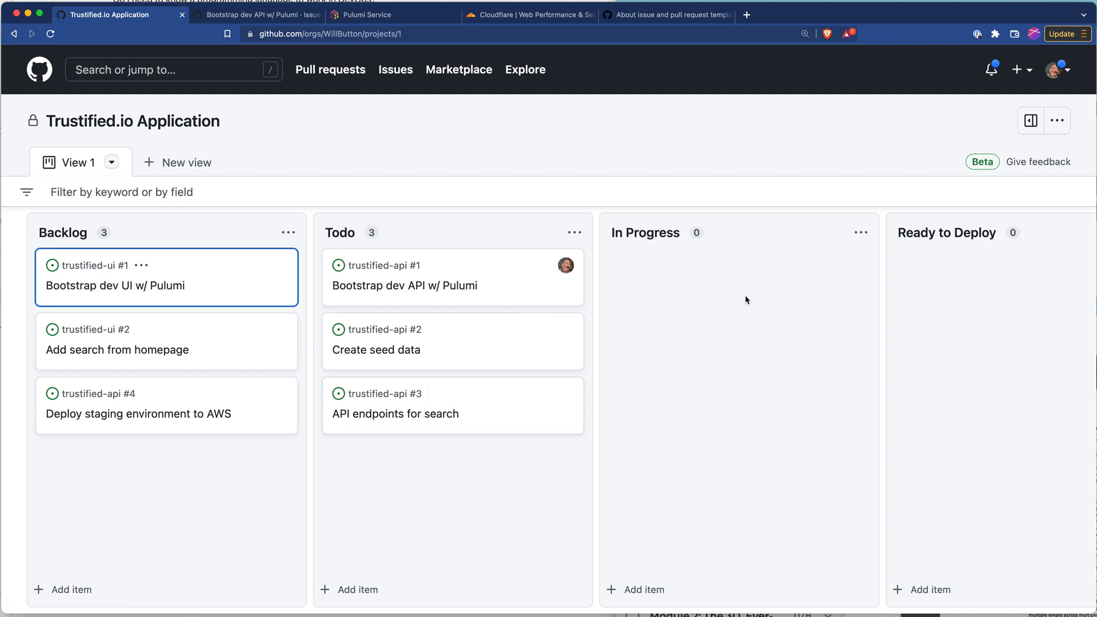
Scroll the board and open the project's ⋯ options menu
scroll("right", 3)
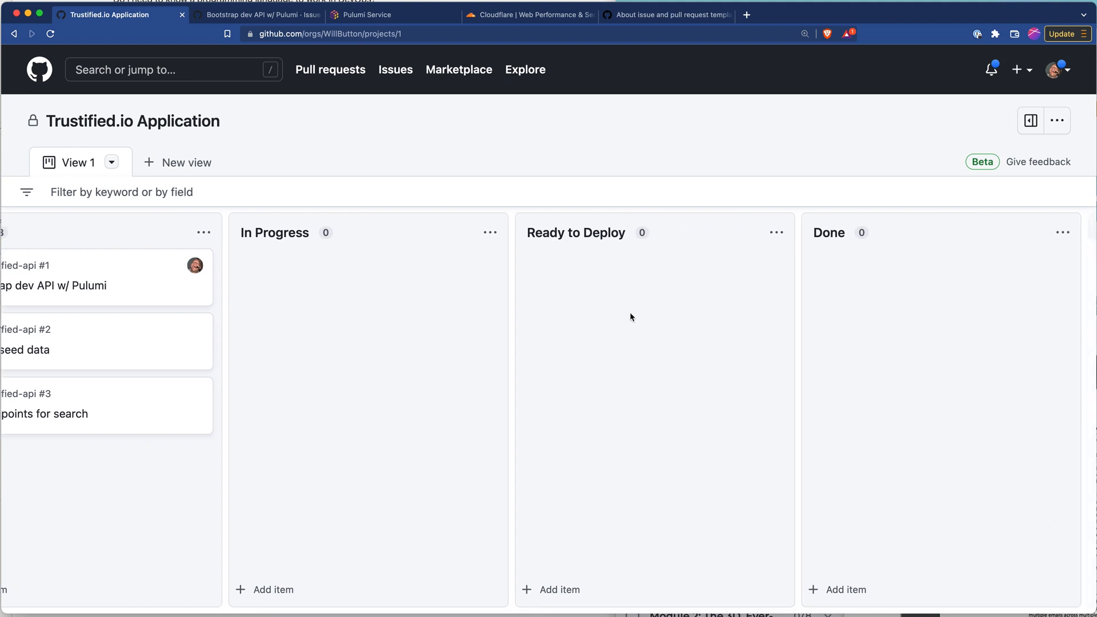
mouse_move(597, 301)
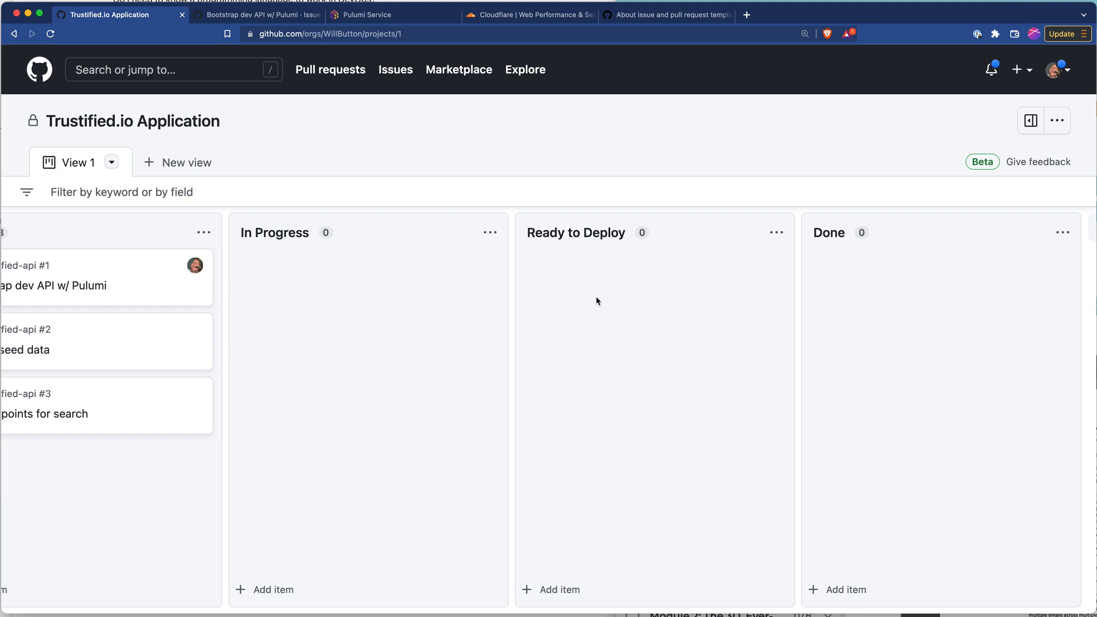
mouse_move(583, 300)
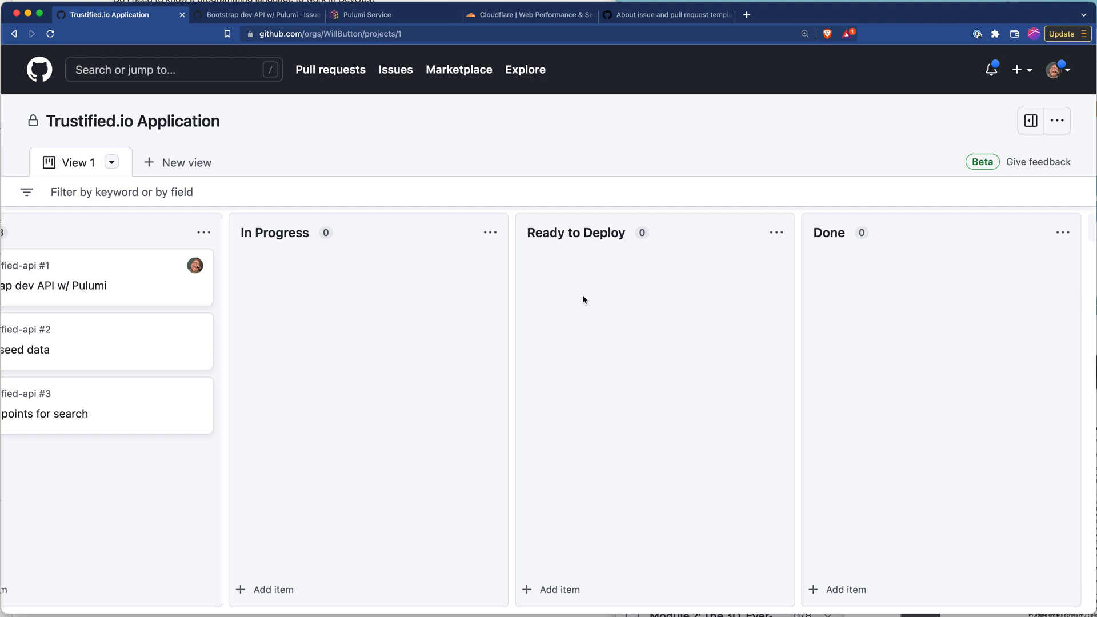
mouse_move(608, 316)
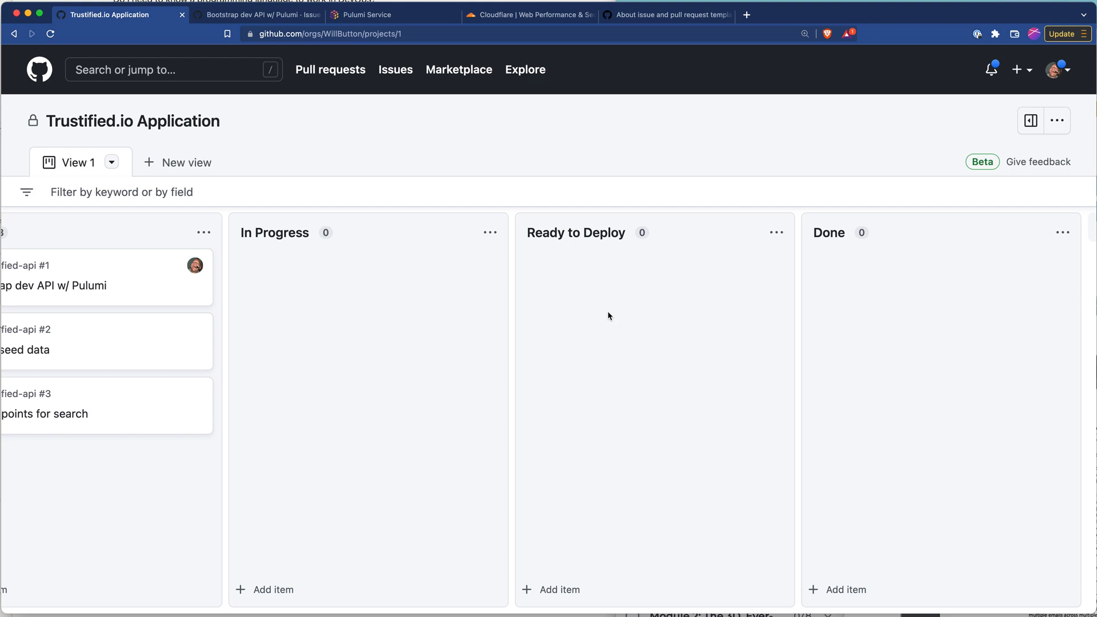
mouse_move(584, 293)
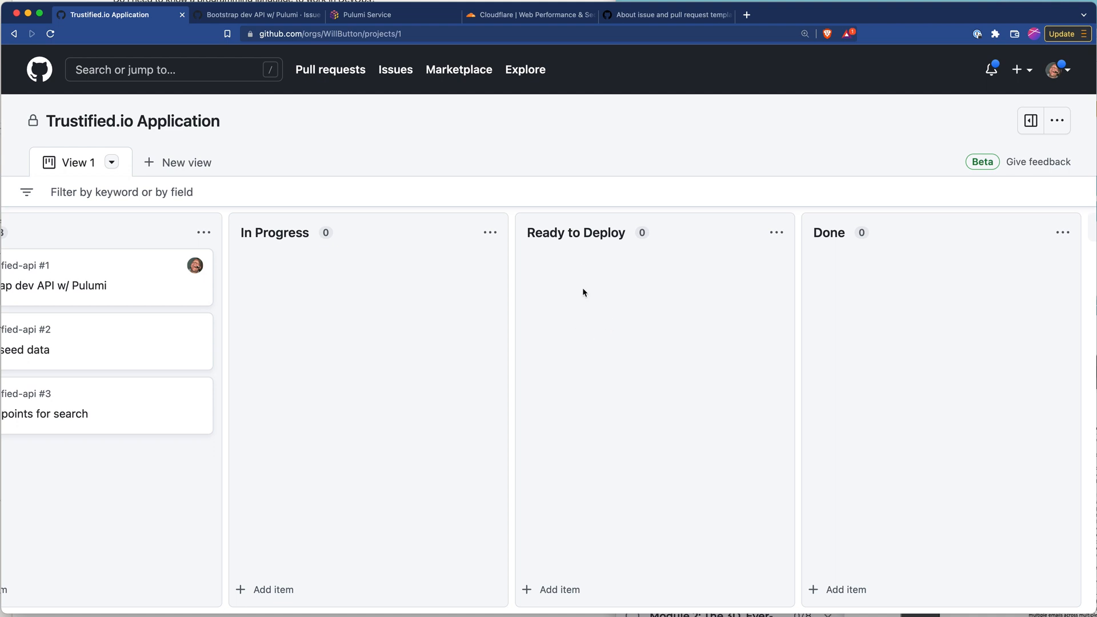
mouse_move(630, 332)
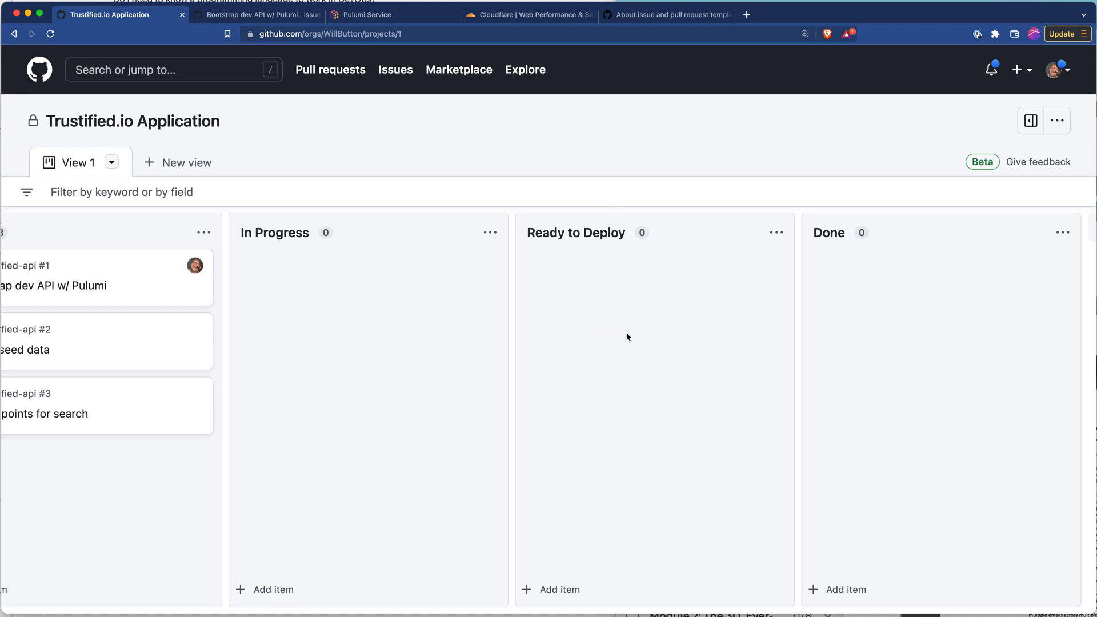
mouse_move(658, 327)
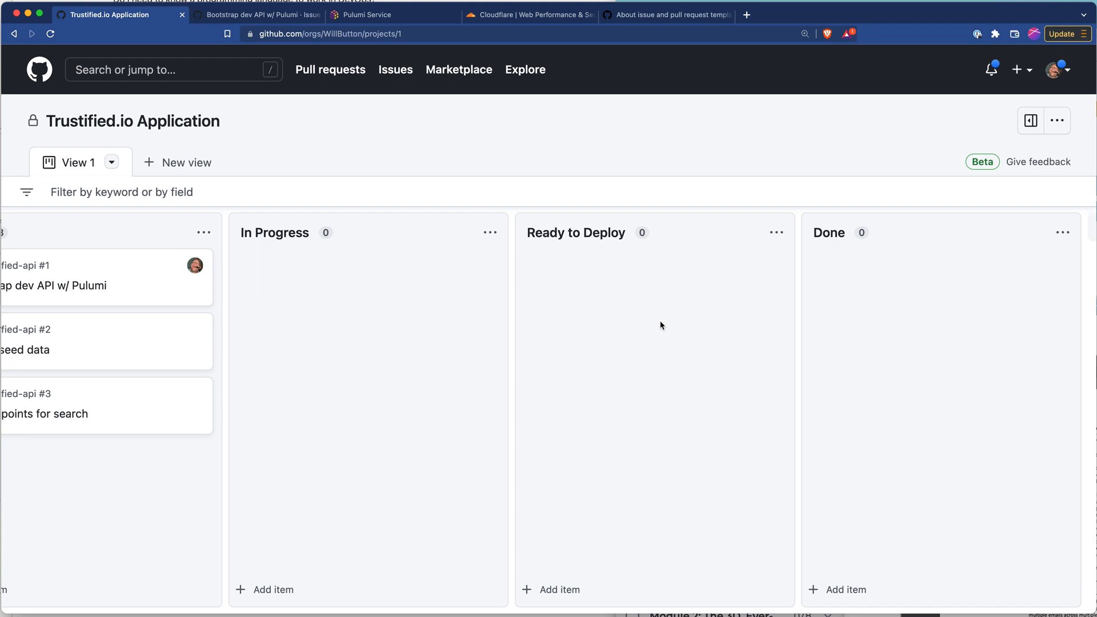
mouse_move(841, 293)
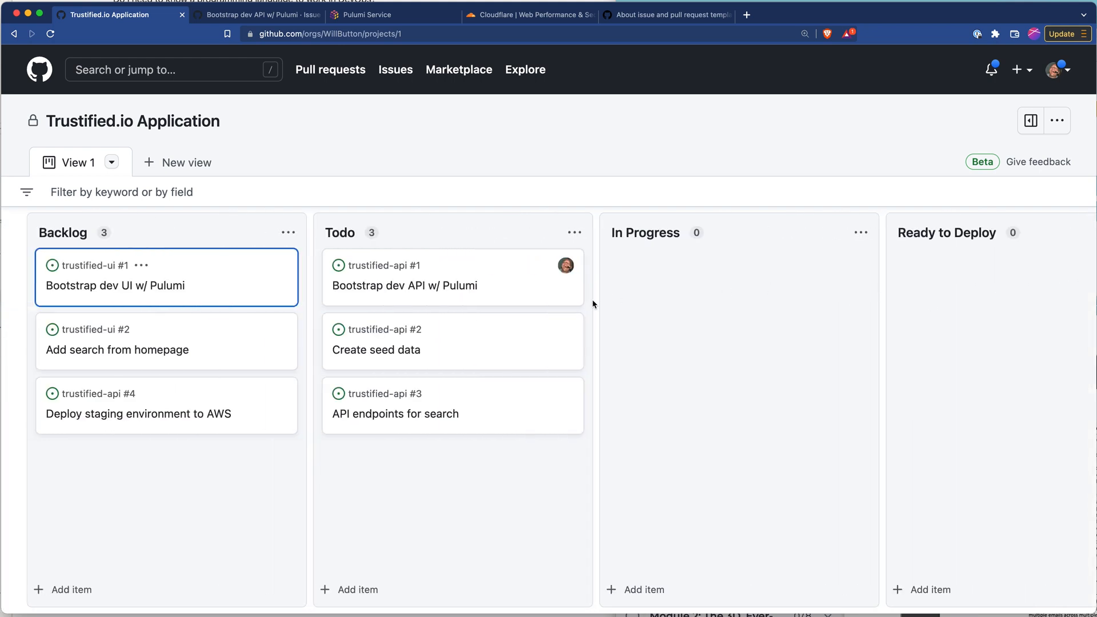
mouse_move(1057, 121)
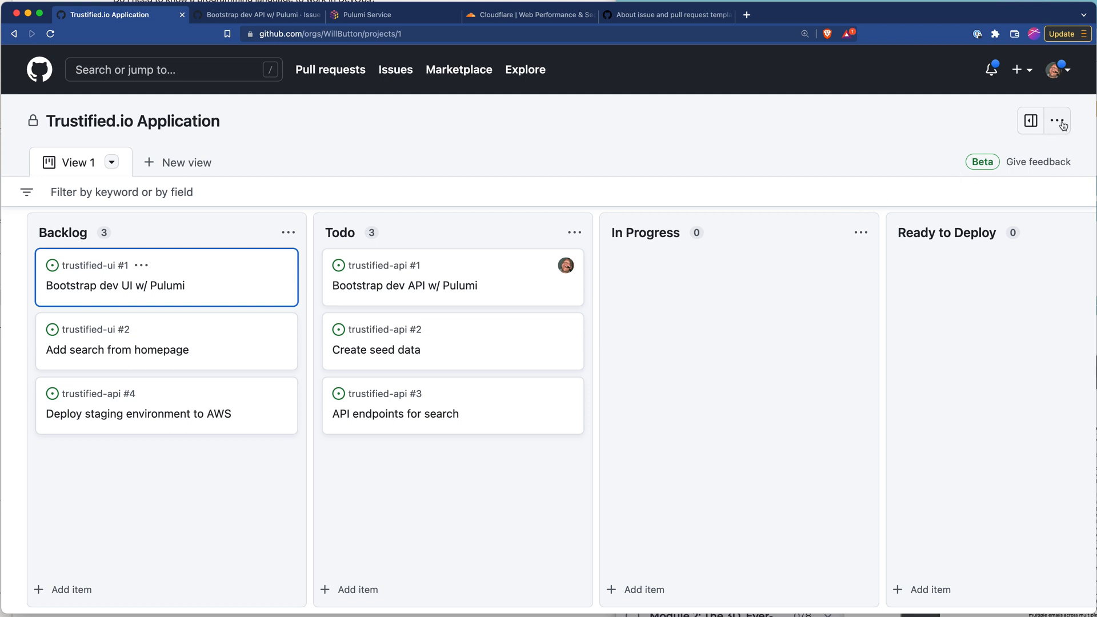
left_click(1057, 121)
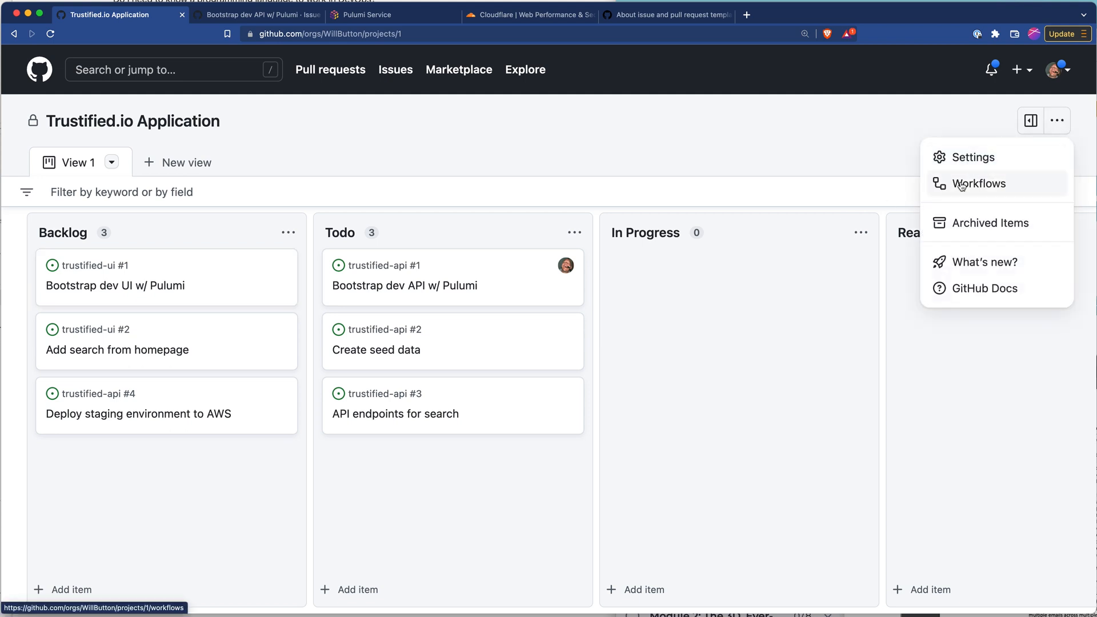
Open Workflows and inspect the Item added to project and Item closed workflows
left_click(979, 183)
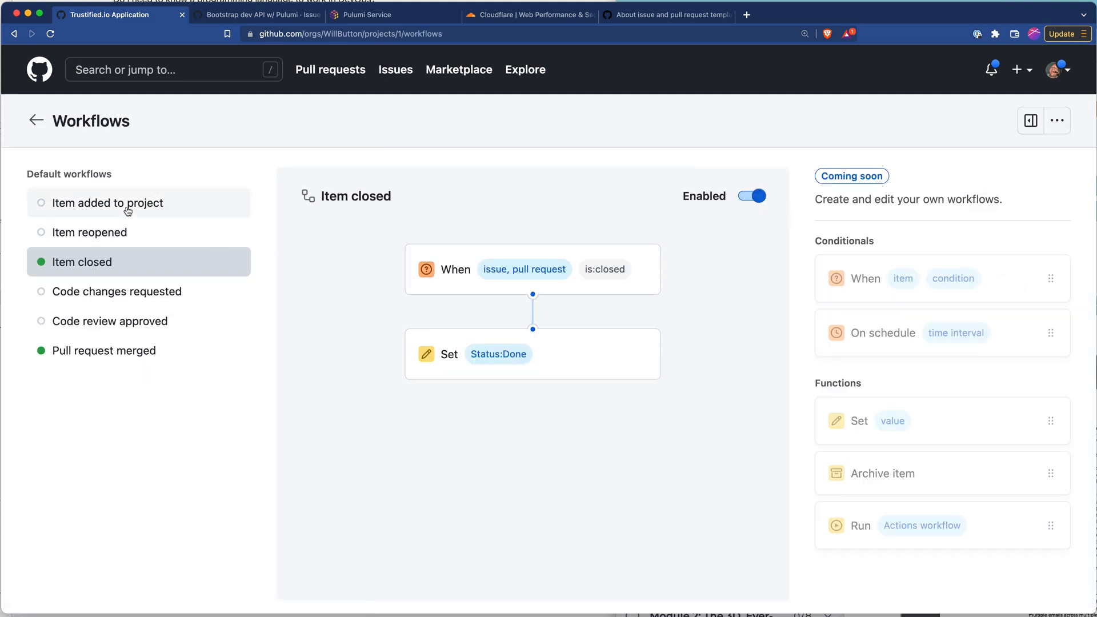
left_click(108, 203)
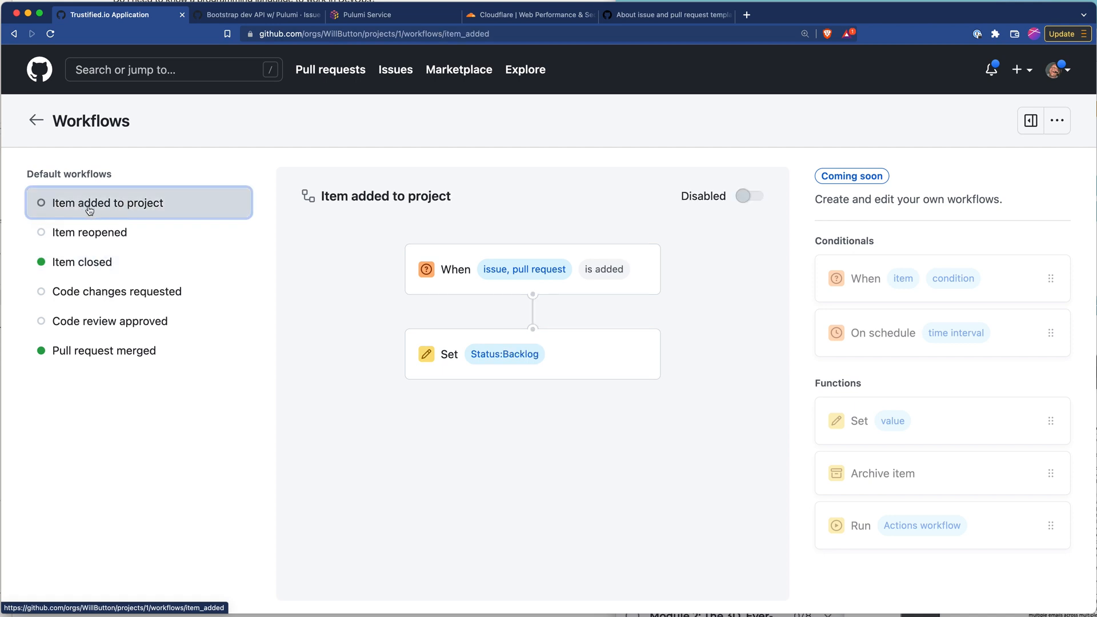
mouse_move(505, 273)
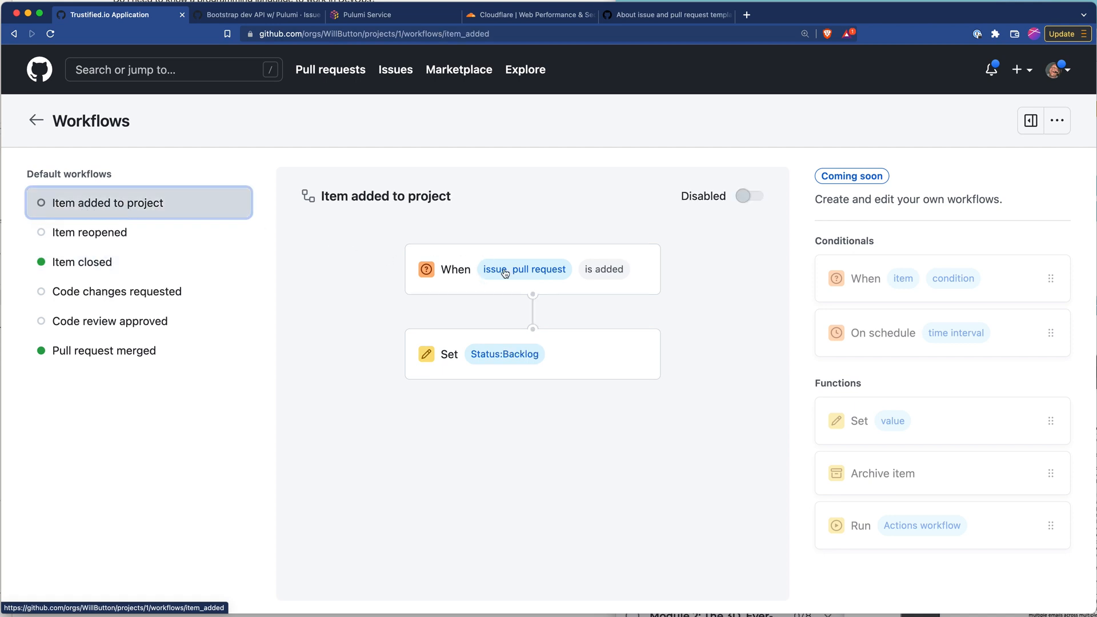
mouse_move(572, 299)
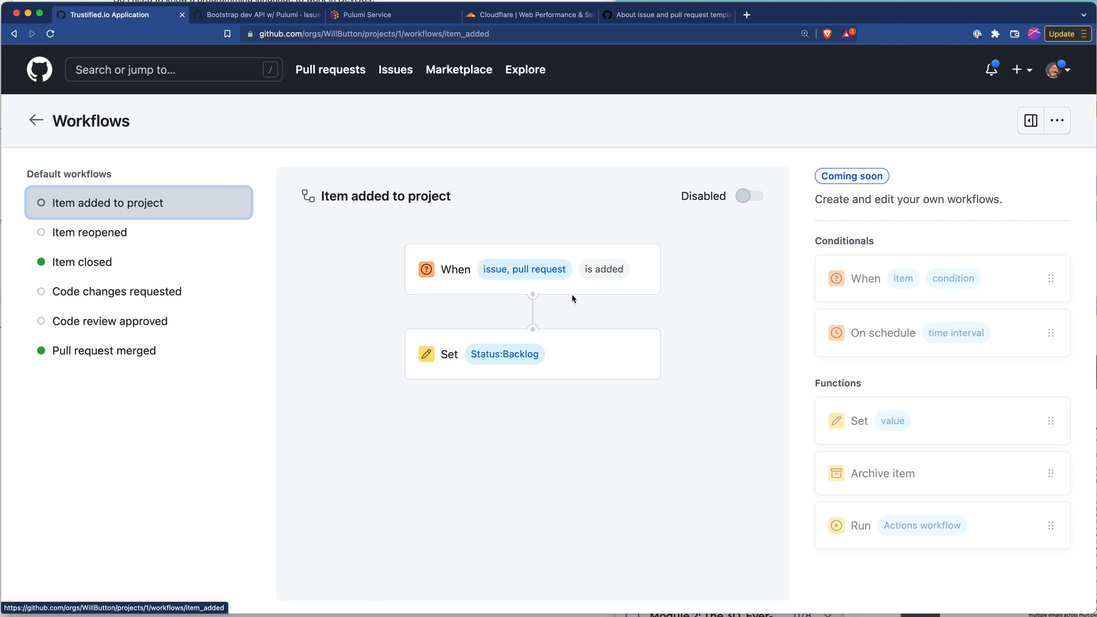
mouse_move(537, 359)
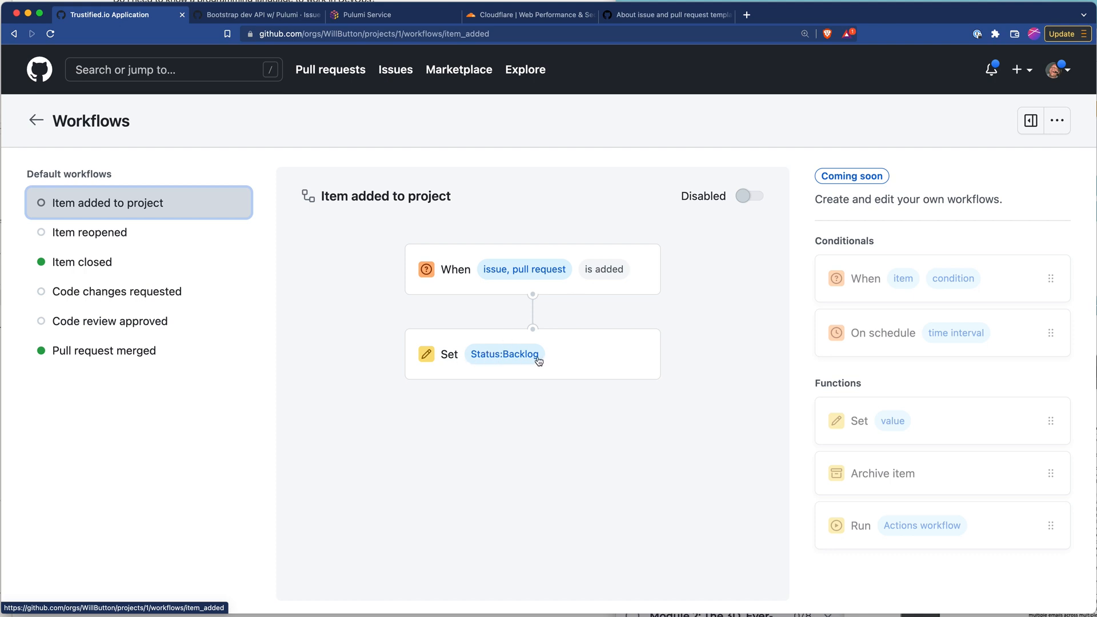
mouse_move(81, 262)
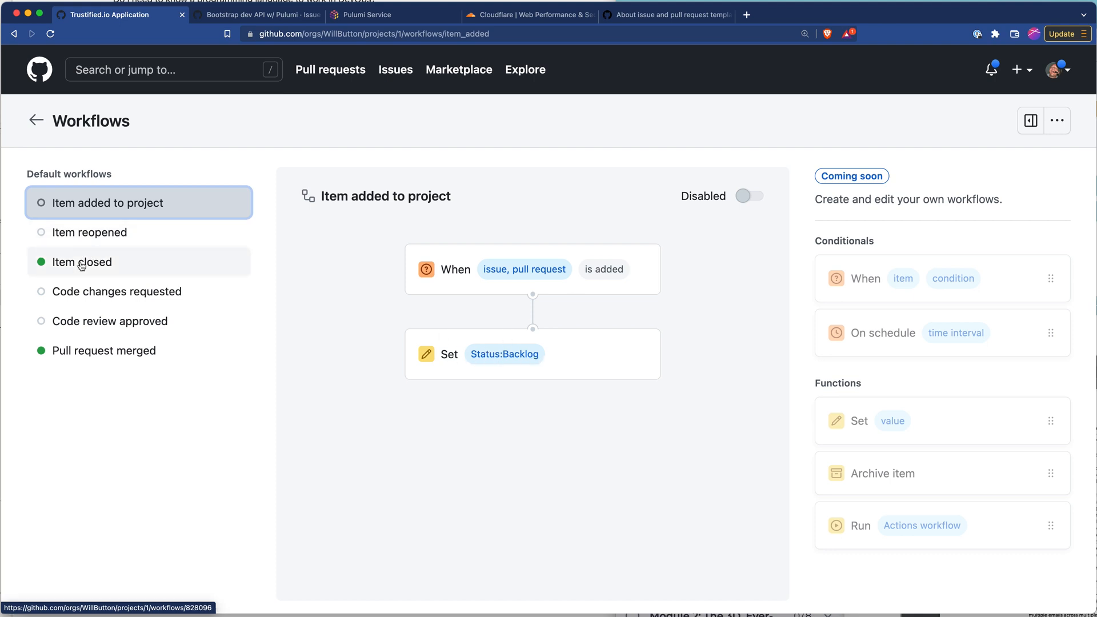
left_click(82, 262)
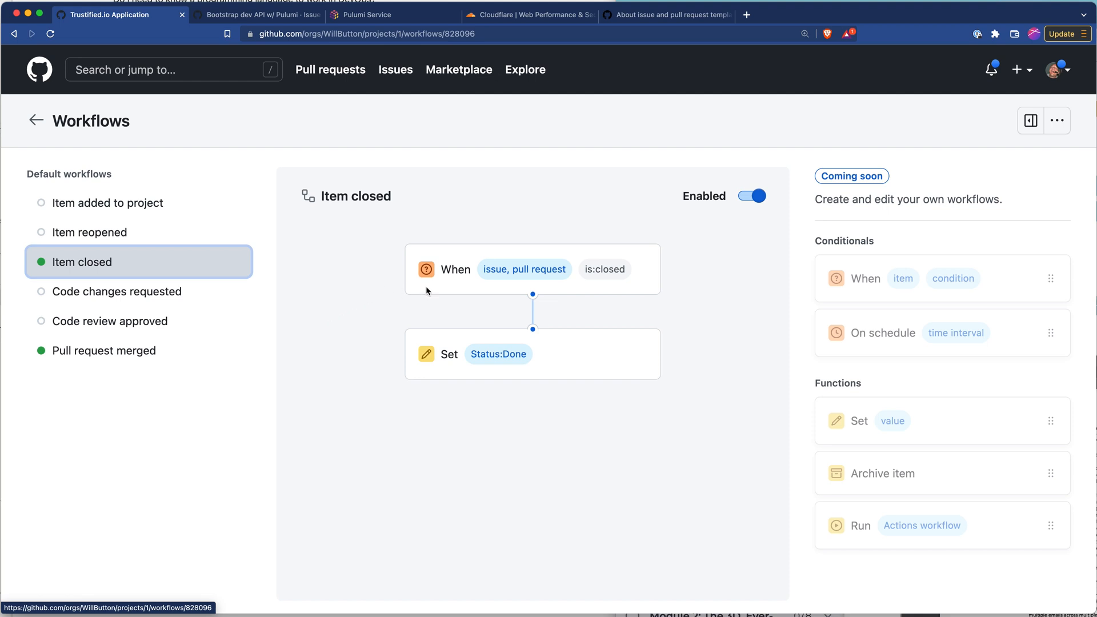
mouse_move(528, 284)
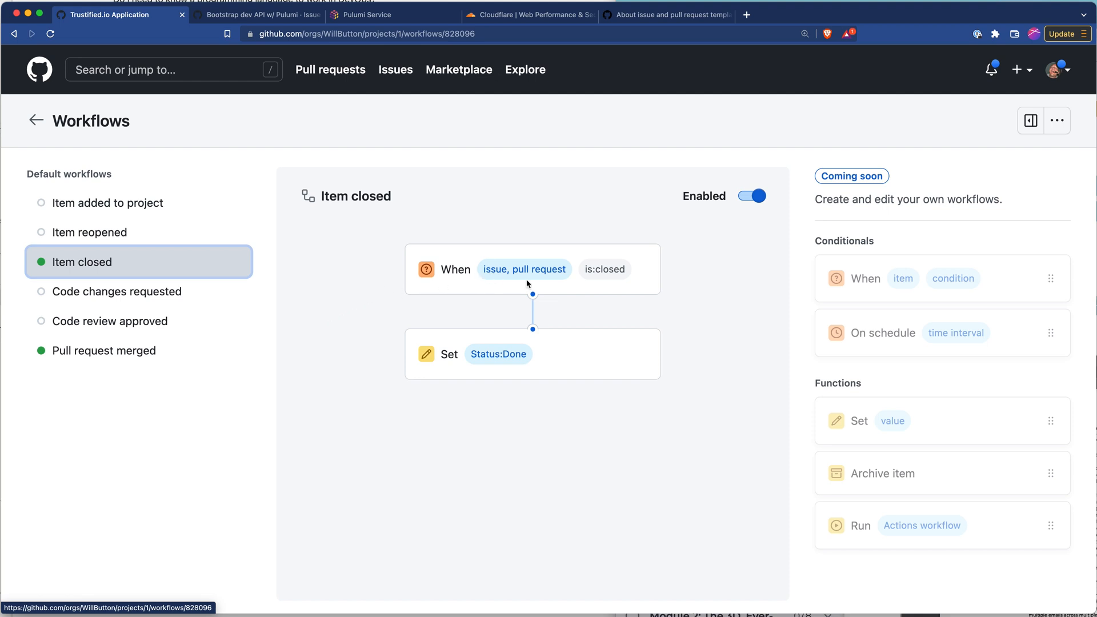
mouse_move(480, 361)
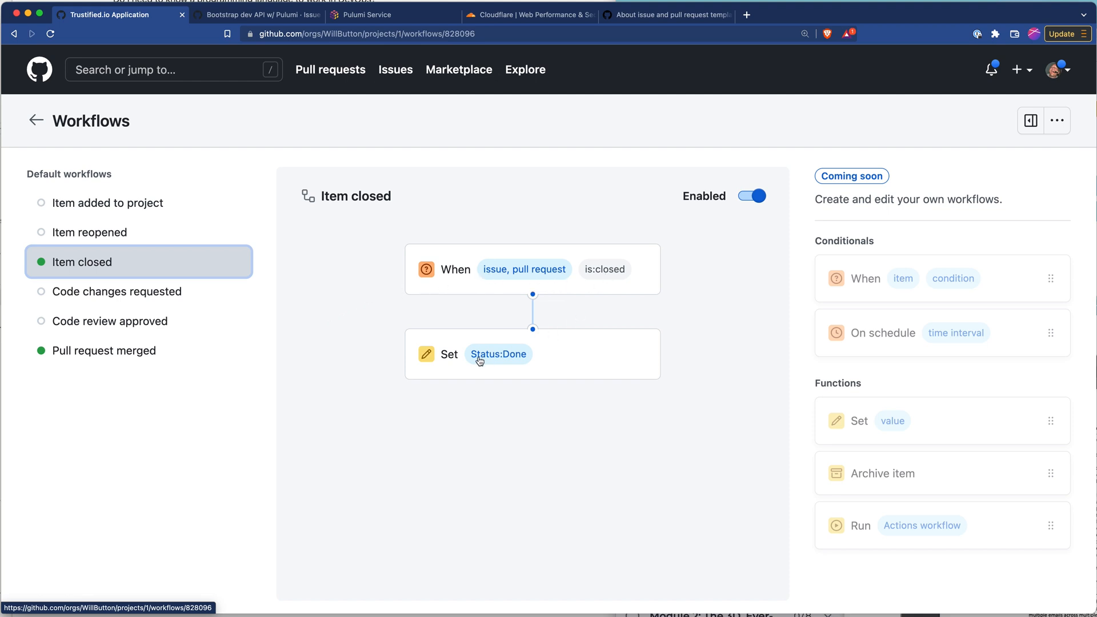
mouse_move(509, 359)
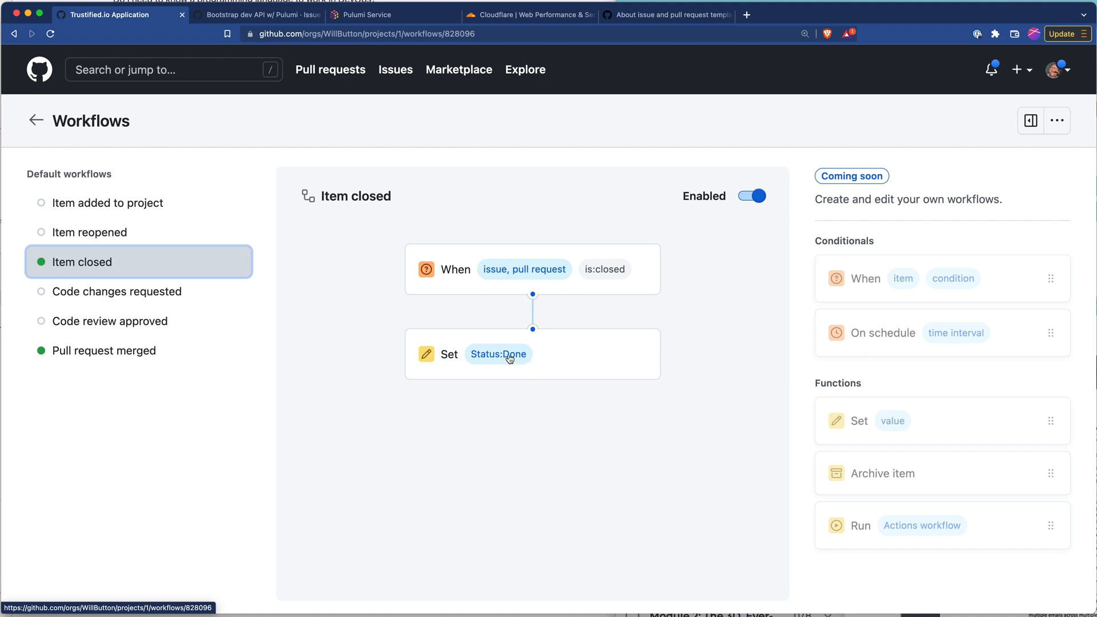
Make Item closed set Status to Ready to Deploy, then check Pull request merged
left_click(498, 355)
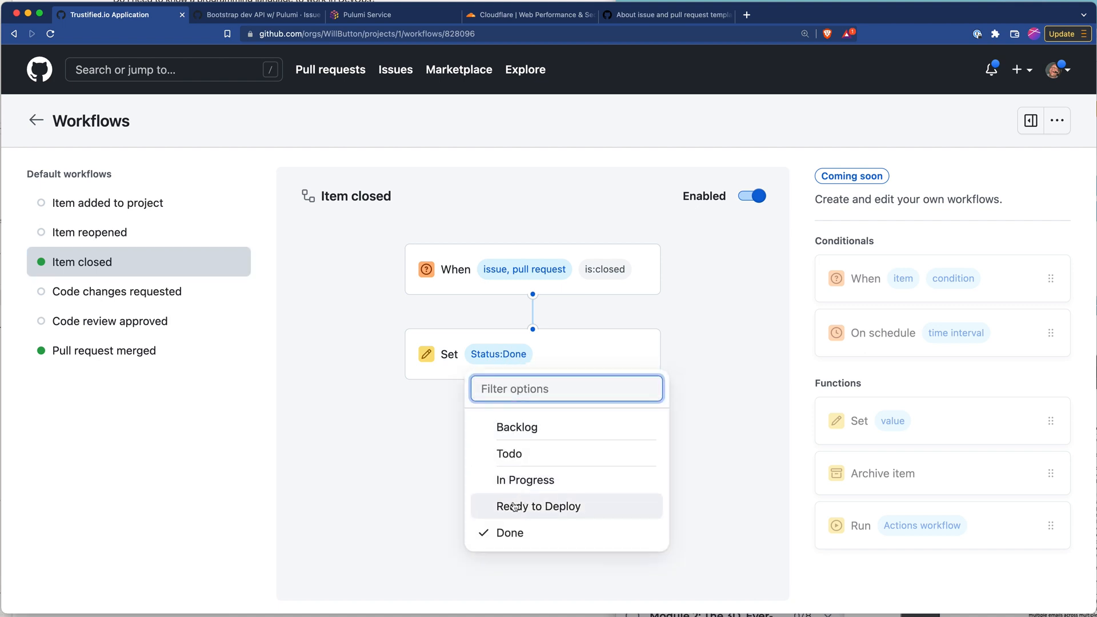
left_click(538, 506)
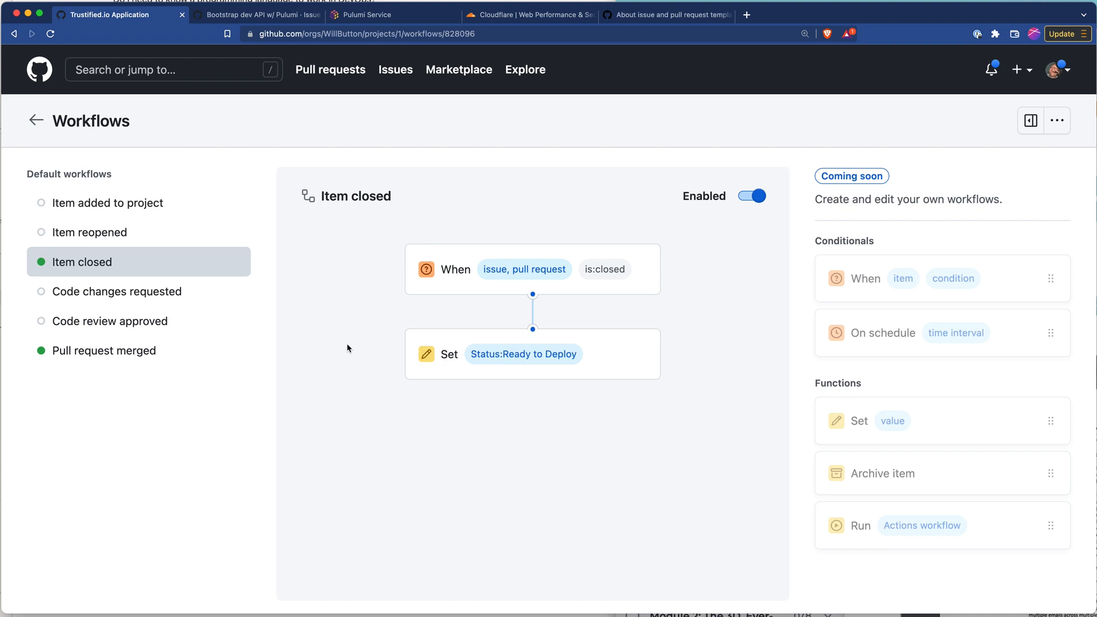
left_click(104, 350)
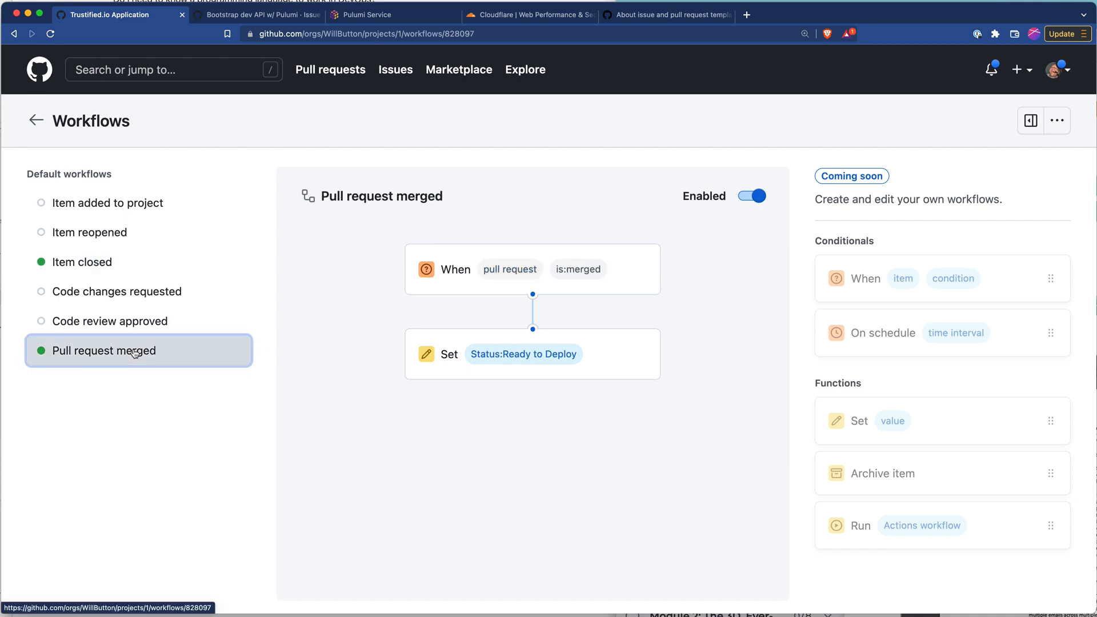
mouse_move(187, 368)
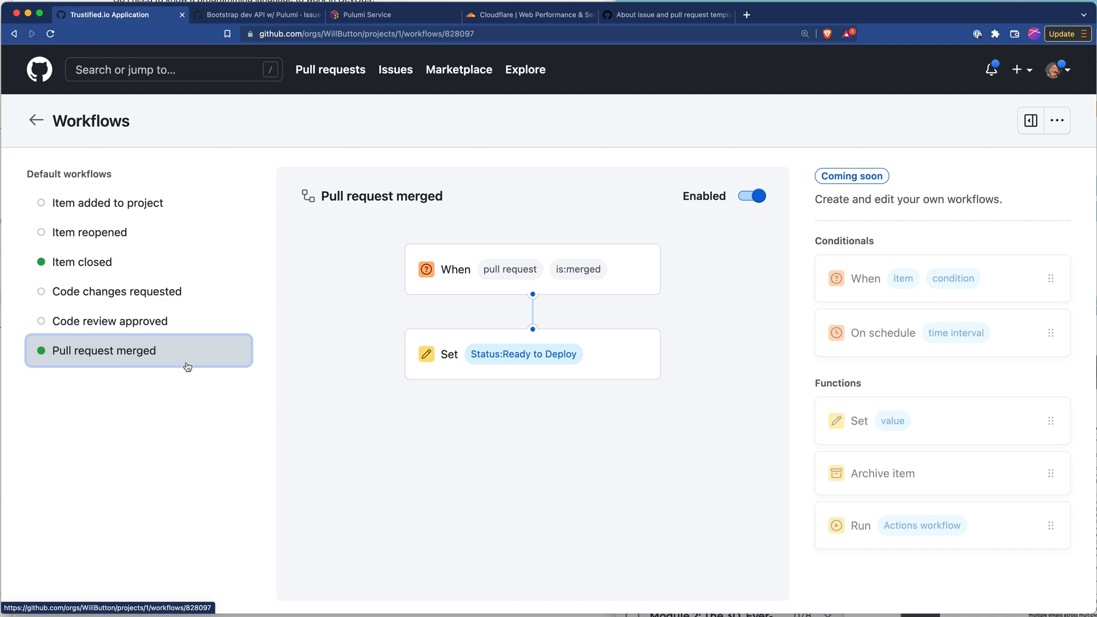
mouse_move(487, 359)
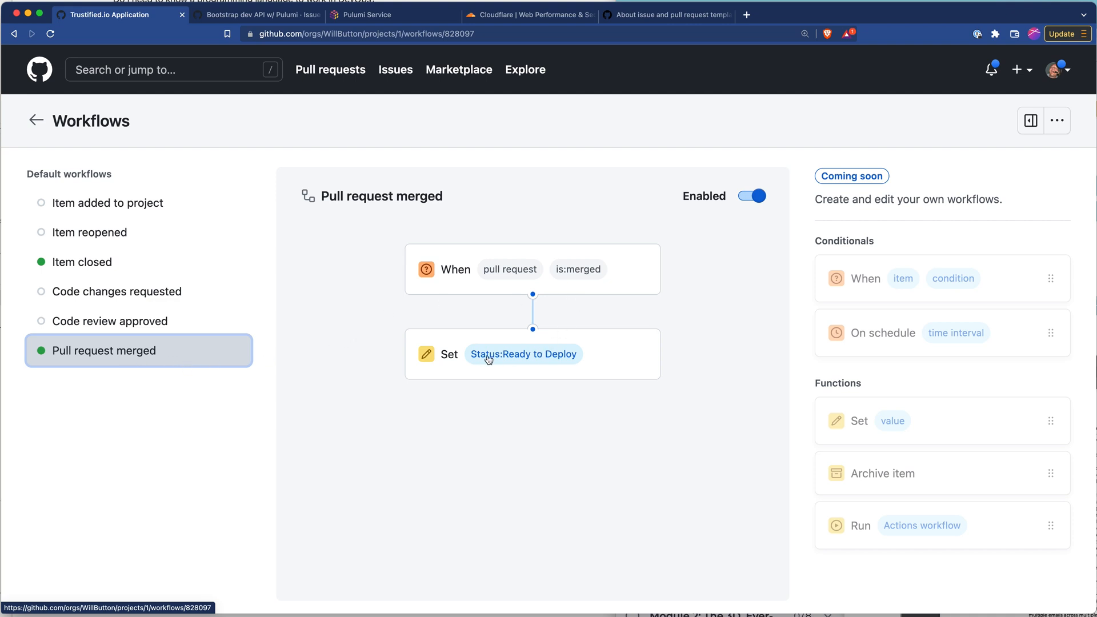
mouse_move(1057, 121)
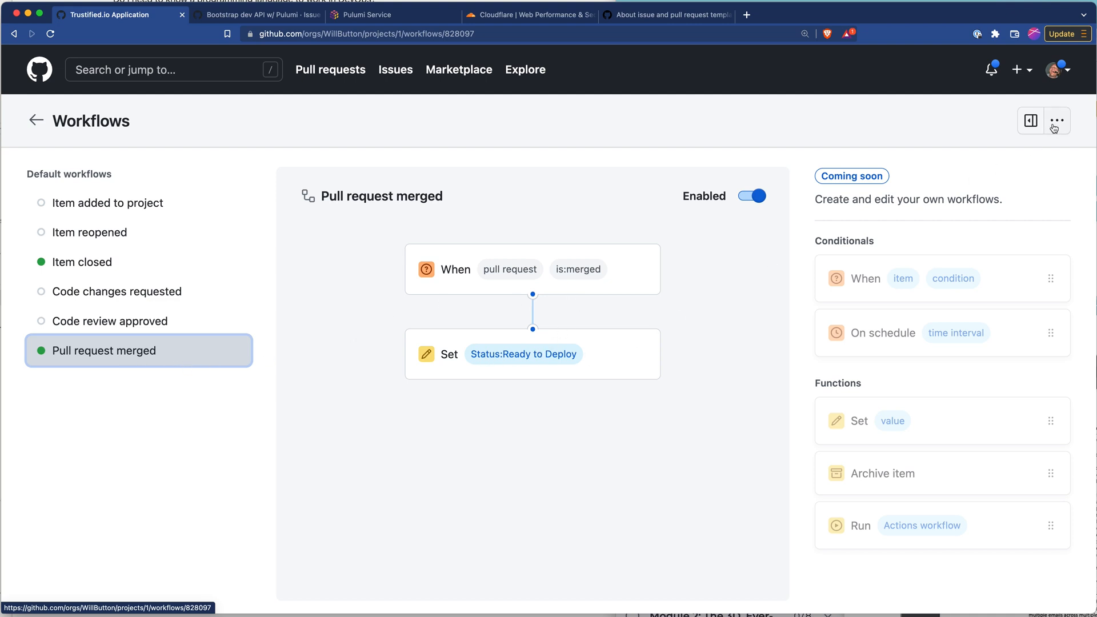
Return to the project board and open View 1's layout menu
left_click(36, 121)
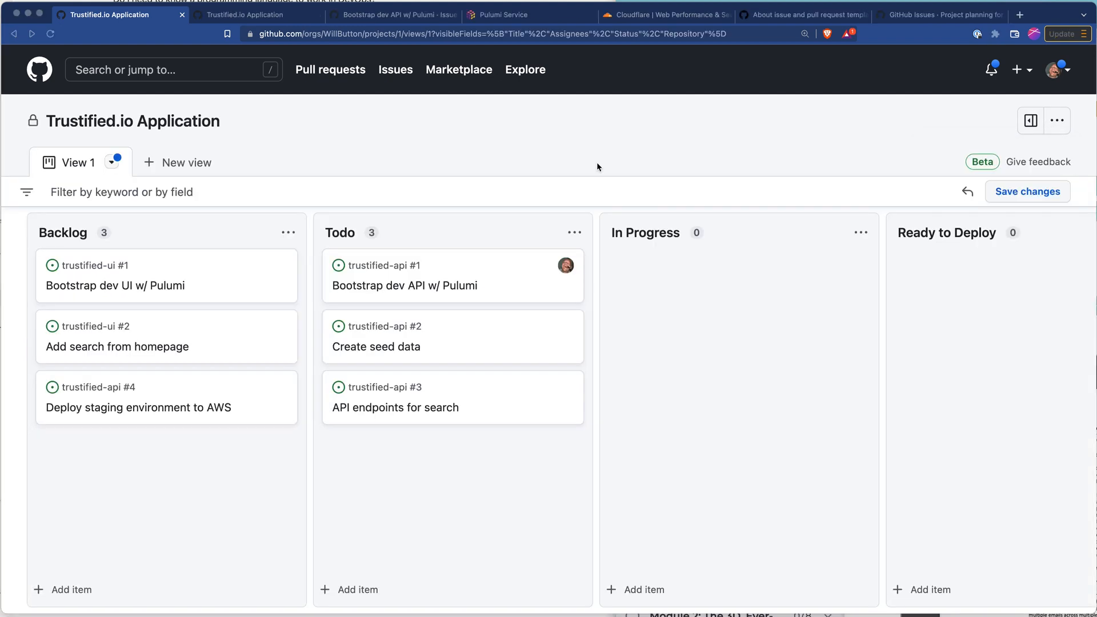
mouse_move(935, 231)
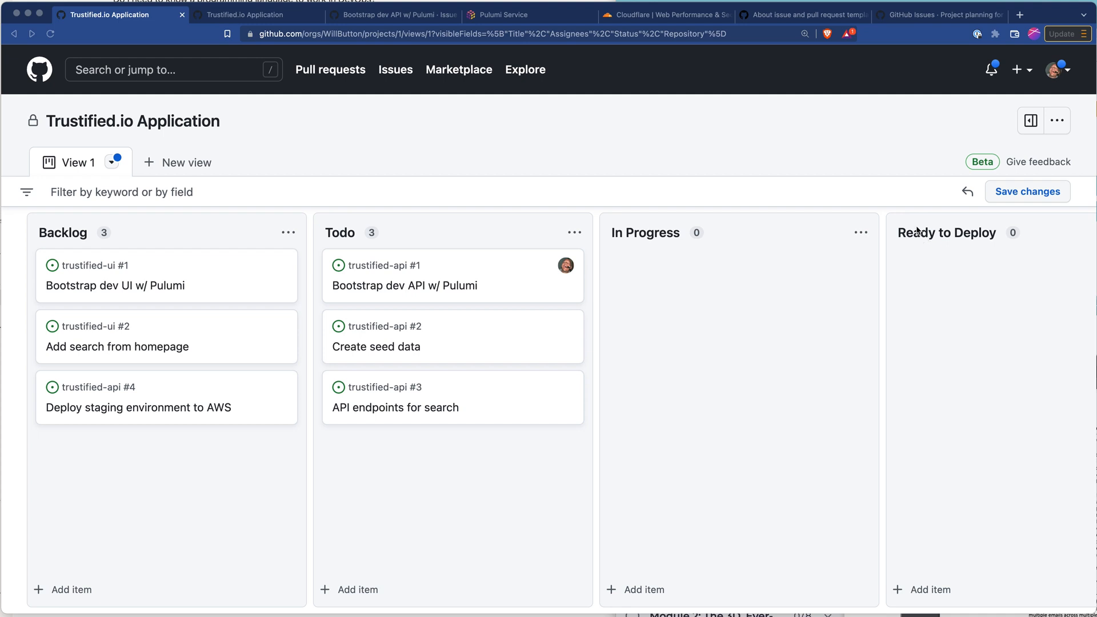
mouse_move(127, 159)
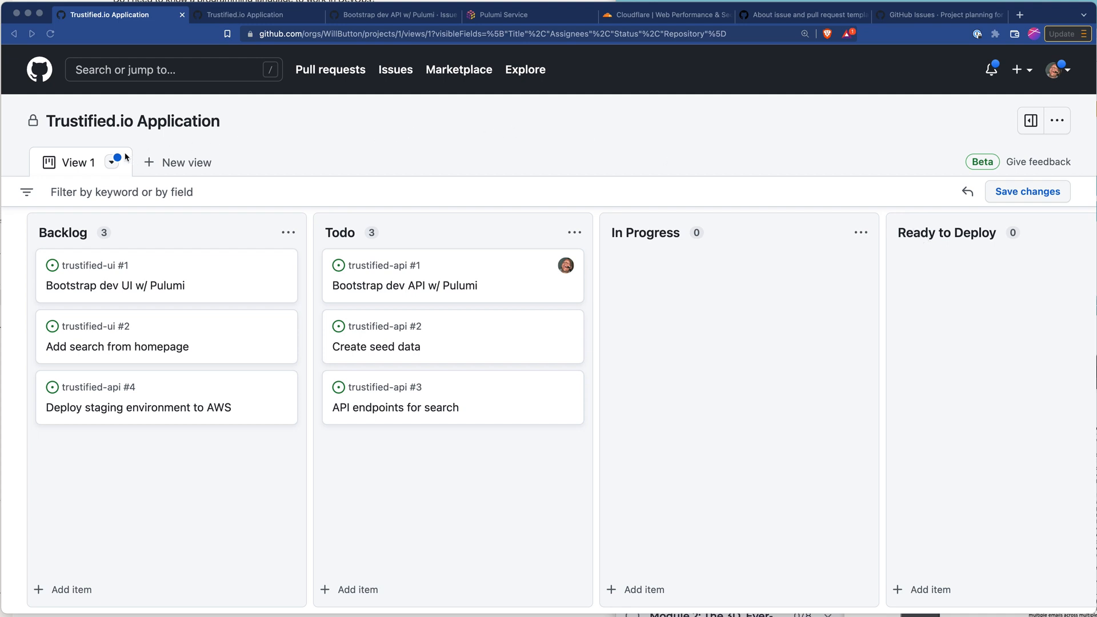
left_click(110, 162)
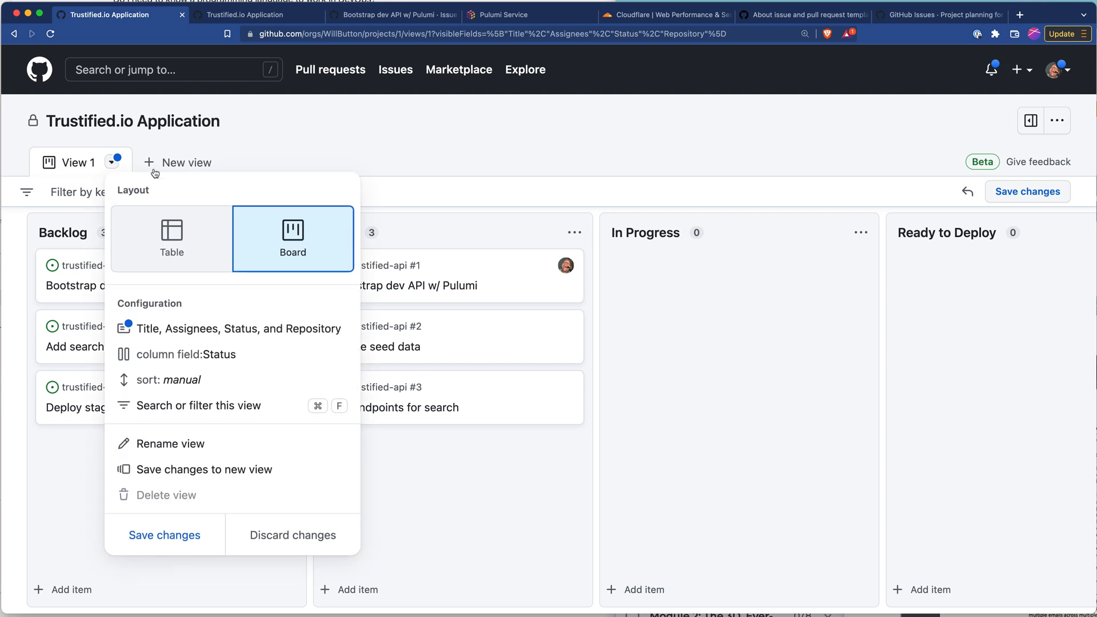
mouse_move(186, 250)
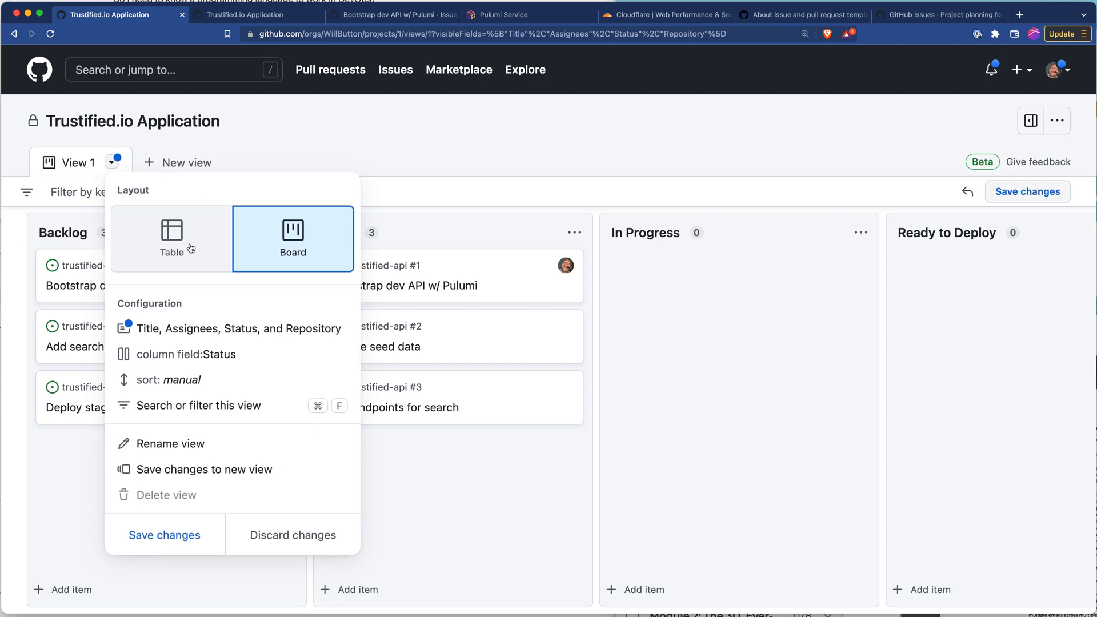
Switch View 1 to Table layout and start a single-select Epic field
left_click(171, 238)
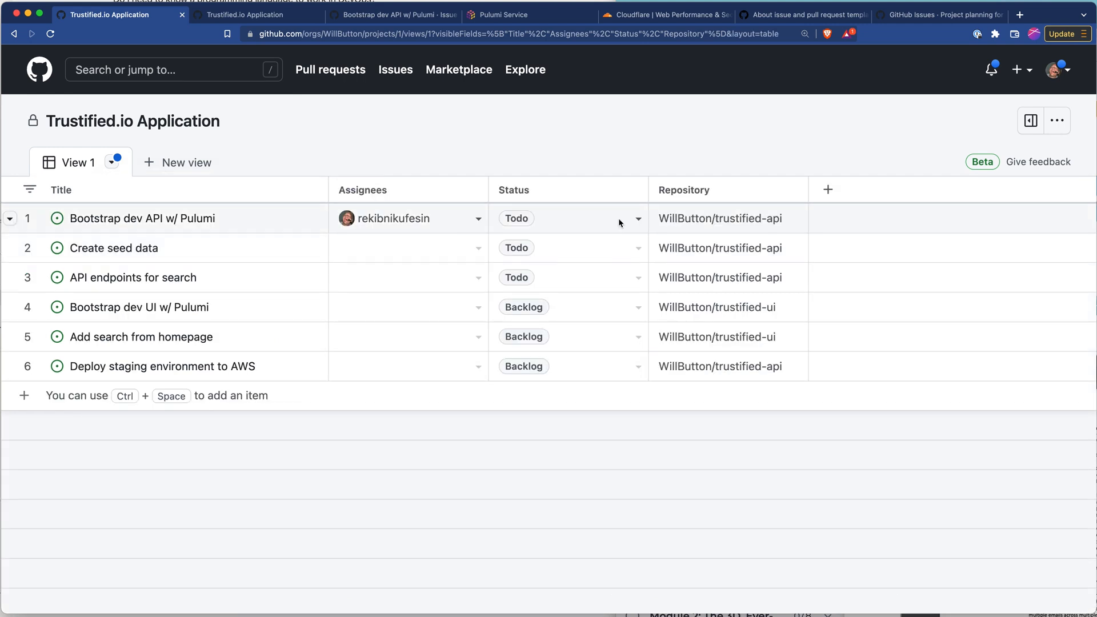
left_click(828, 189)
type("Epic")
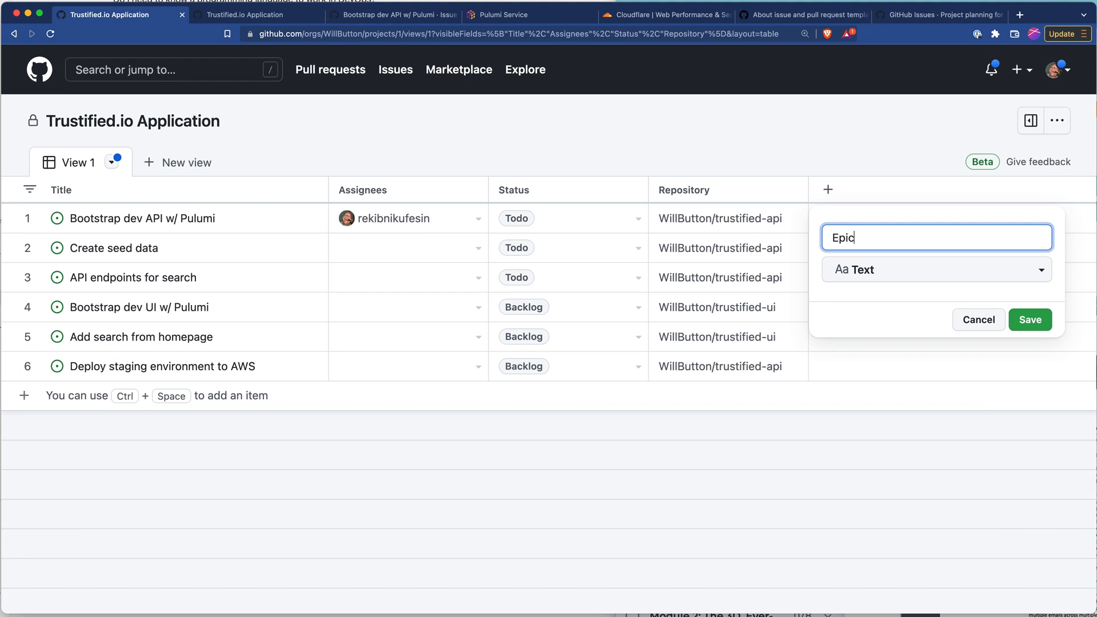
left_click(935, 269)
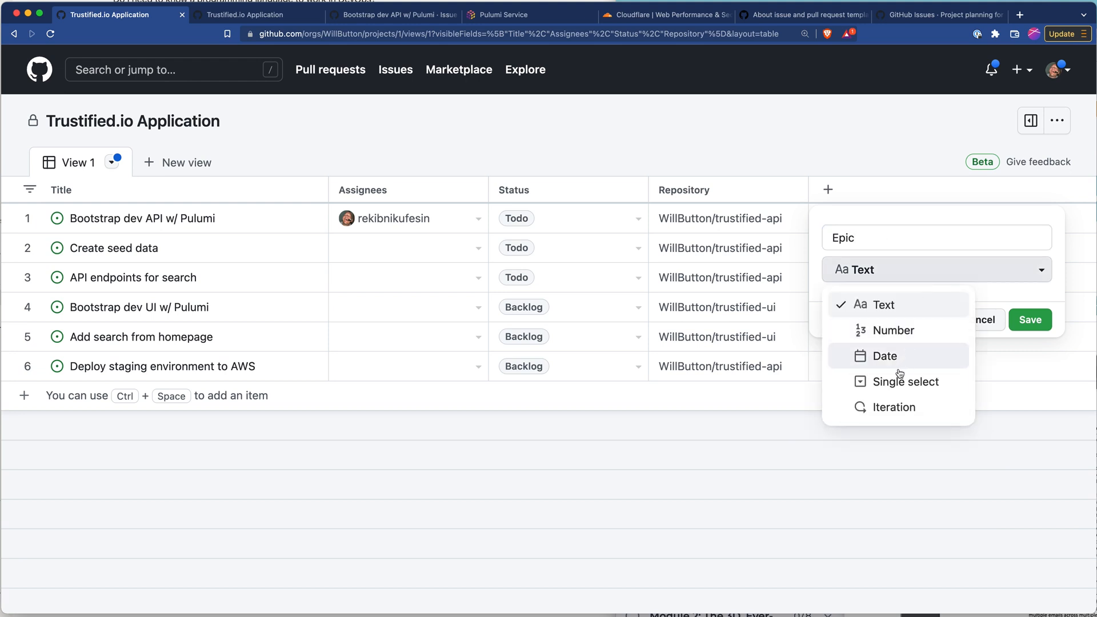
left_click(903, 382)
type("1")
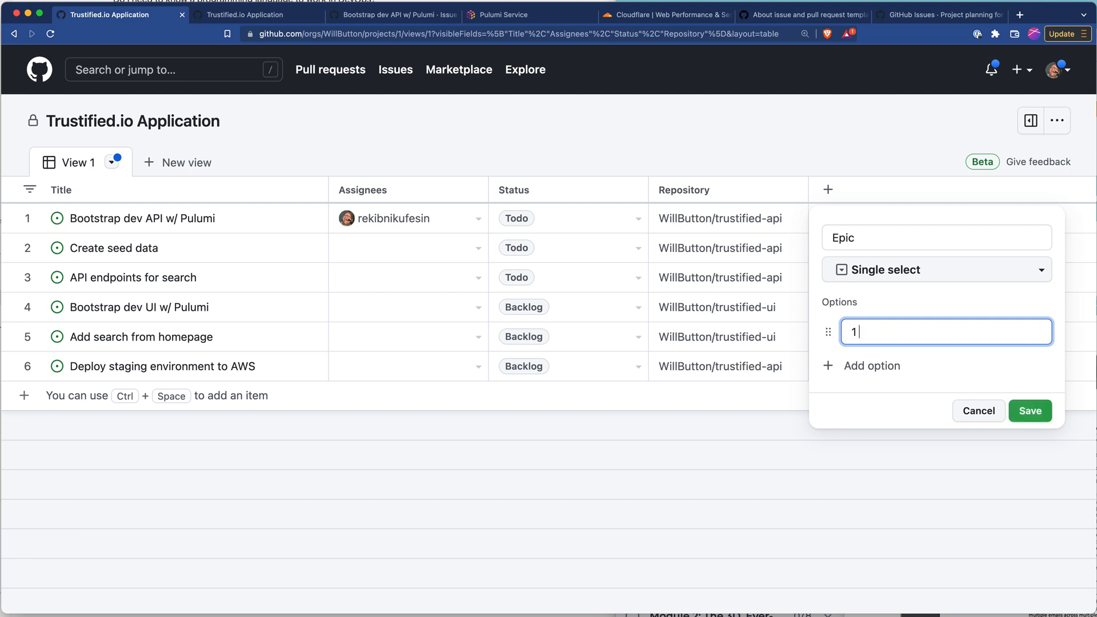
Add Epic options 1 Project Setup, 2 User Navigation and 3 Basic Skills
type("Project")
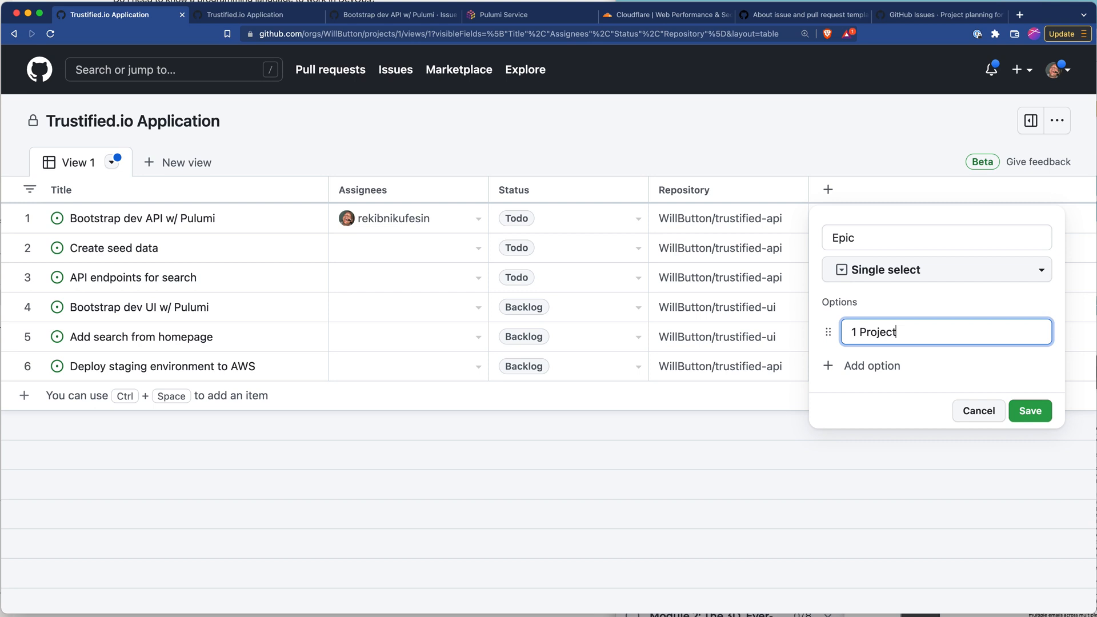
type("Setup")
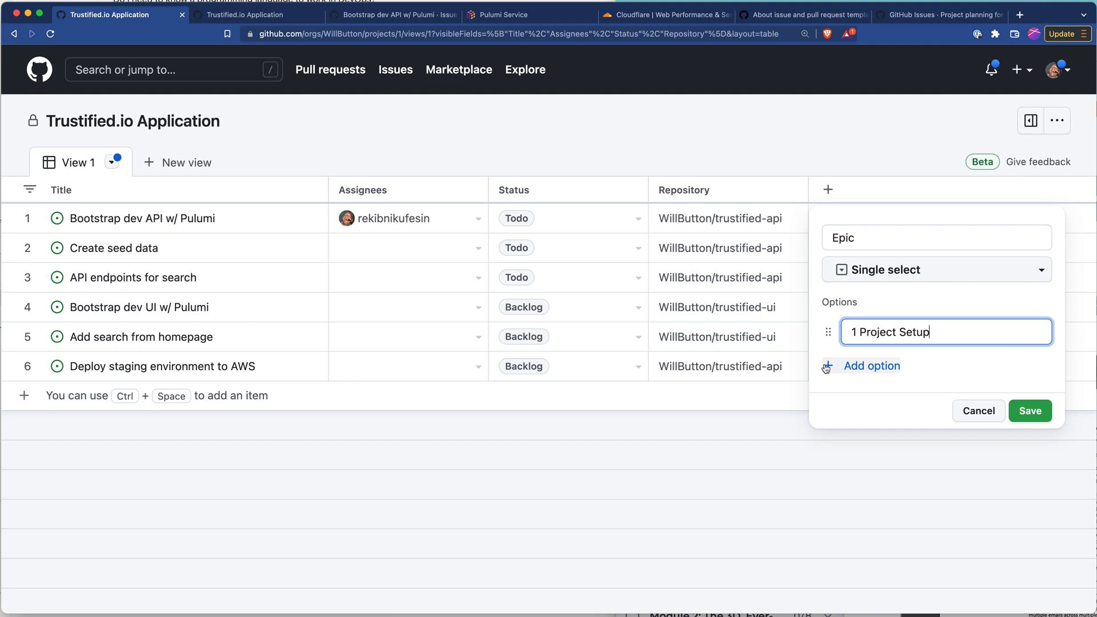
left_click(872, 366)
type("2")
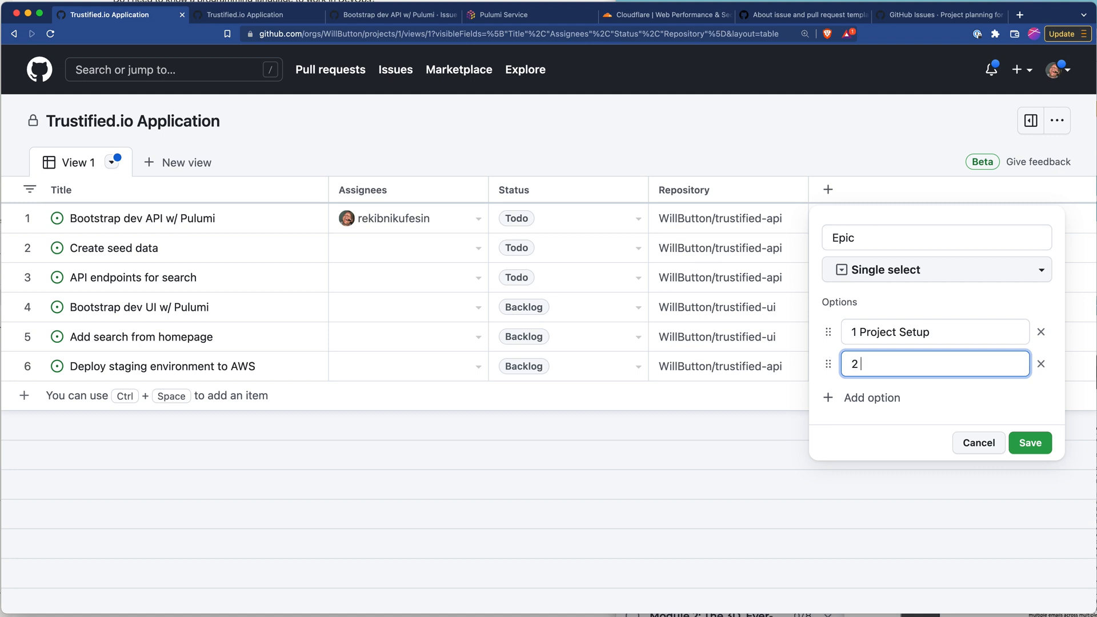
type("User N")
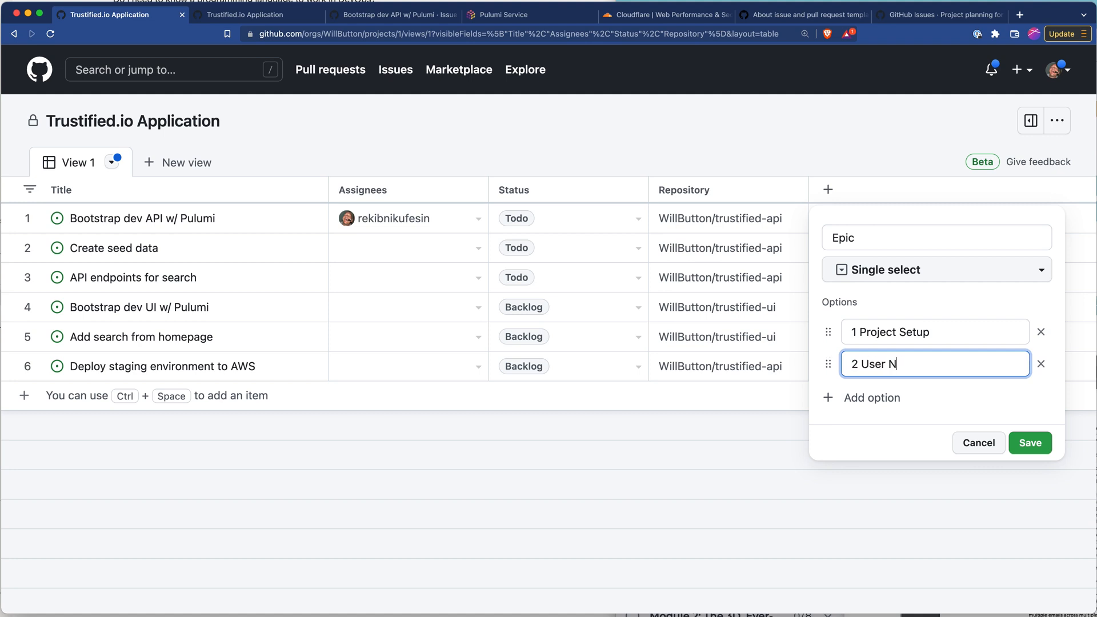
type("avigation")
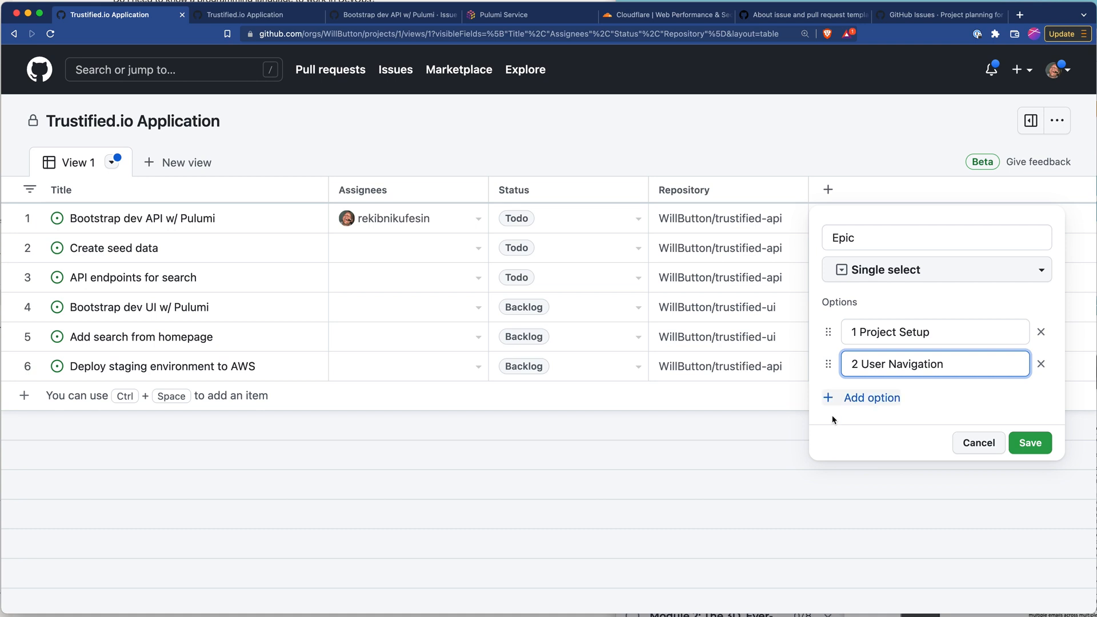
left_click(871, 398)
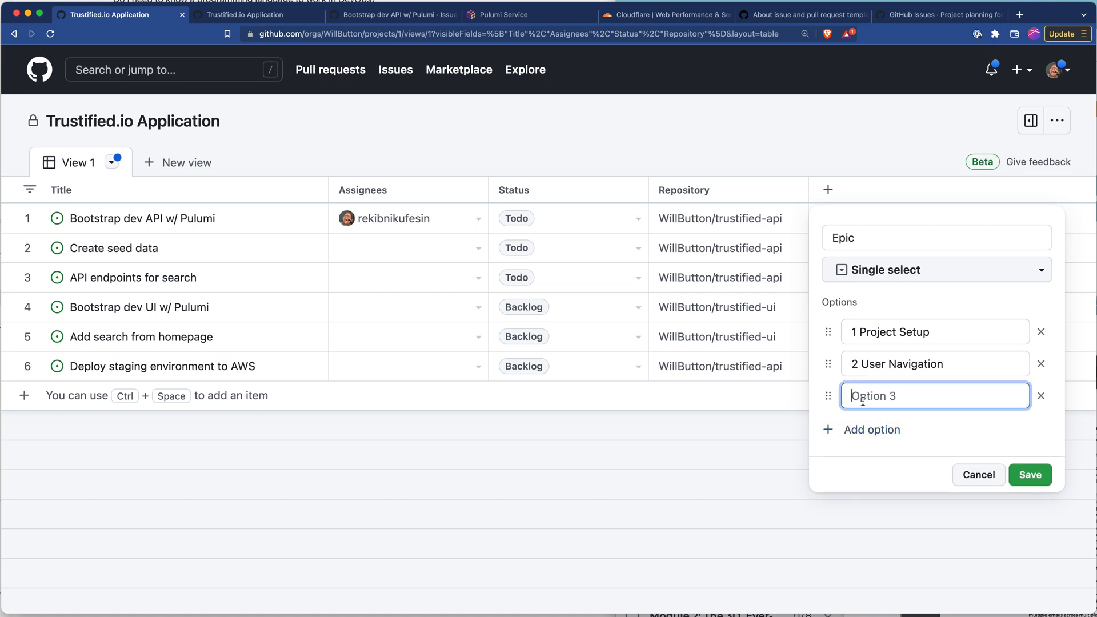
type("2")
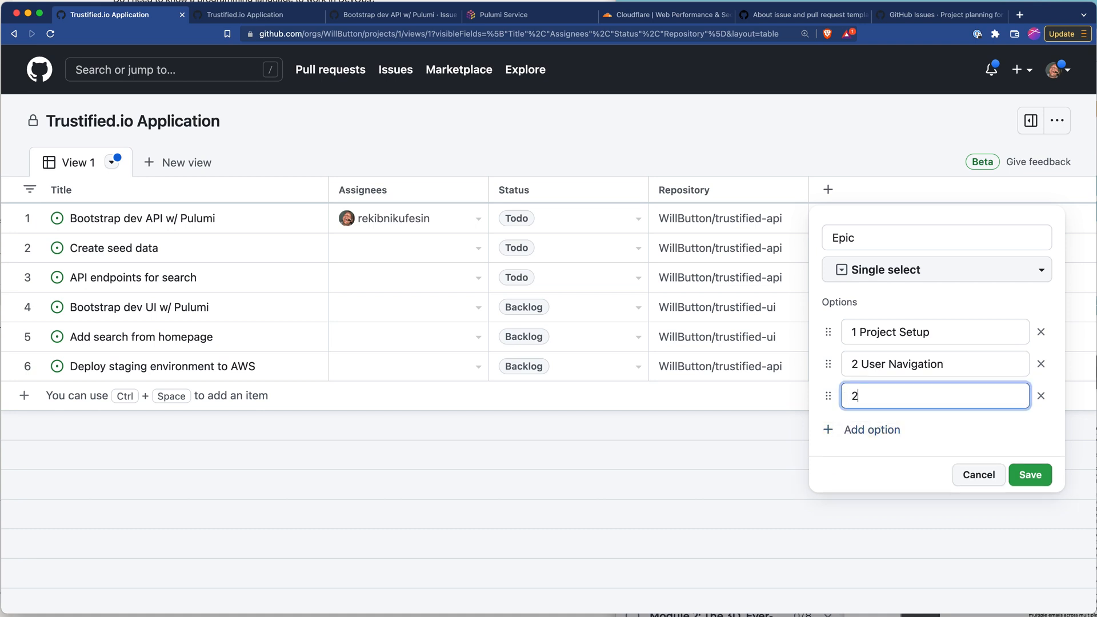
type("3 Bas")
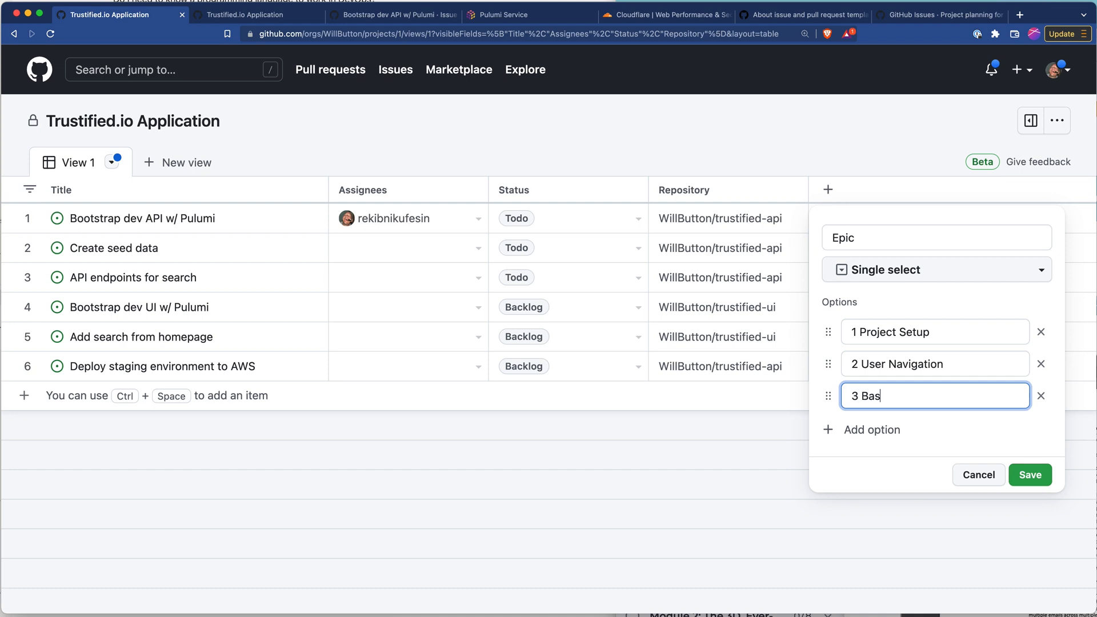
type("ic Skils")
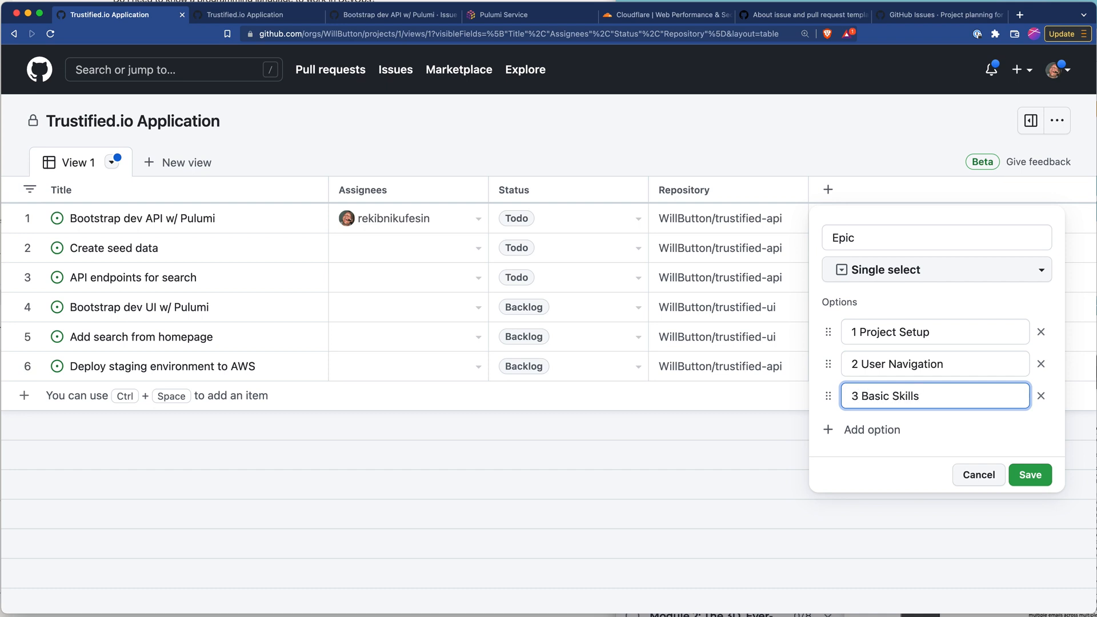
left_click(873, 429)
type("4")
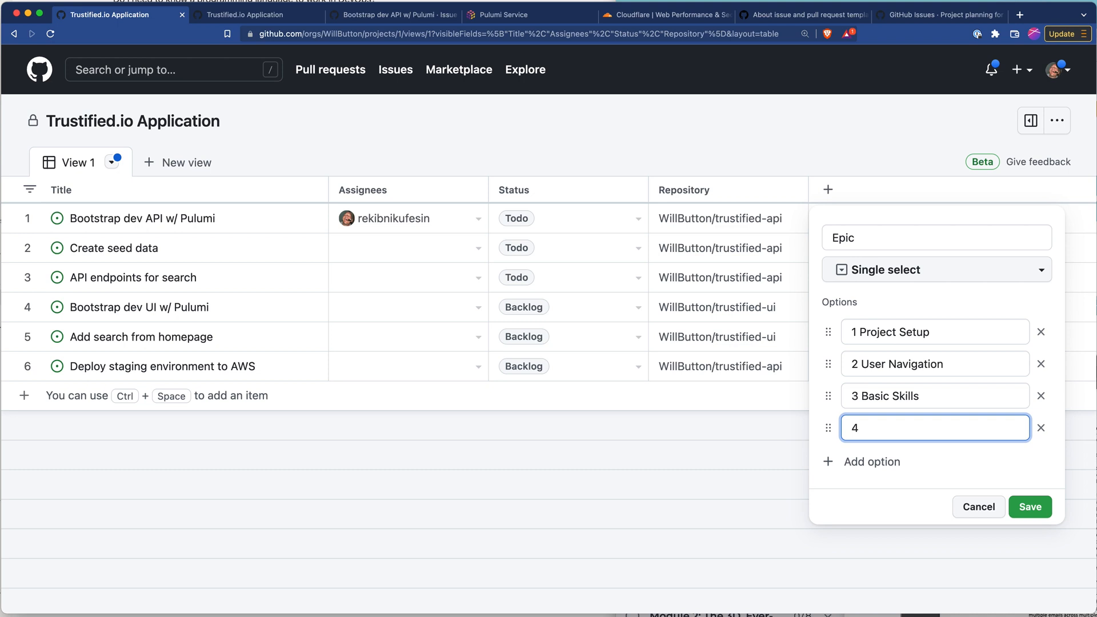
Enter further Epic options, including Open Beta To Waitlist and Governance
type("Op")
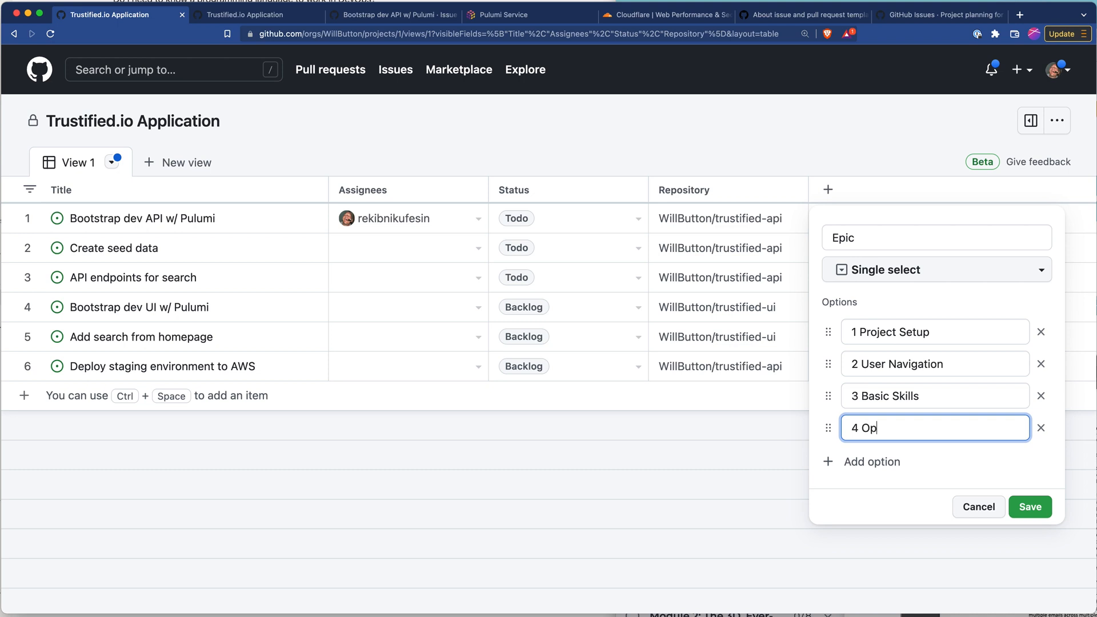
type("en")
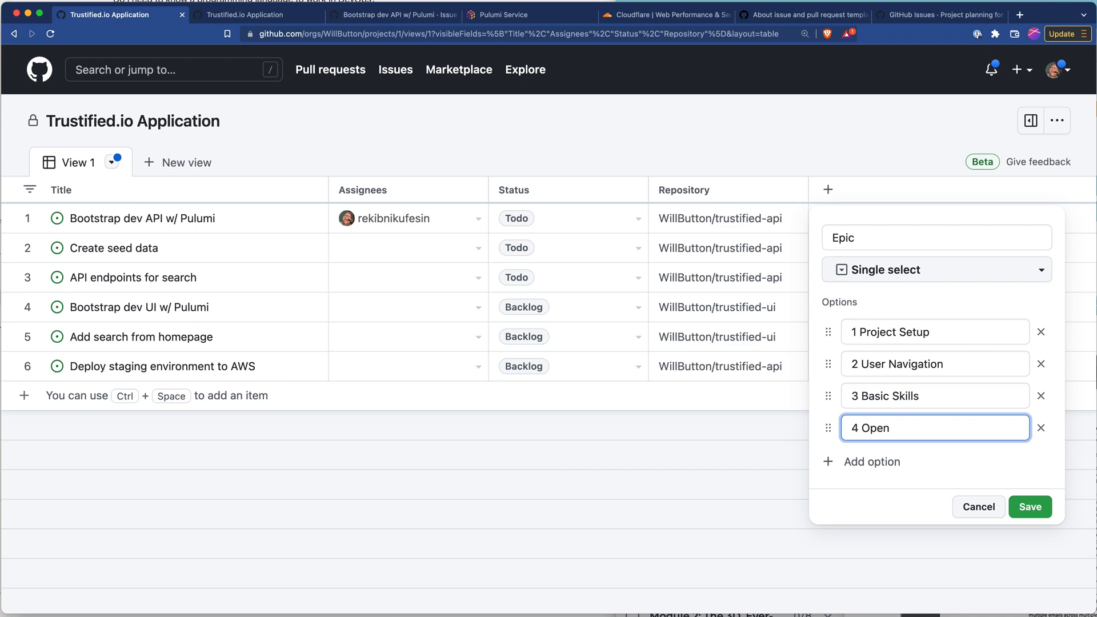
type("Bet")
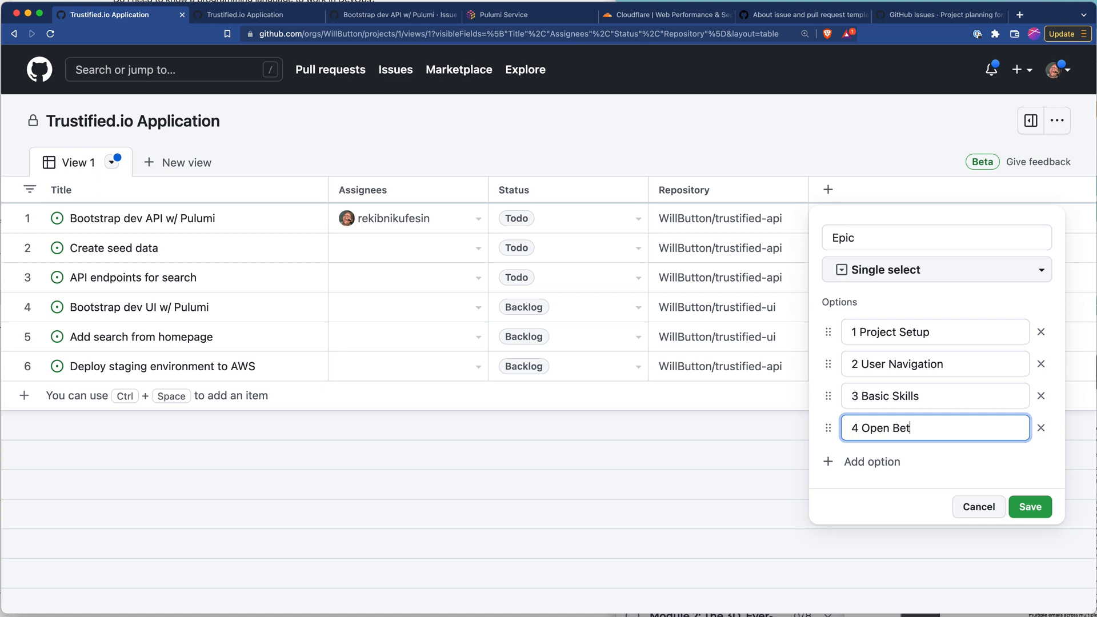
type("a To Wa")
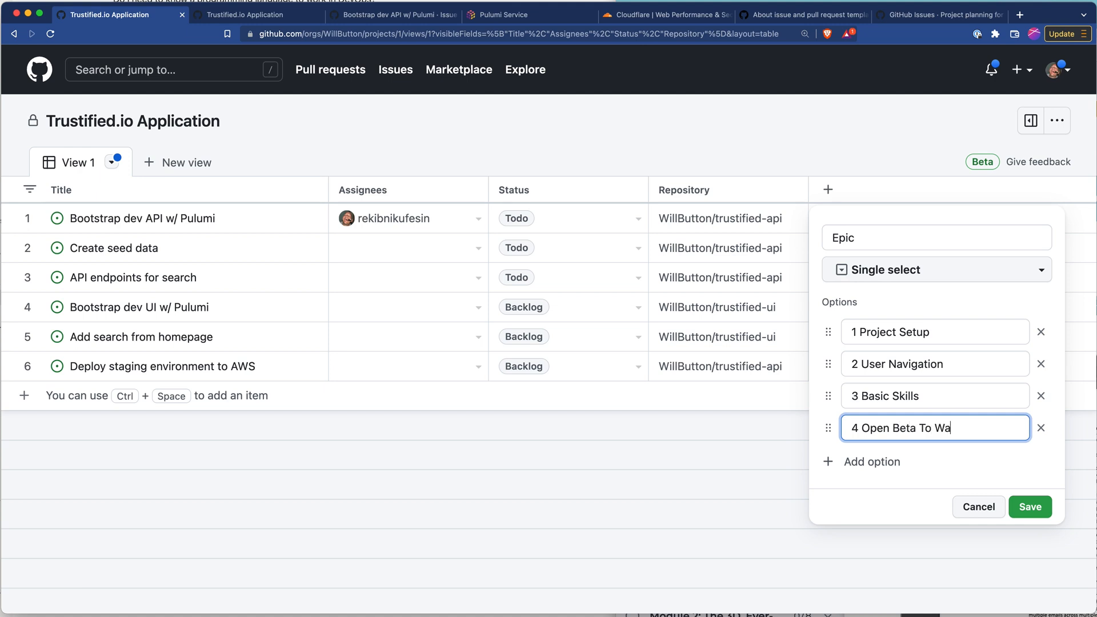
type("itlist")
type("5")
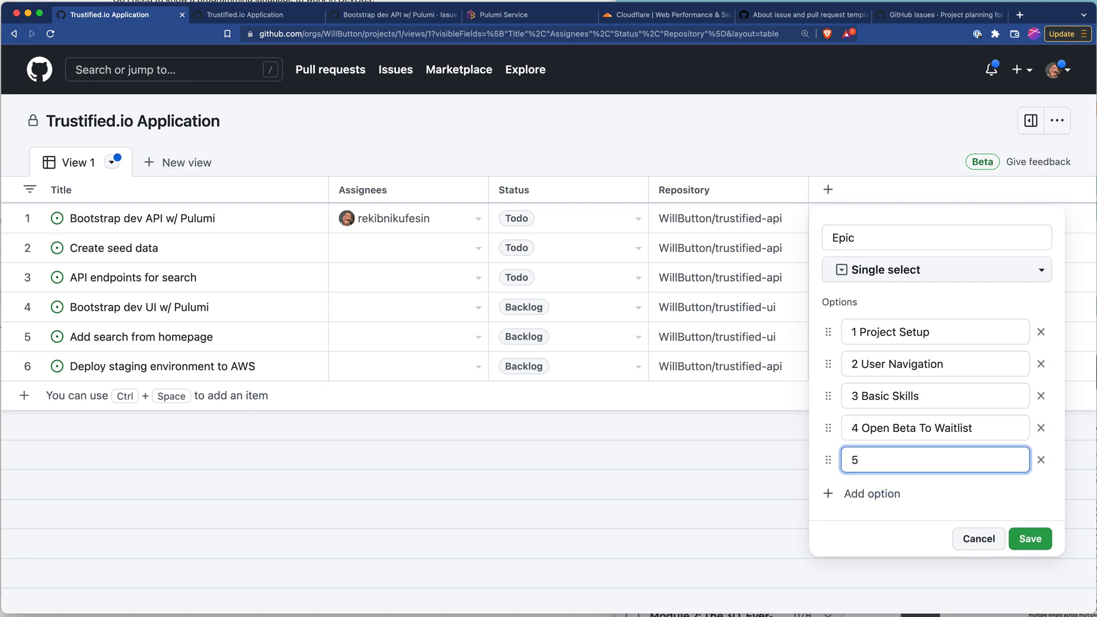
type("Skills")
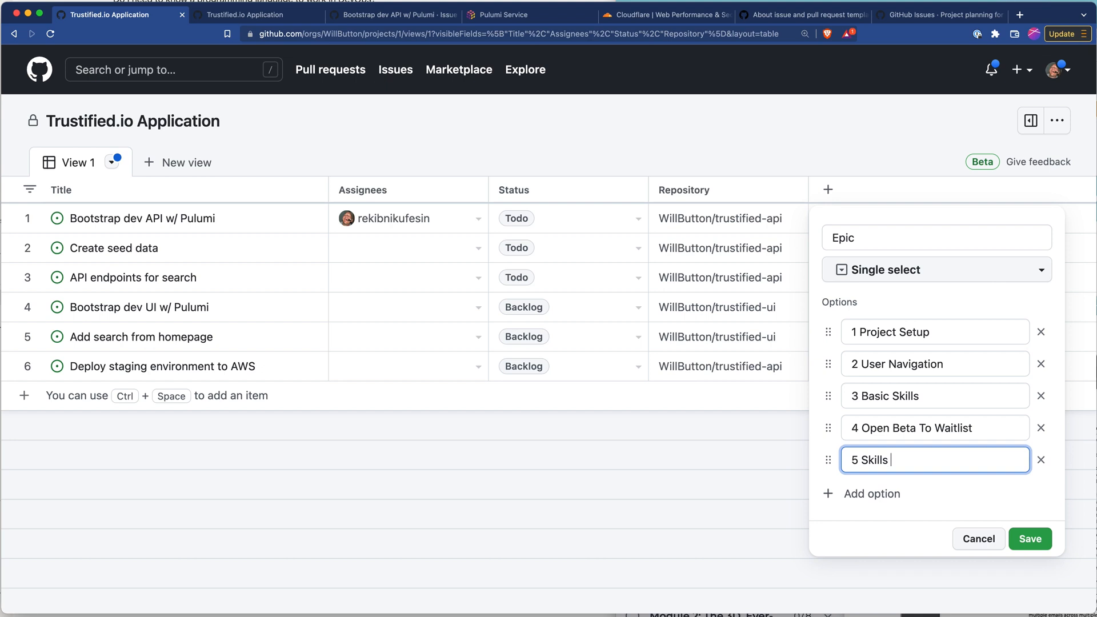
type("Governance")
type("7")
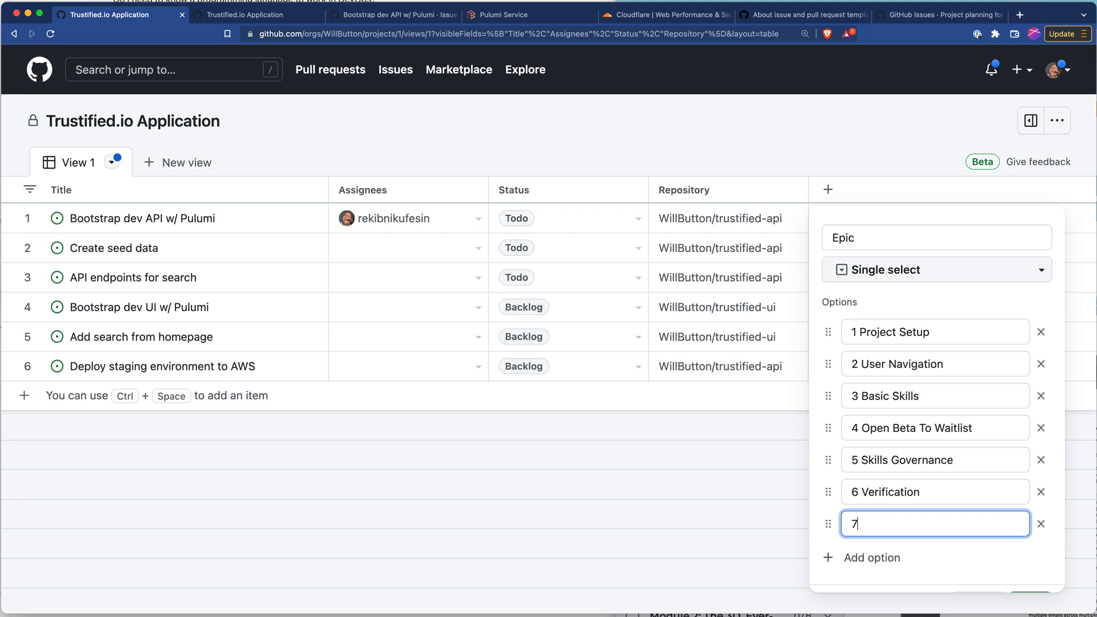
Add the 7 Contact option and save the Epic field
type("C")
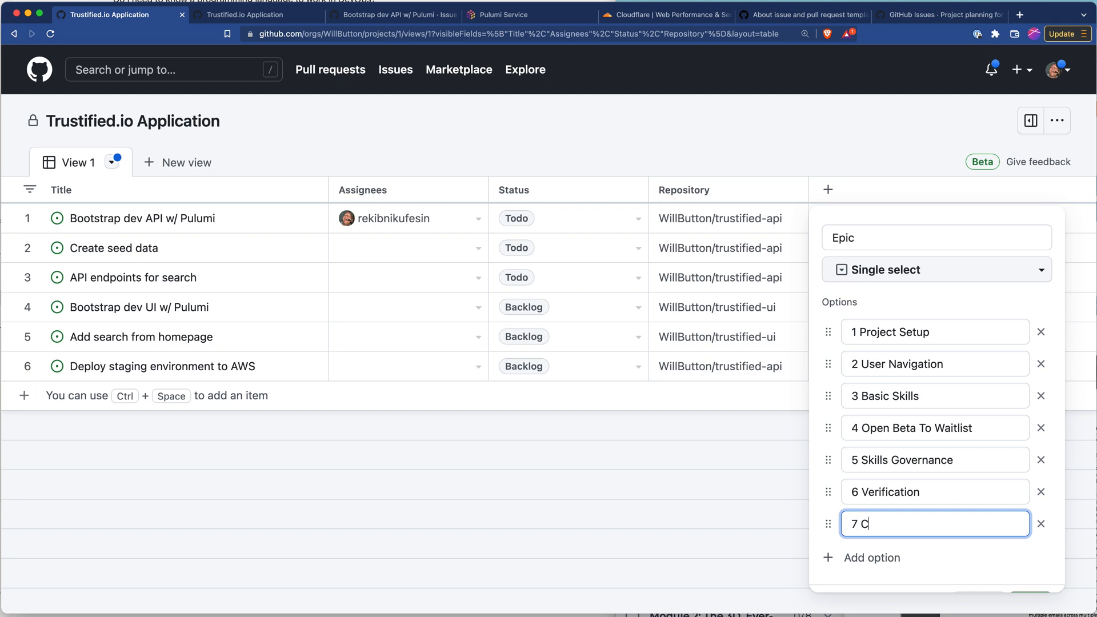
type("ontact")
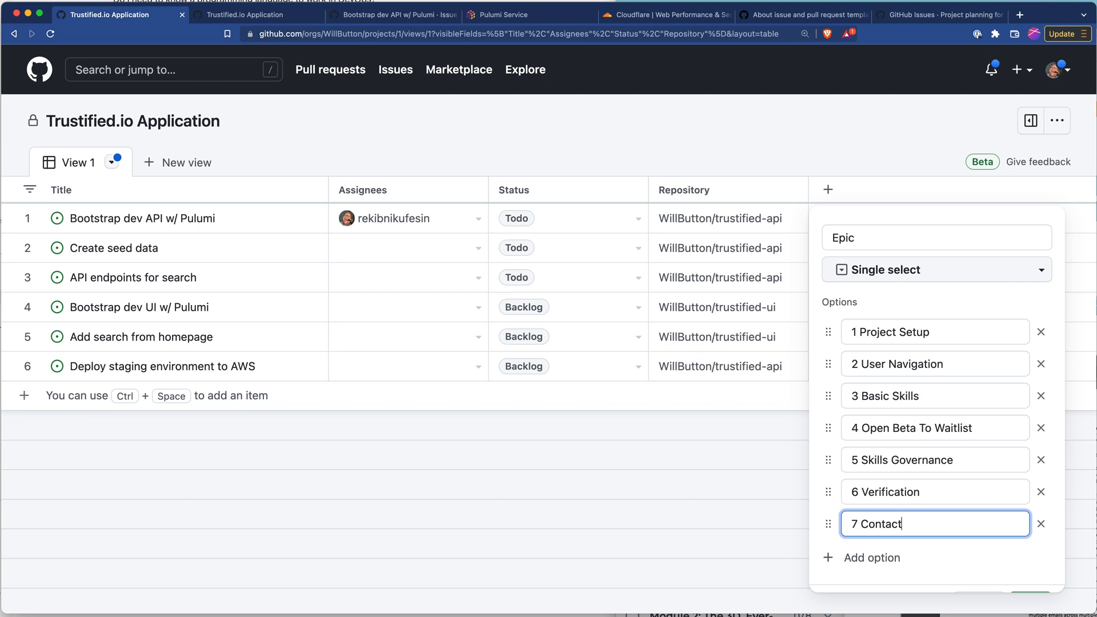
mouse_move(844, 546)
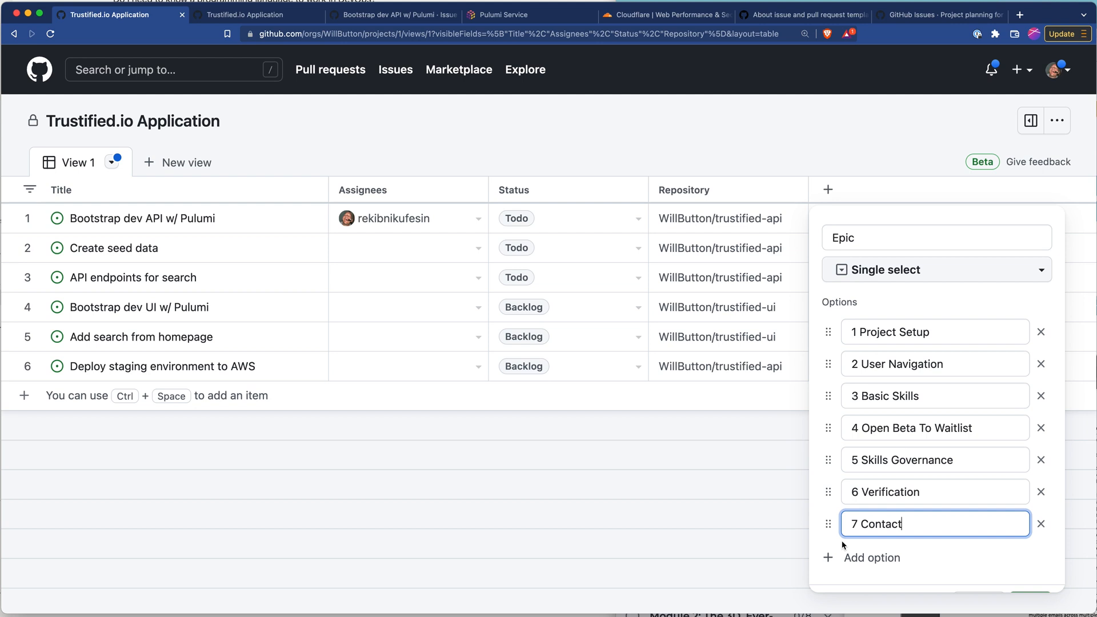
mouse_move(871, 350)
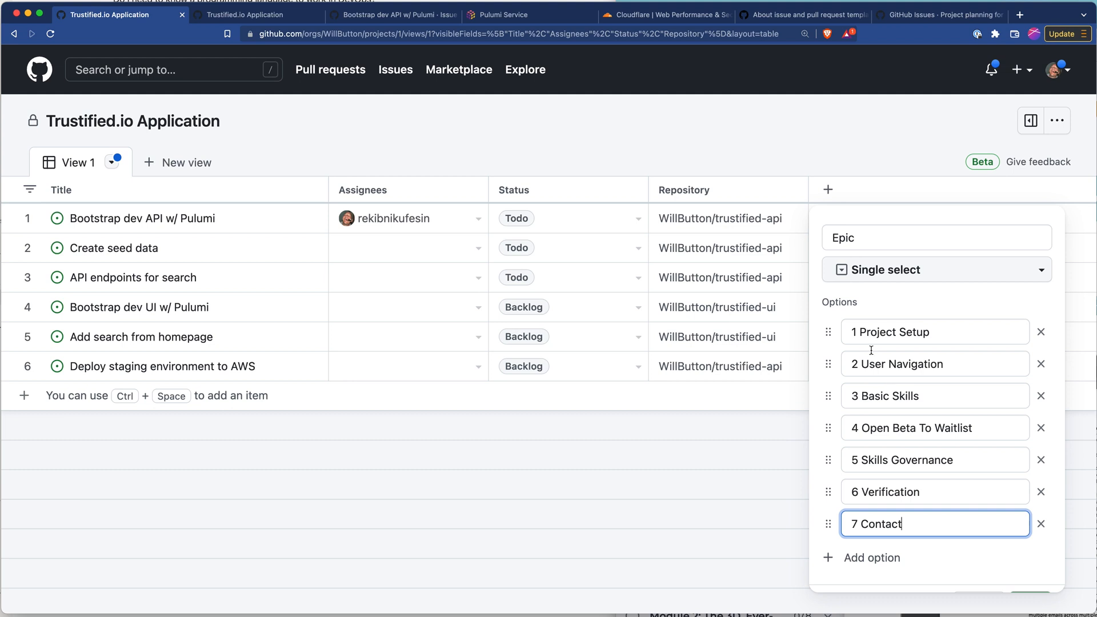
mouse_move(904, 476)
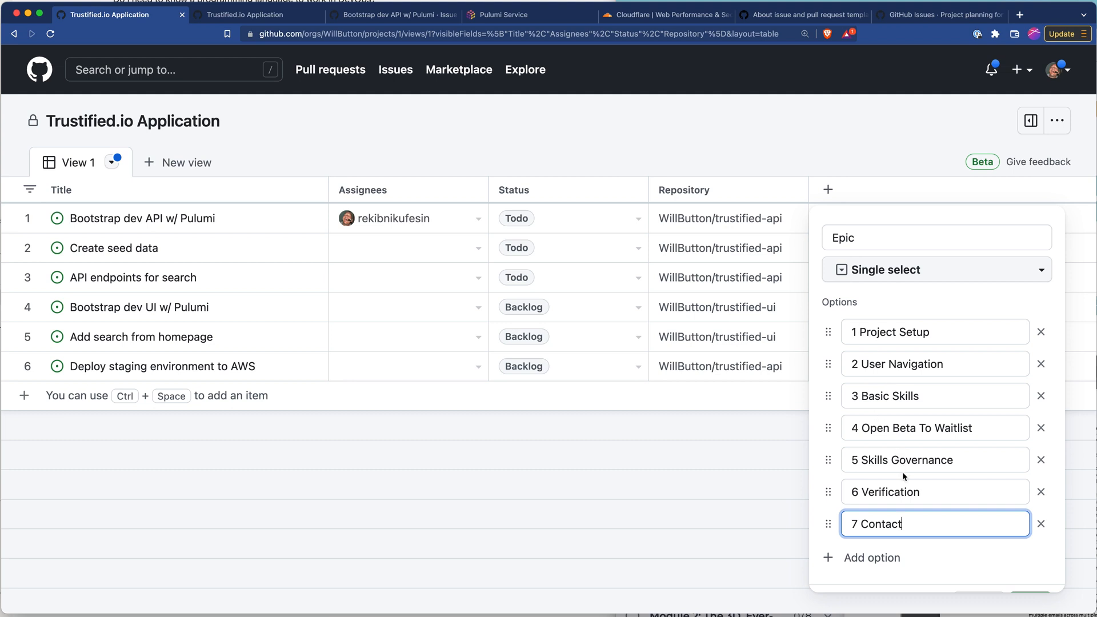
mouse_move(997, 428)
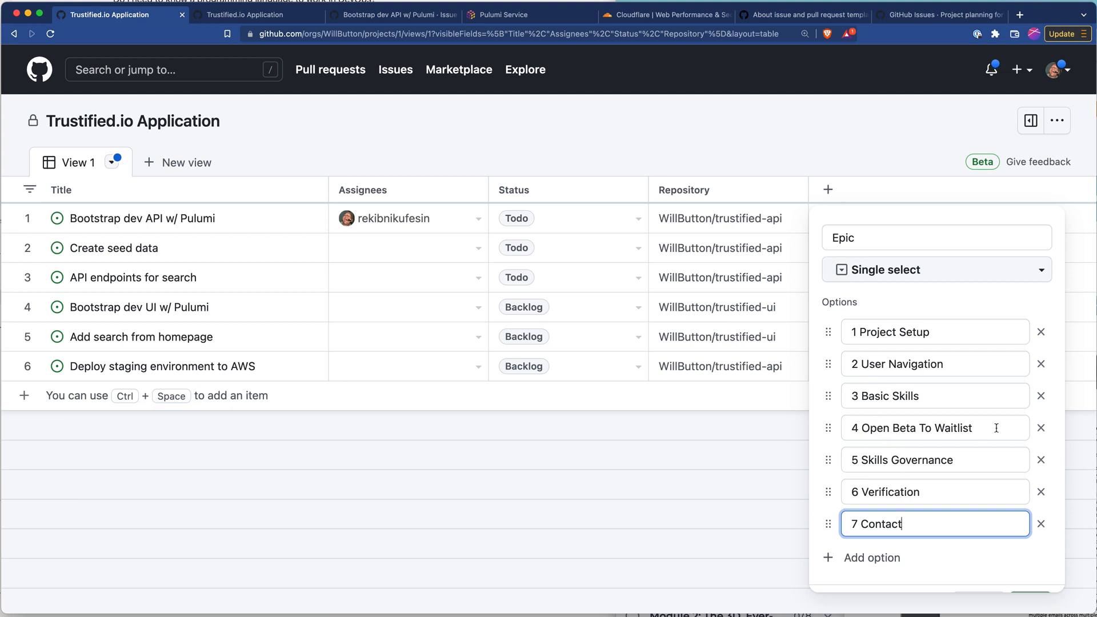
left_click(934, 427)
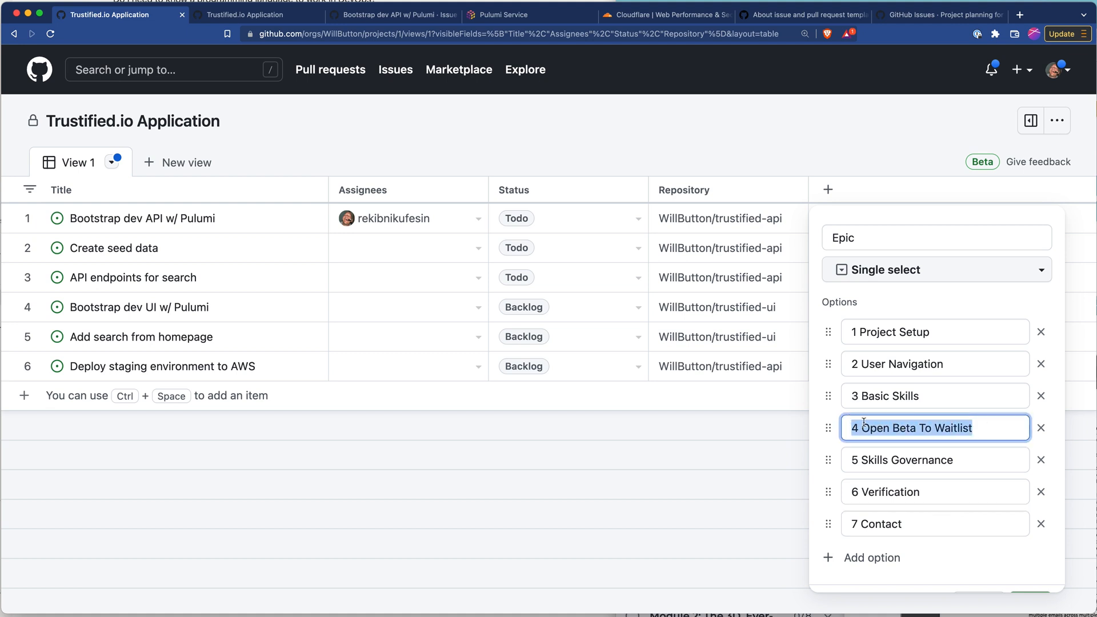
mouse_move(978, 437)
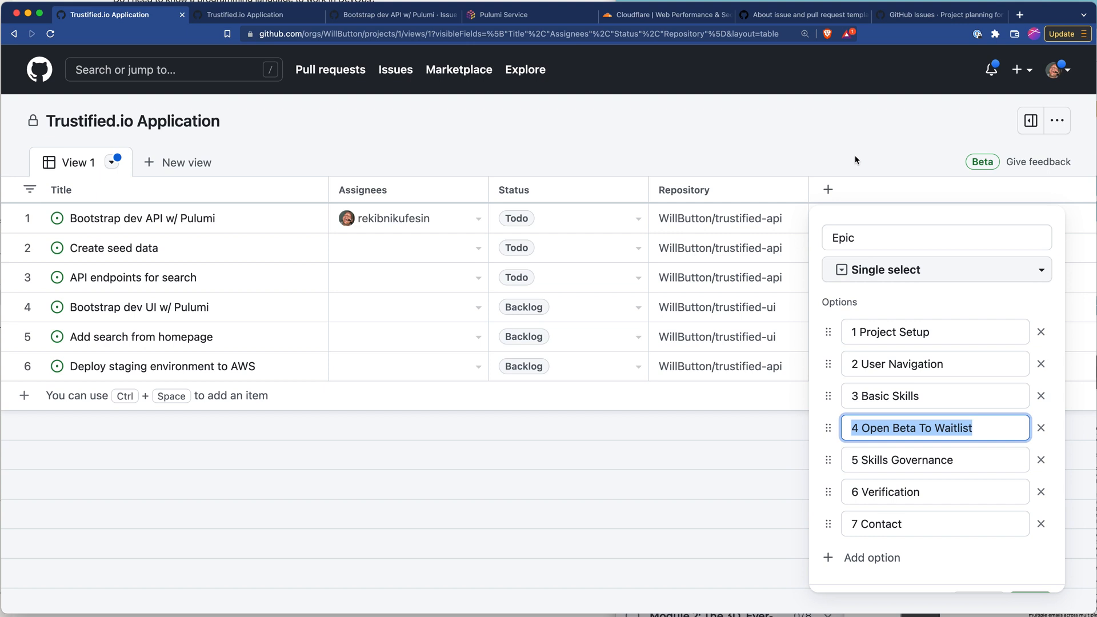
scroll("down", 3)
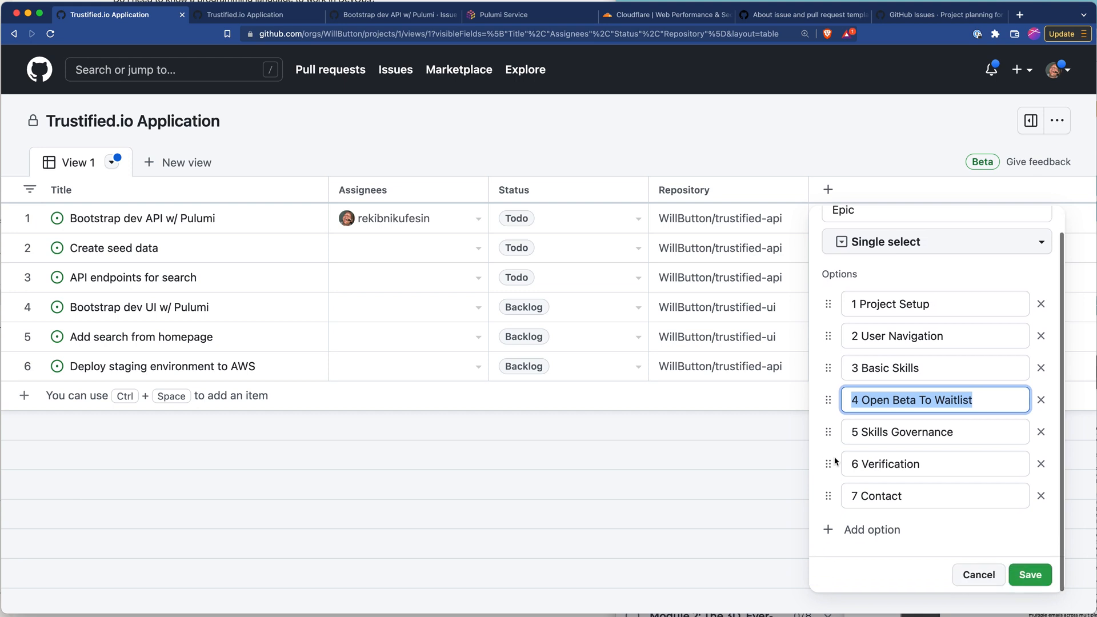
left_click(1029, 574)
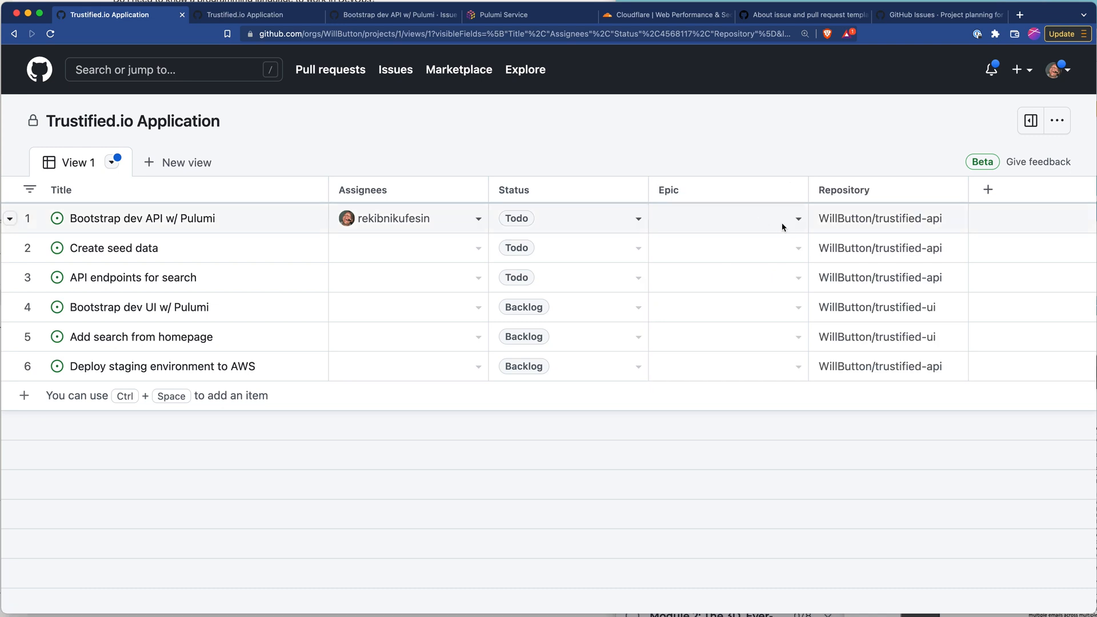
Assign Epic 1 Project Setup to the first issue and Create seed data
left_click(796, 218)
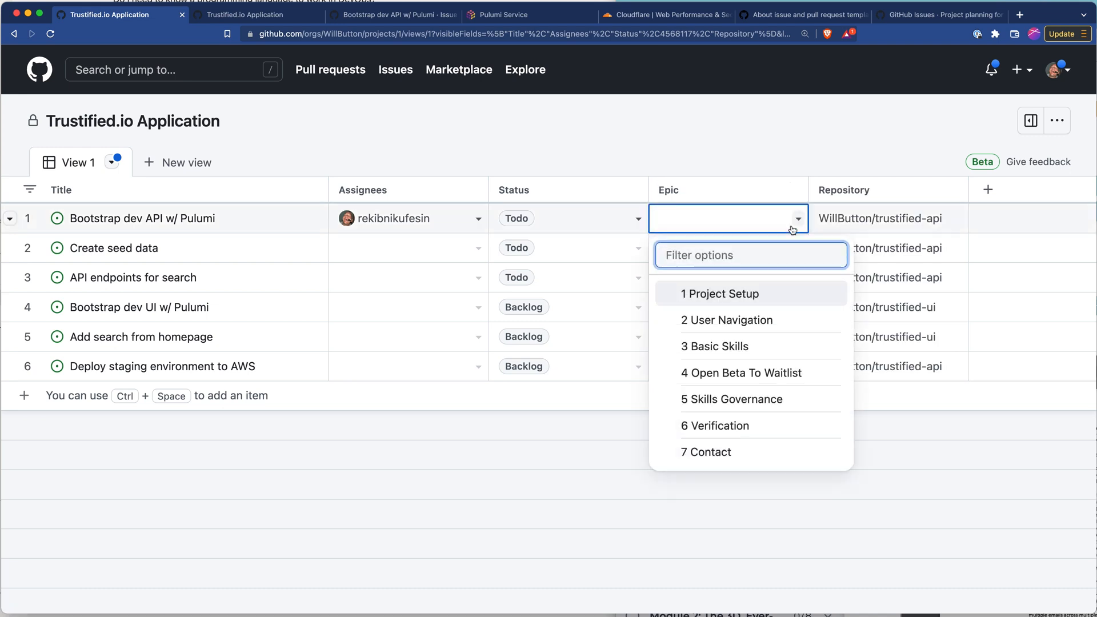
mouse_move(725, 294)
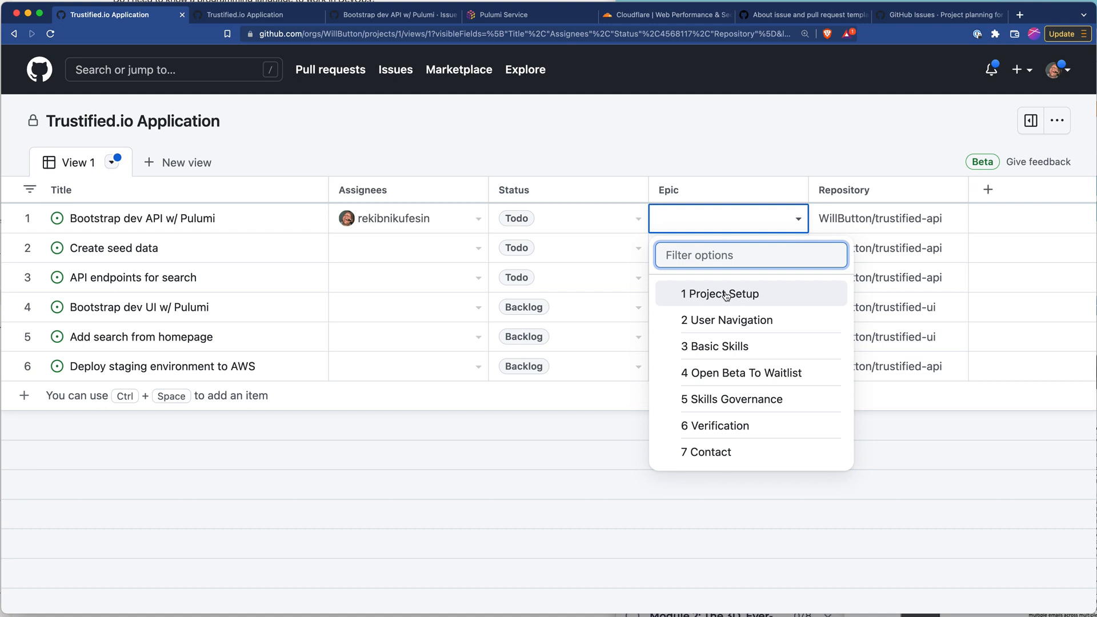
left_click(720, 293)
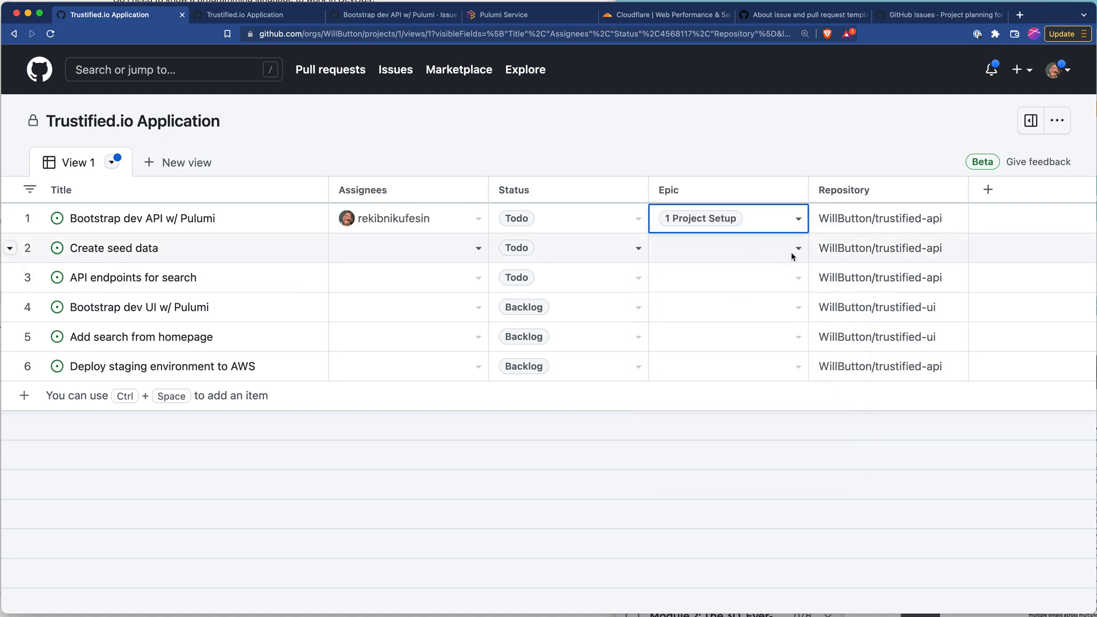
left_click(798, 247)
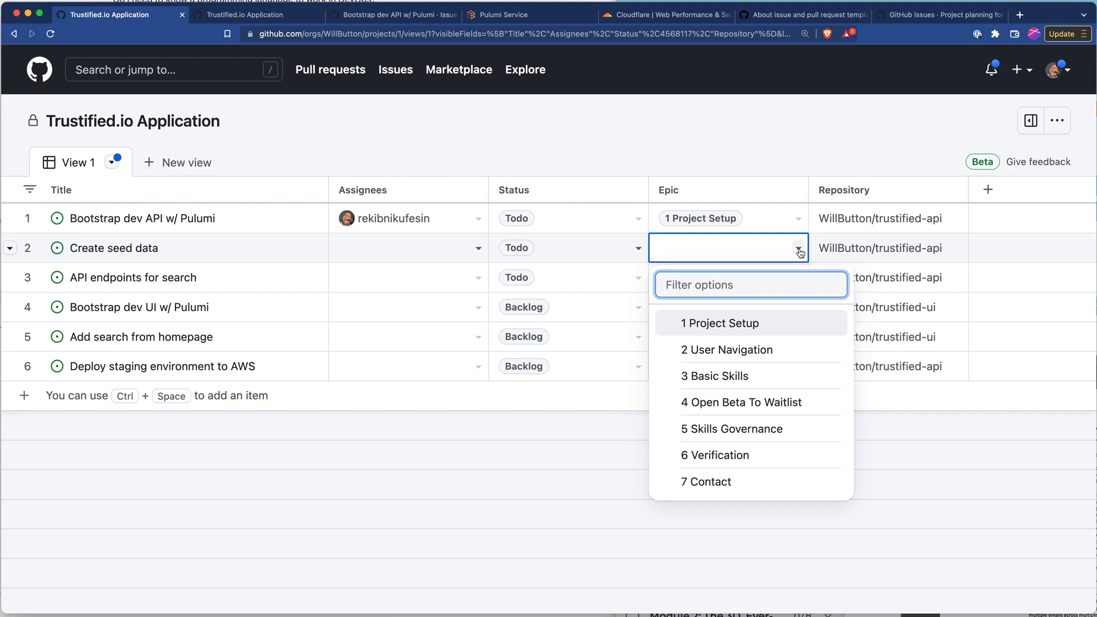
mouse_move(728, 350)
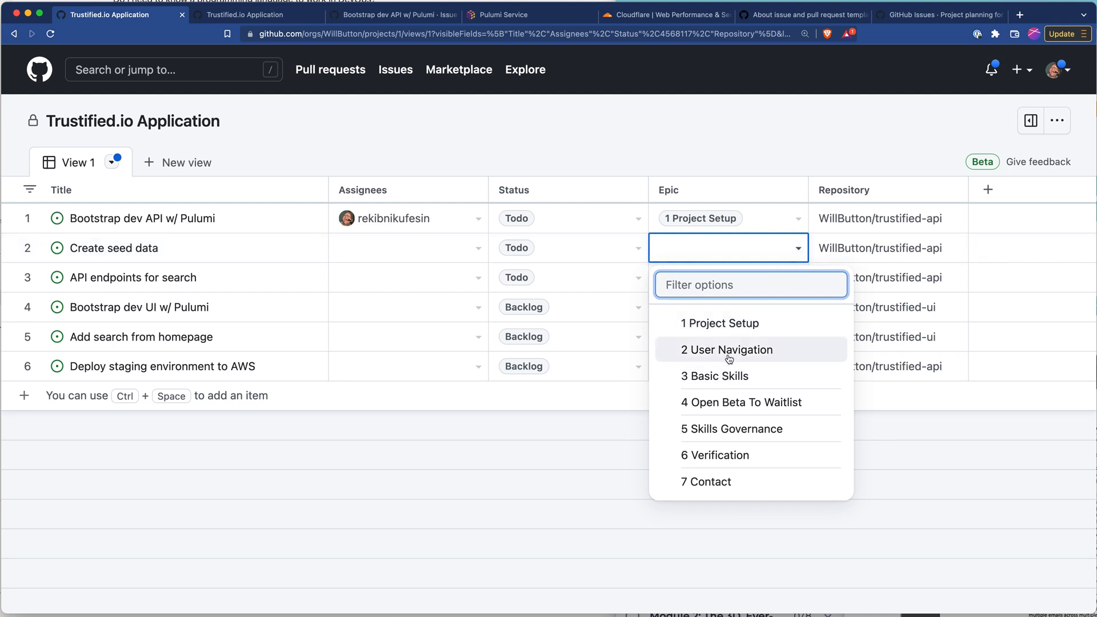
mouse_move(724, 329)
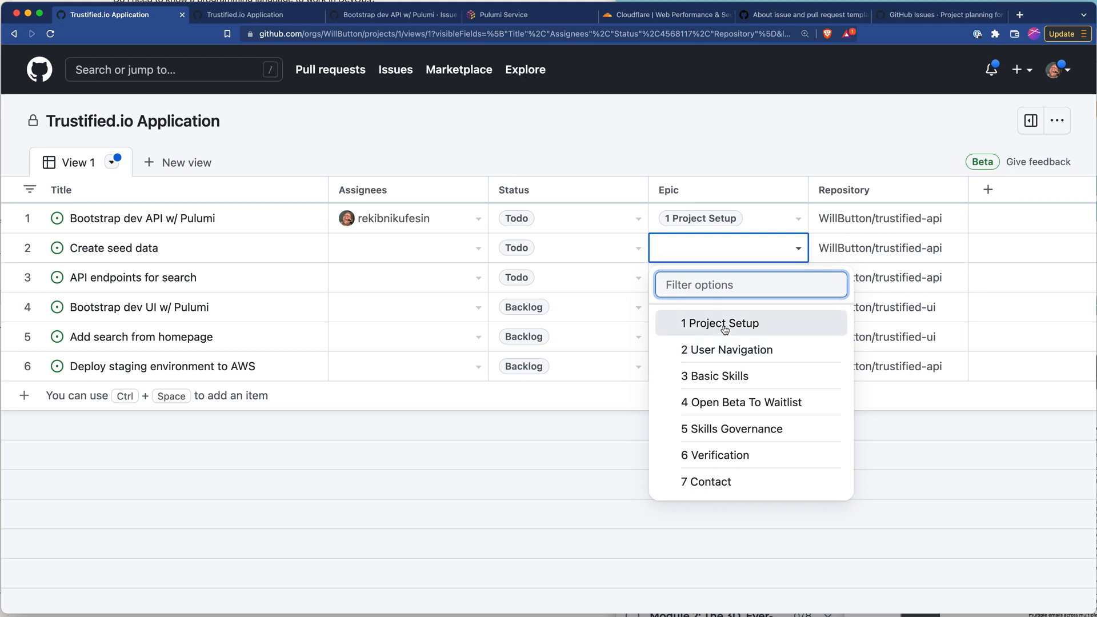
left_click(721, 323)
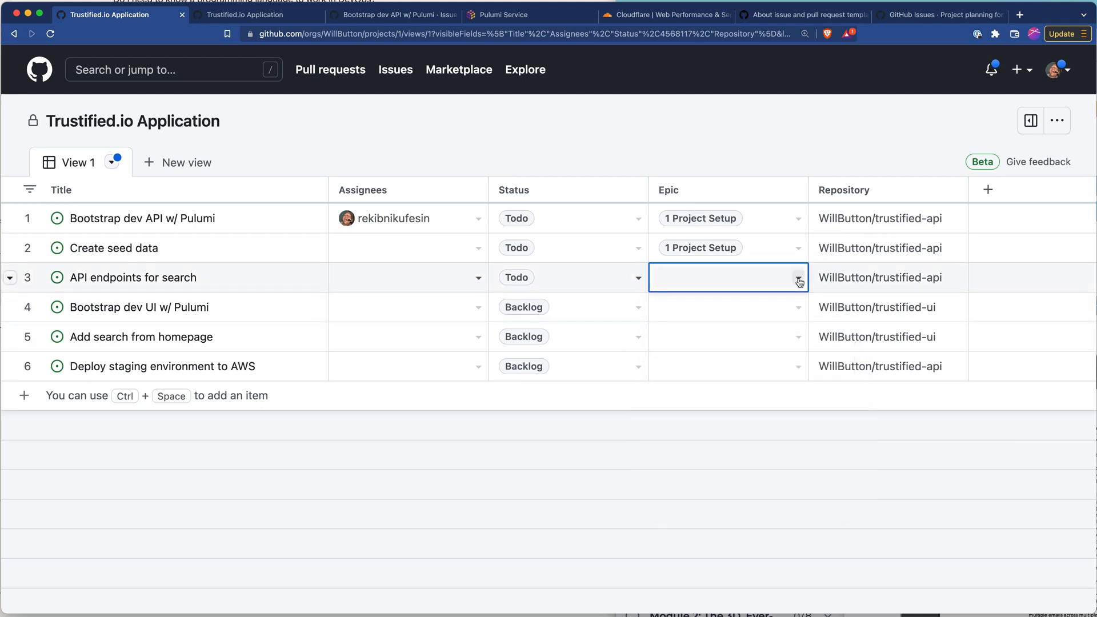
Assign 2 User Navigation to the search issues and set the AWS staging issue's epic
left_click(798, 278)
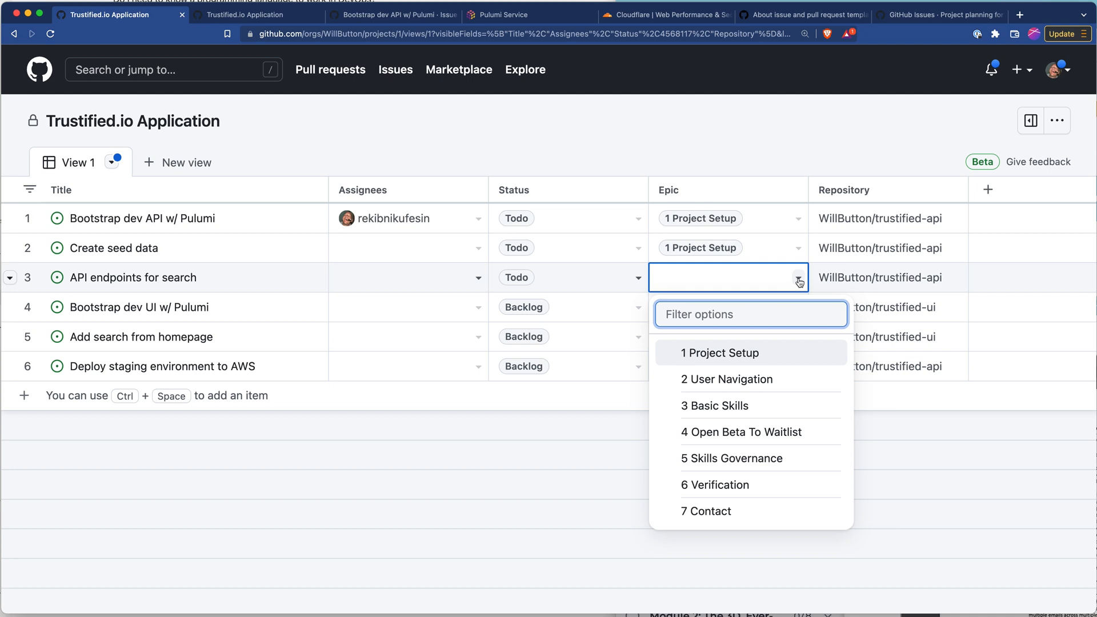
left_click(727, 379)
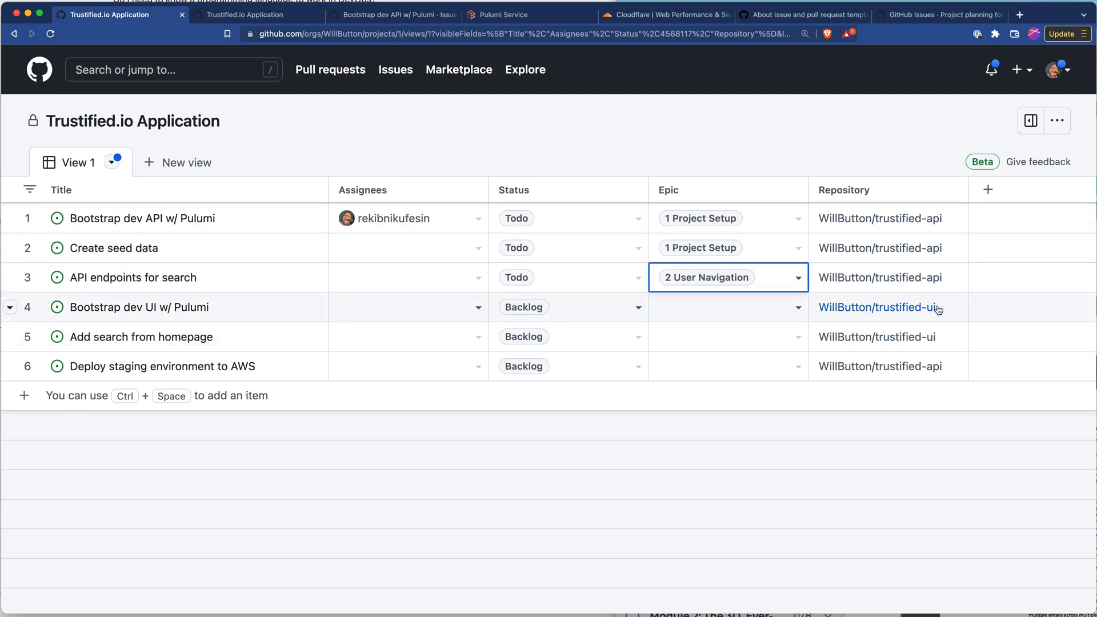
mouse_move(800, 314)
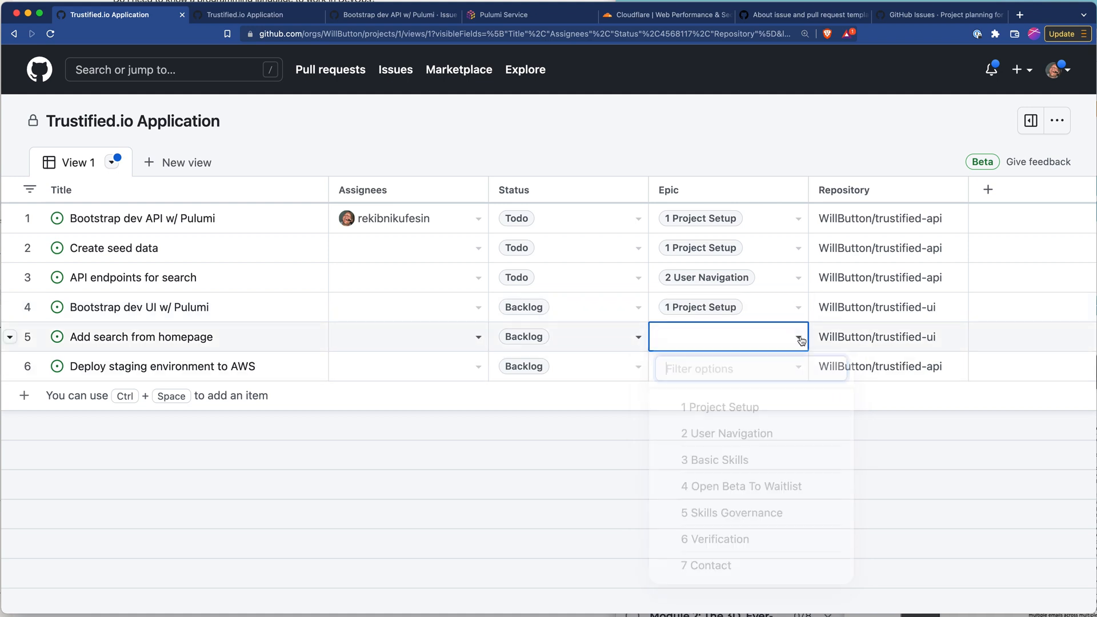
left_click(726, 433)
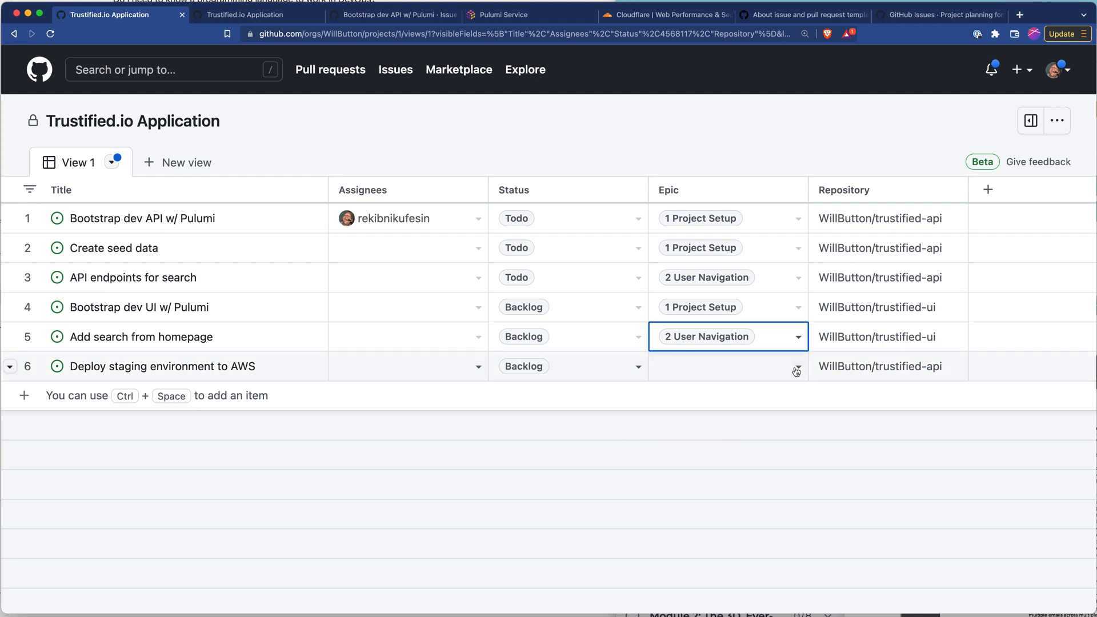
left_click(796, 370)
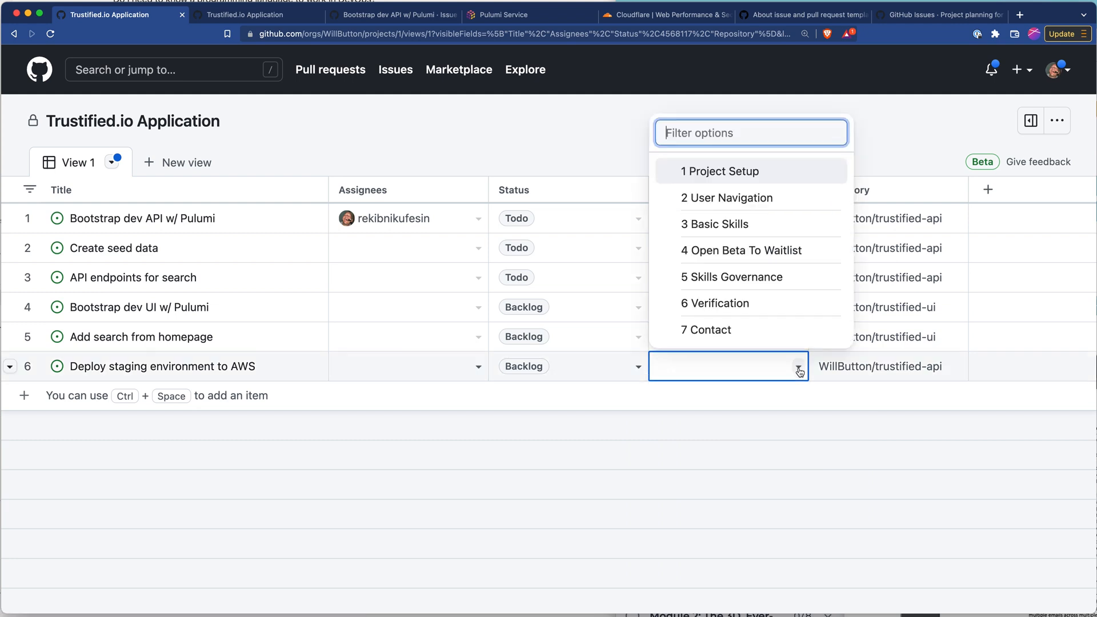
mouse_move(735, 280)
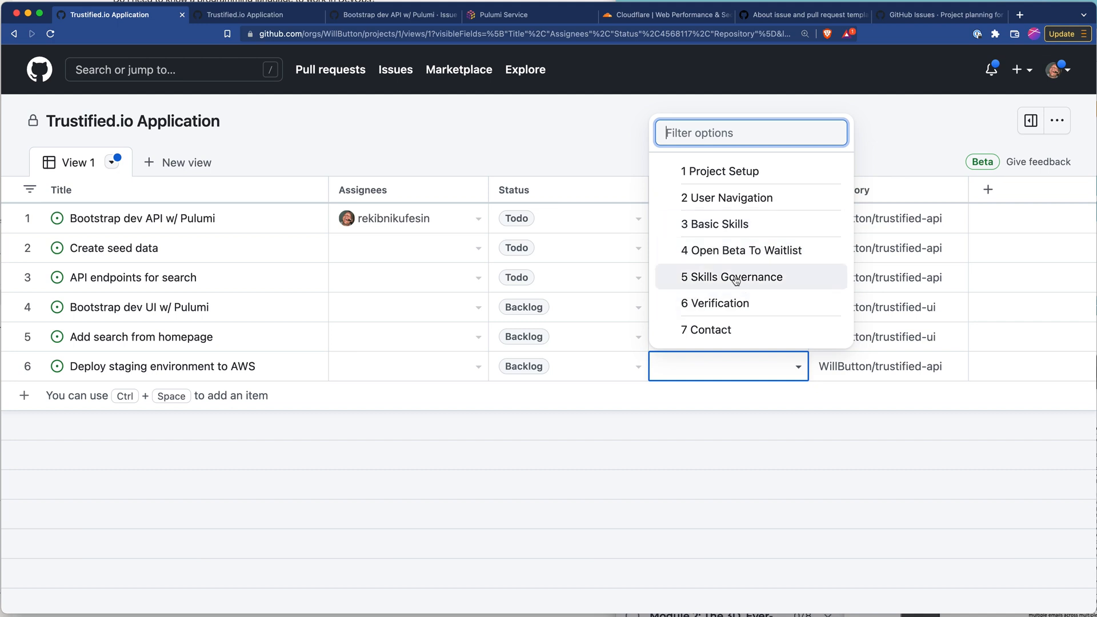
left_click(724, 198)
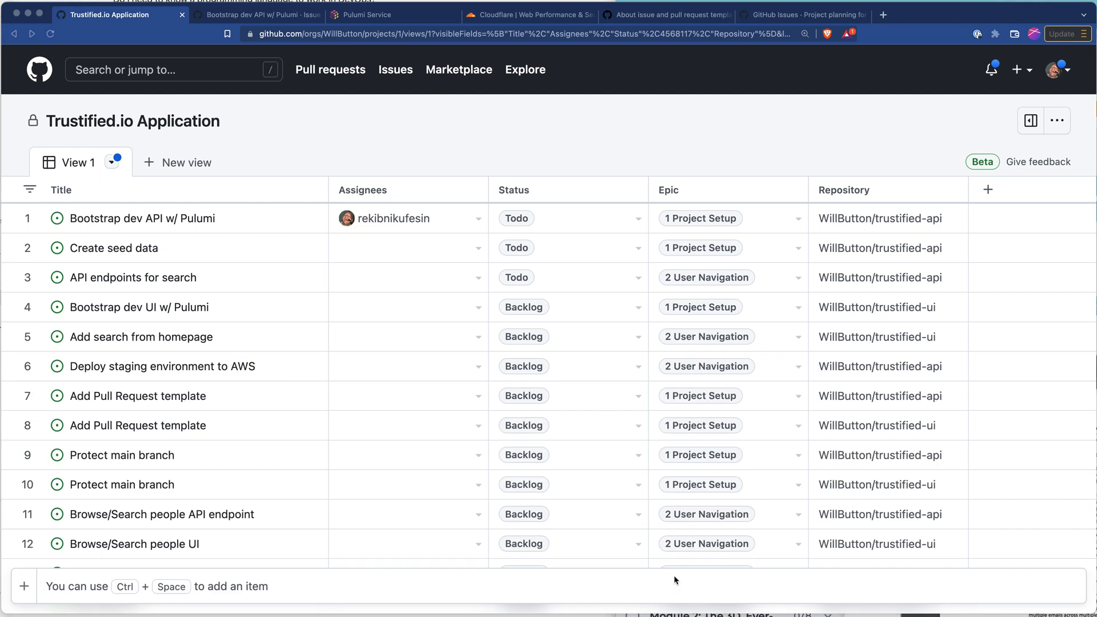
Scroll through the Trustified.io Application project table to review issue statuses, epics and repositories
scroll("down", 3)
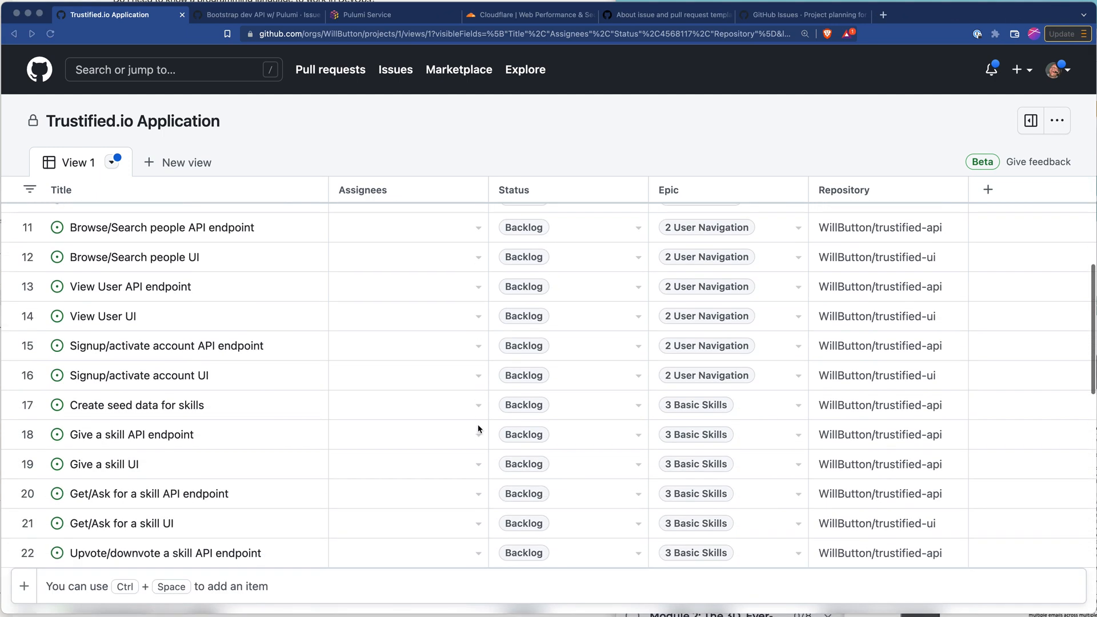
scroll("down", 3)
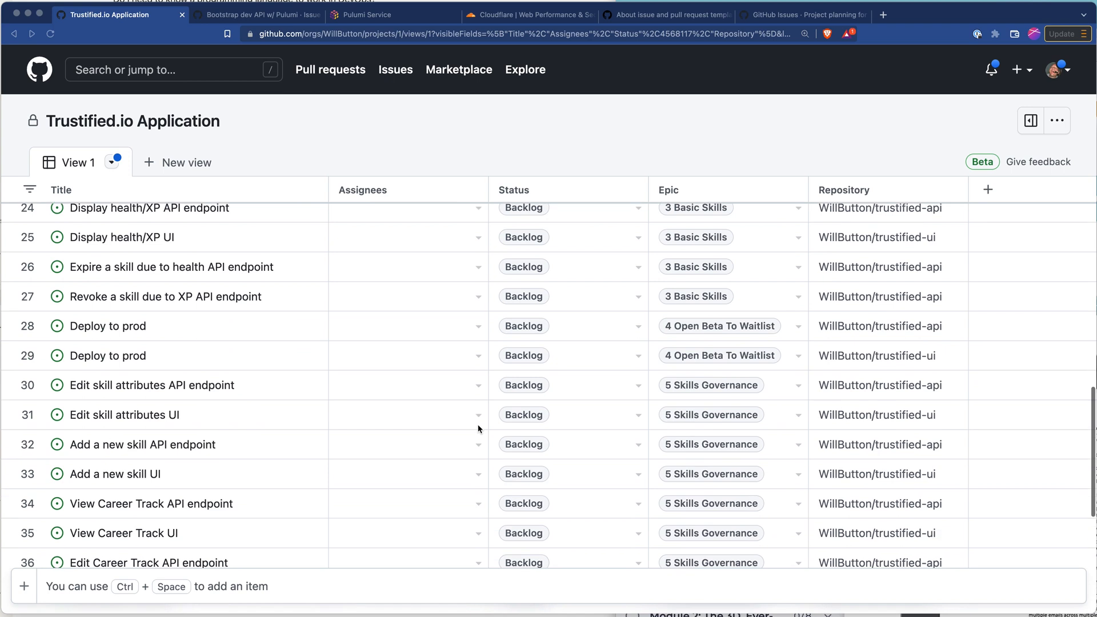
scroll("down", 3)
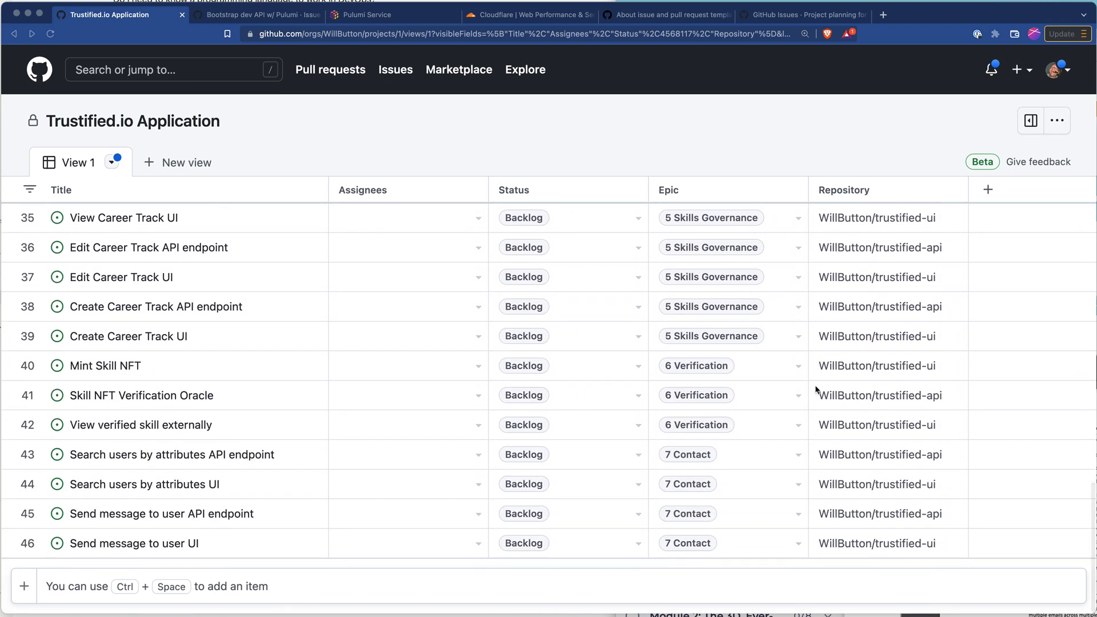
mouse_move(245, 330)
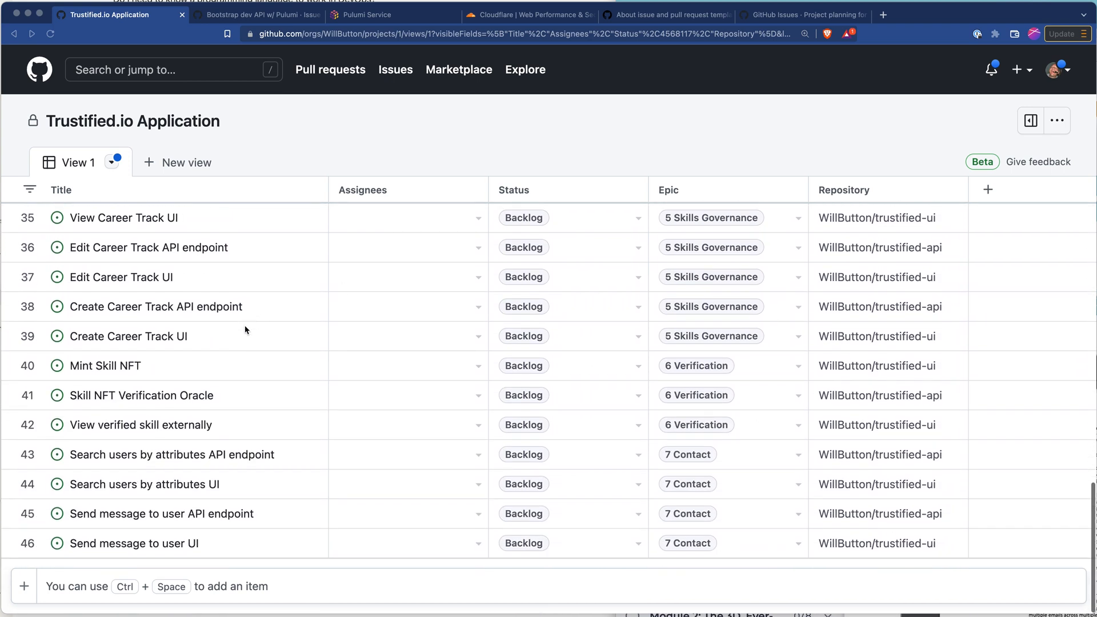
scroll("up", 3)
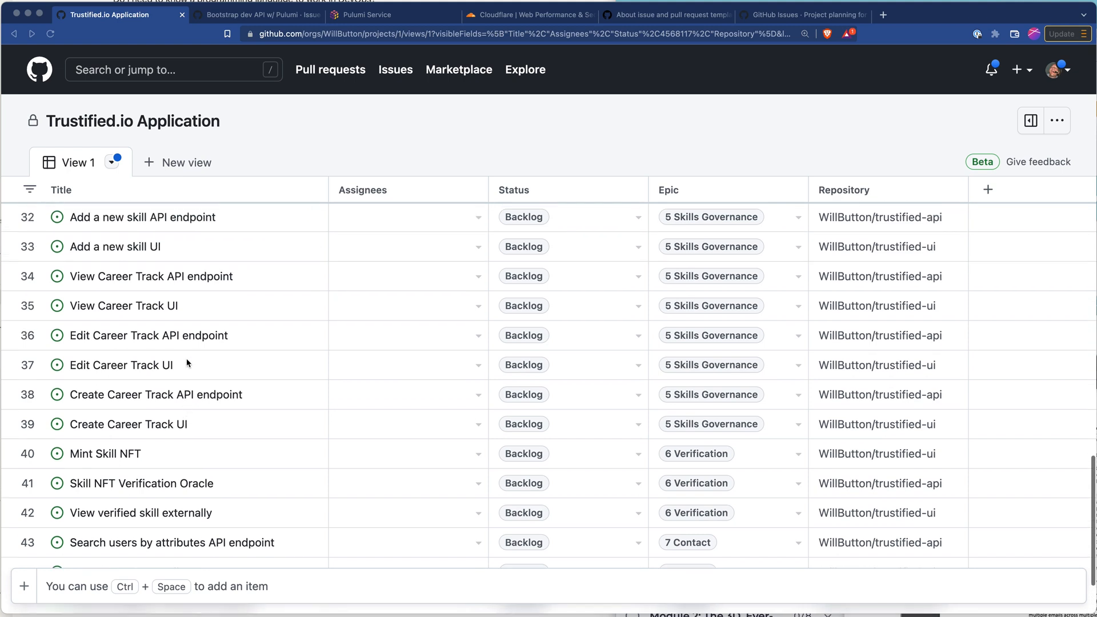
mouse_move(208, 474)
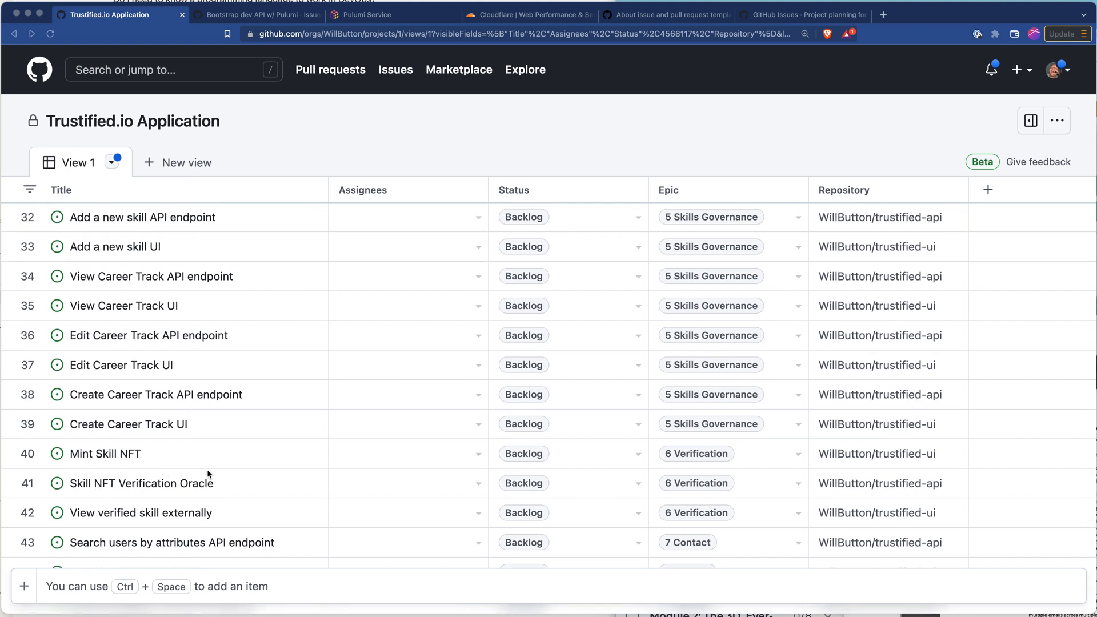
scroll("up", 3)
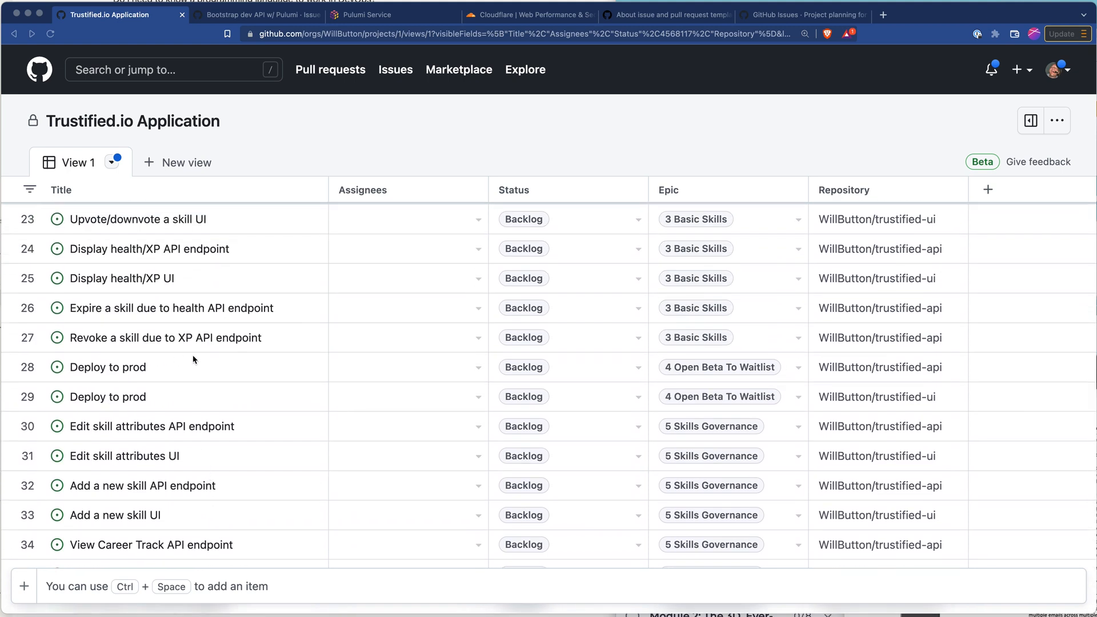
mouse_move(168, 284)
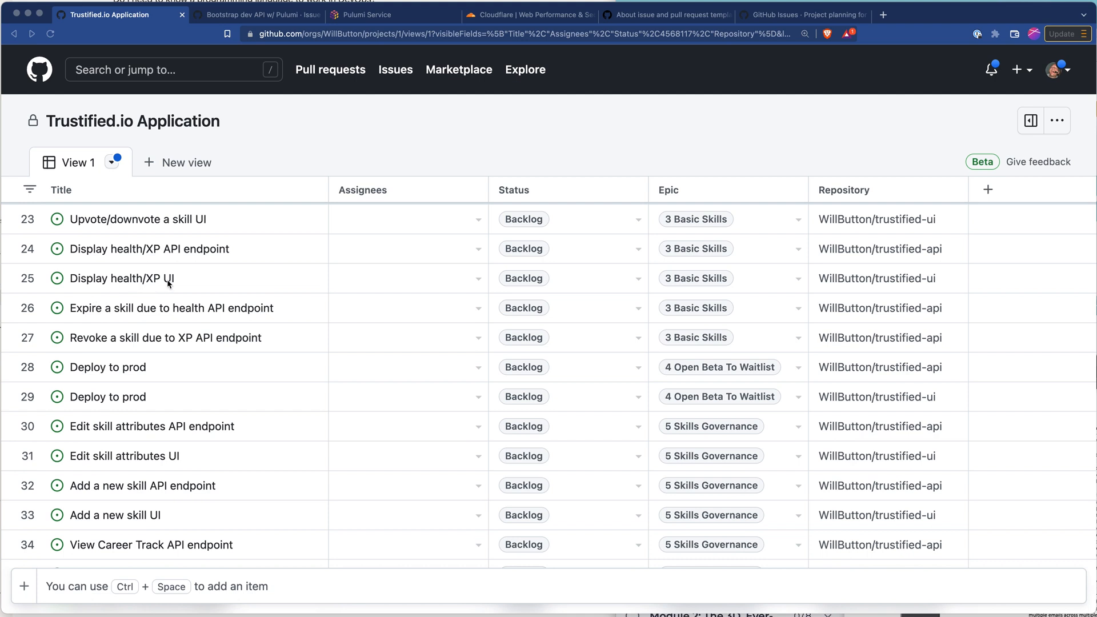
mouse_move(239, 289)
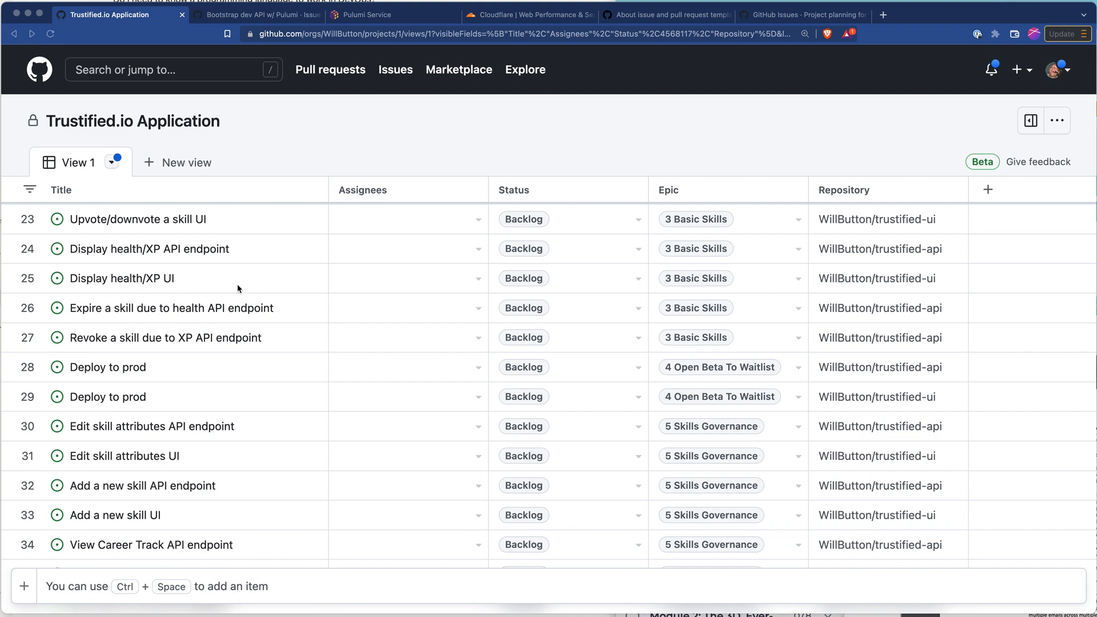
mouse_move(221, 321)
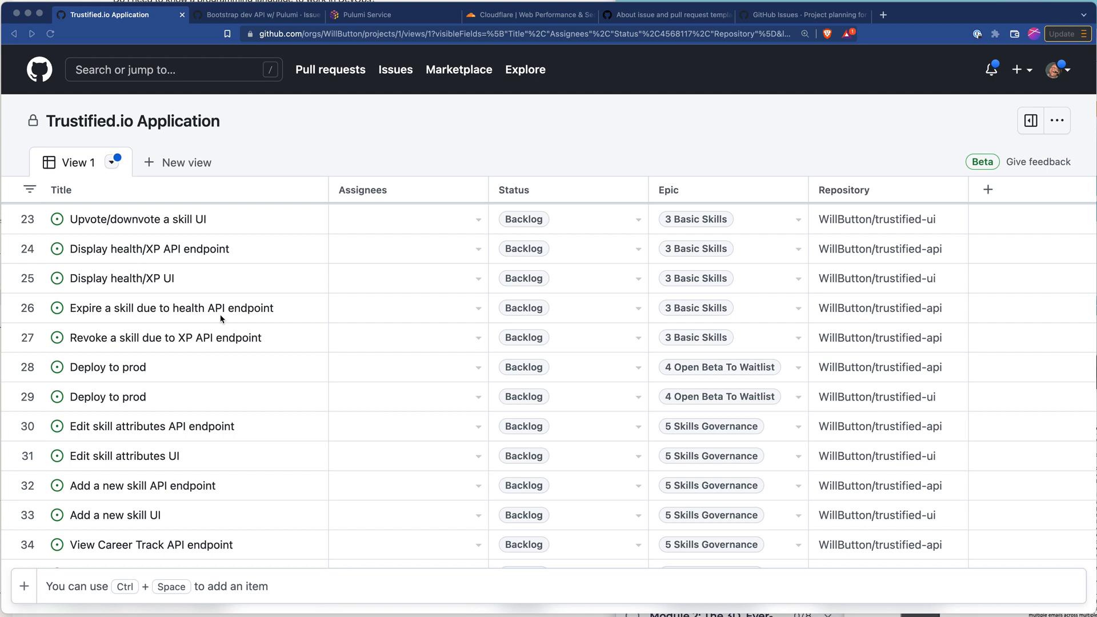
scroll("up", 3)
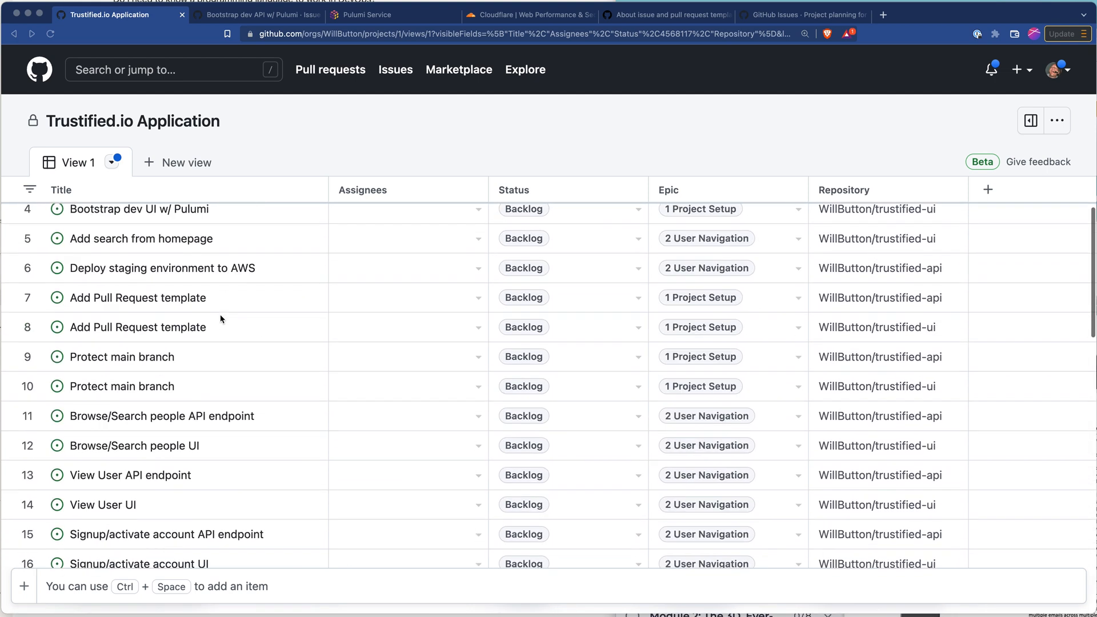
scroll("up", 3)
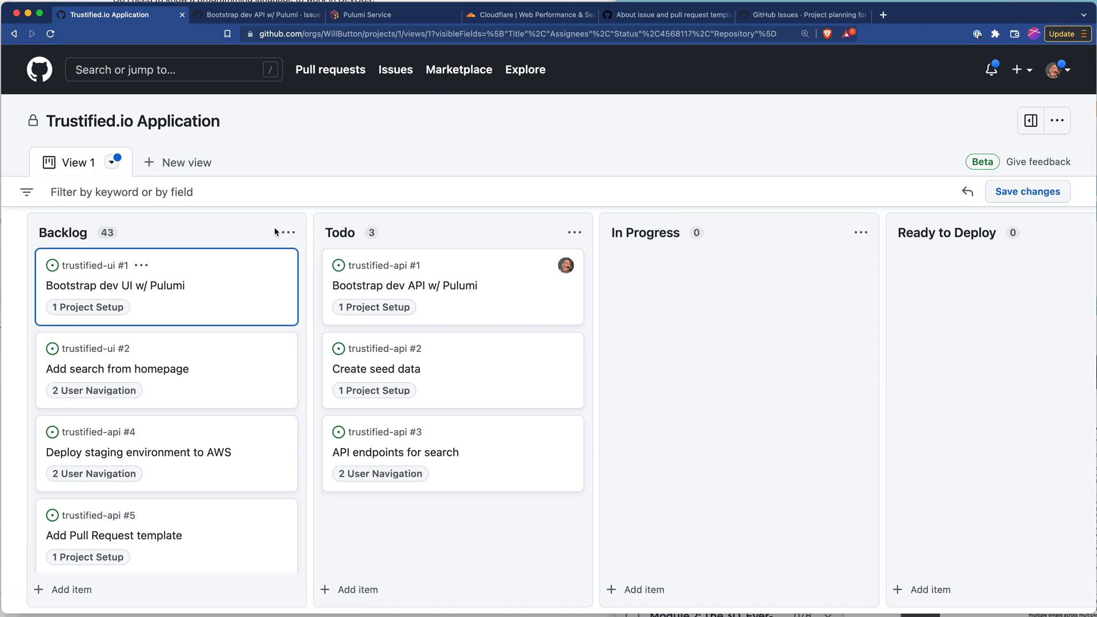
mouse_move(366, 501)
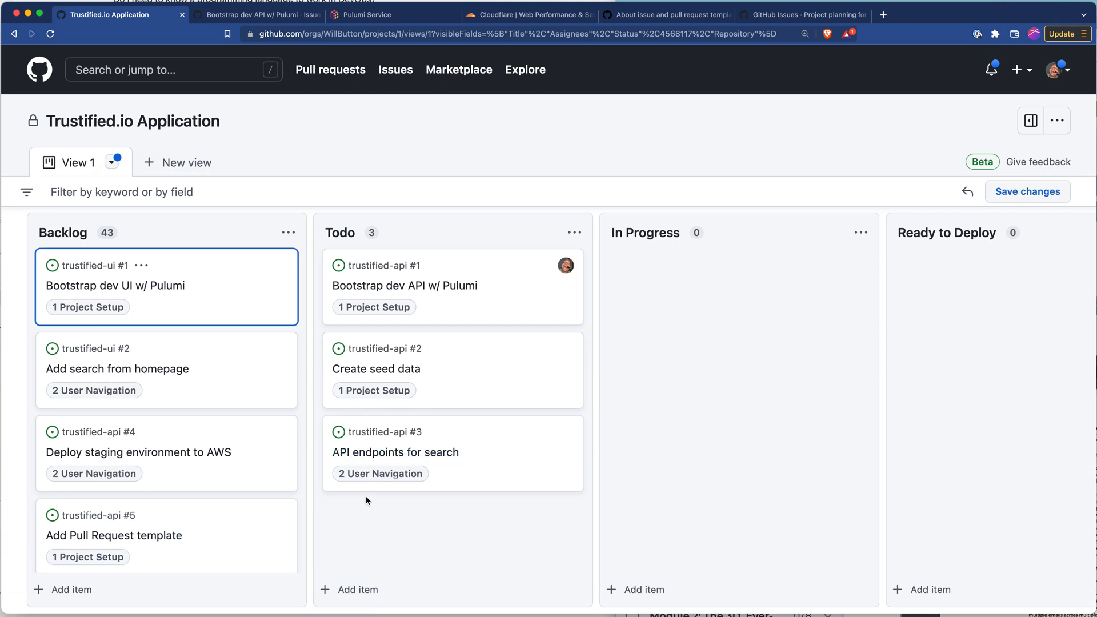
mouse_move(269, 401)
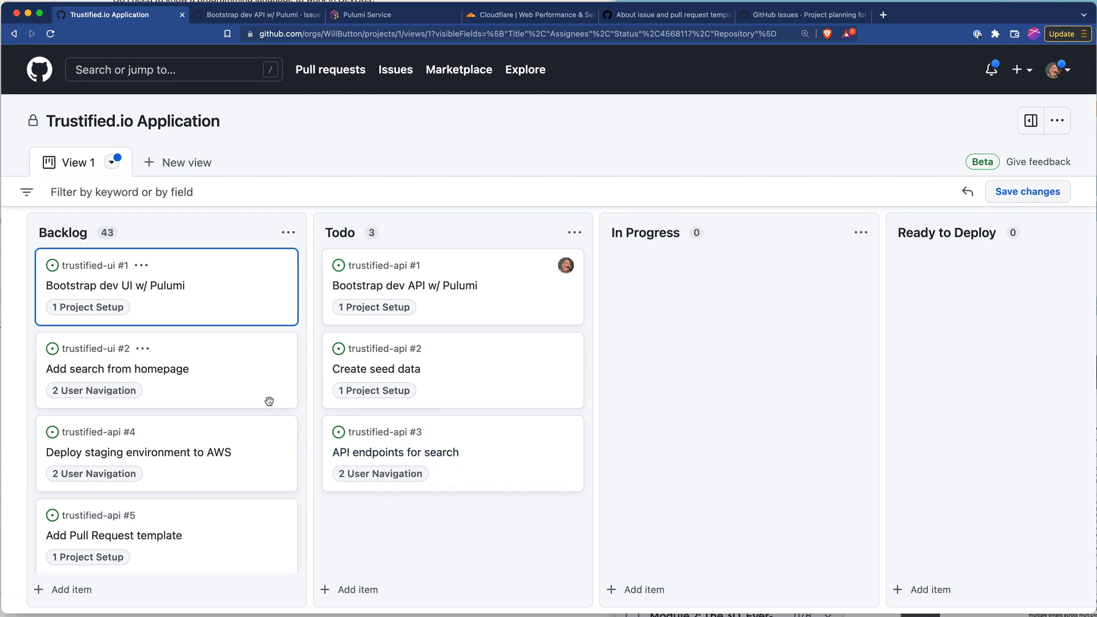
mouse_move(374, 306)
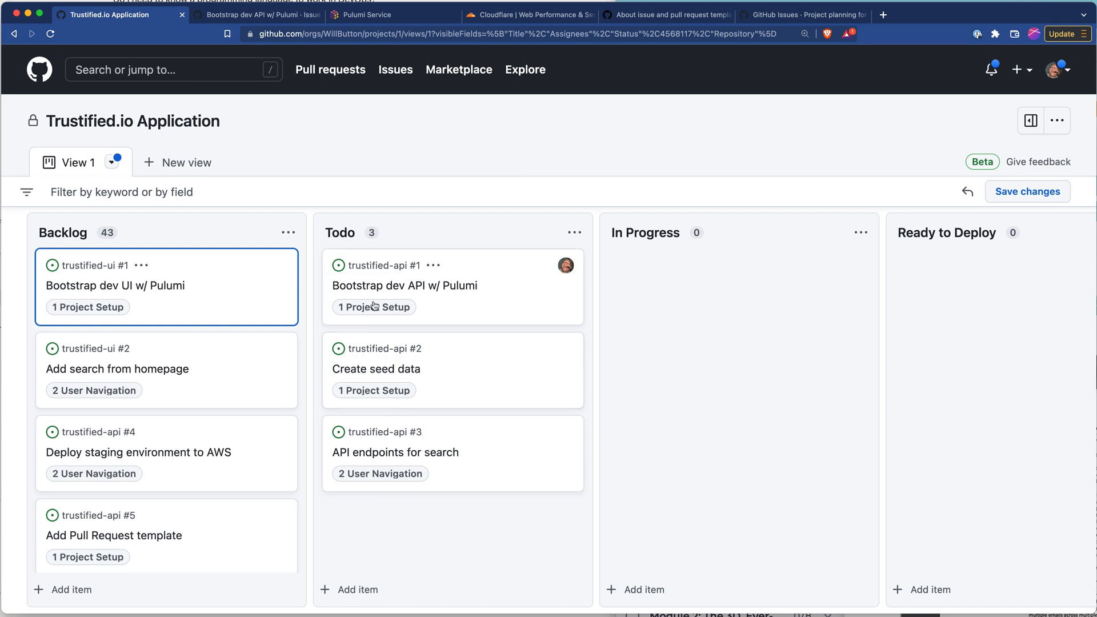
mouse_move(442, 319)
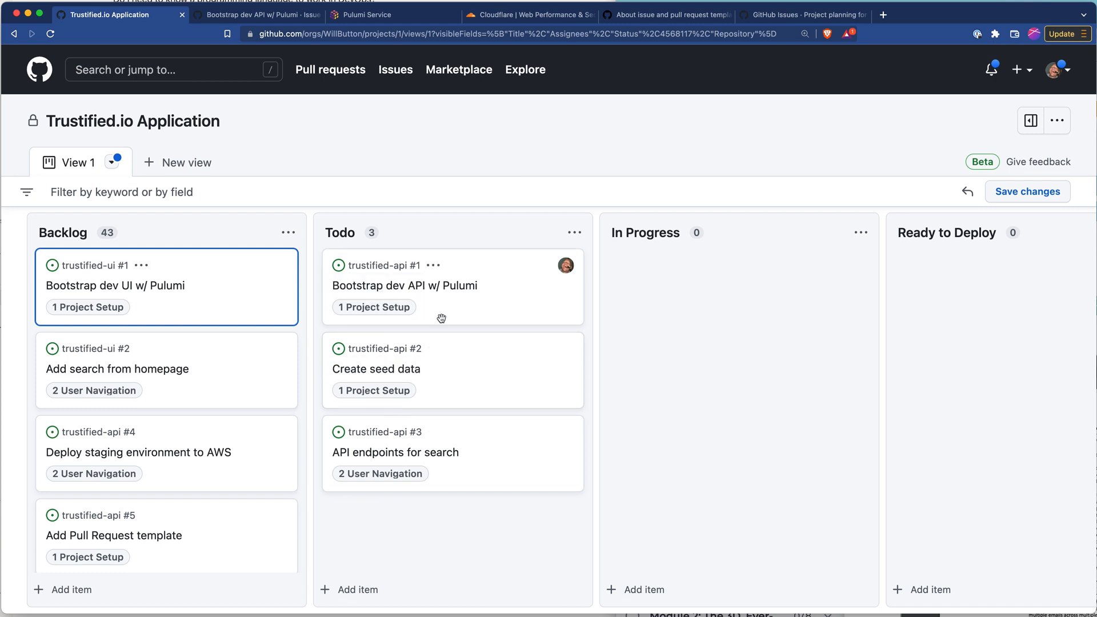
mouse_move(446, 465)
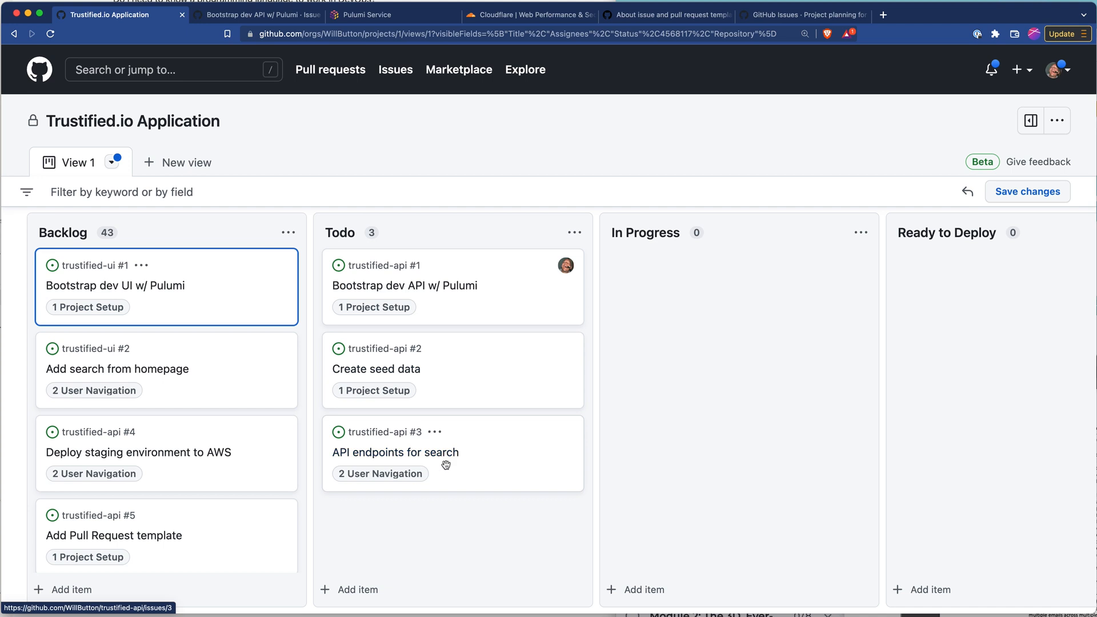
mouse_move(452, 471)
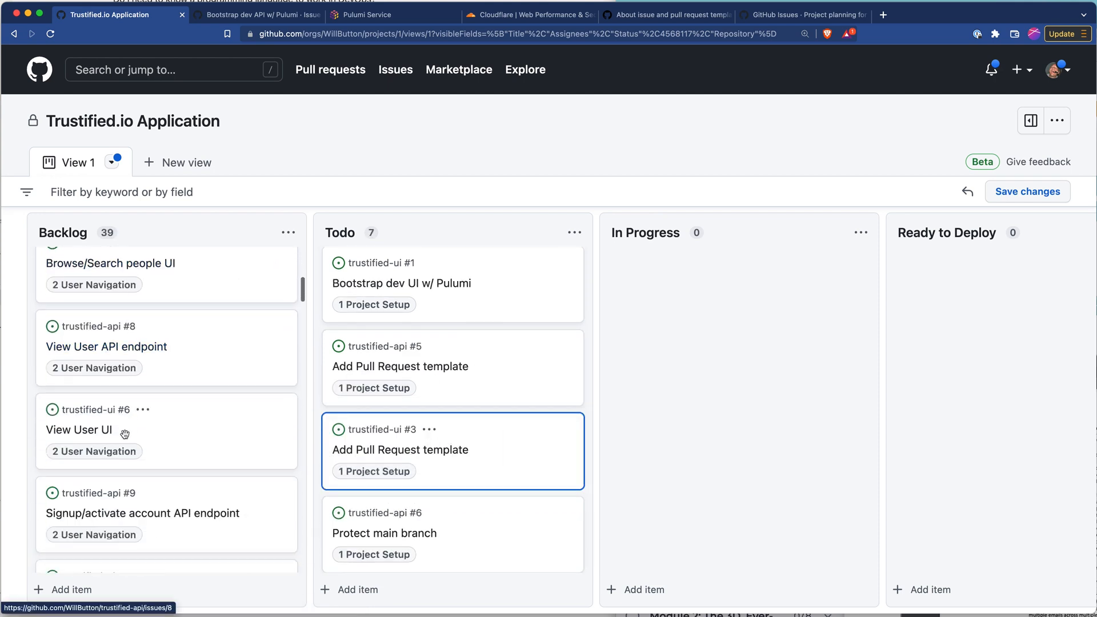
Scroll around the project board holding the trustified-api #5 Add Pull Request template card
scroll("up", 3)
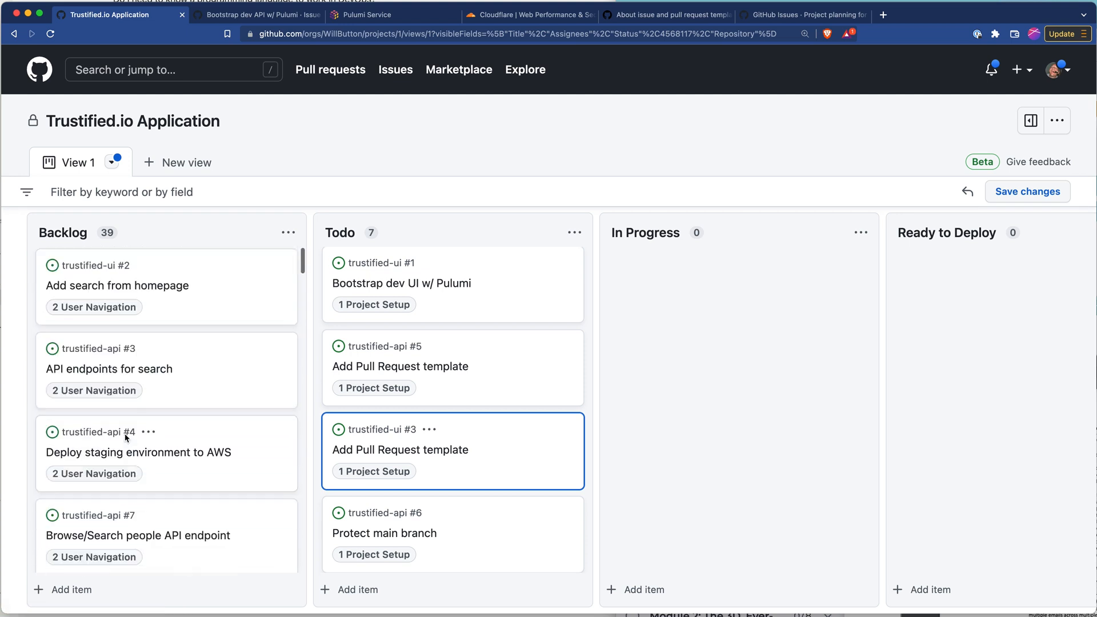
mouse_move(495, 387)
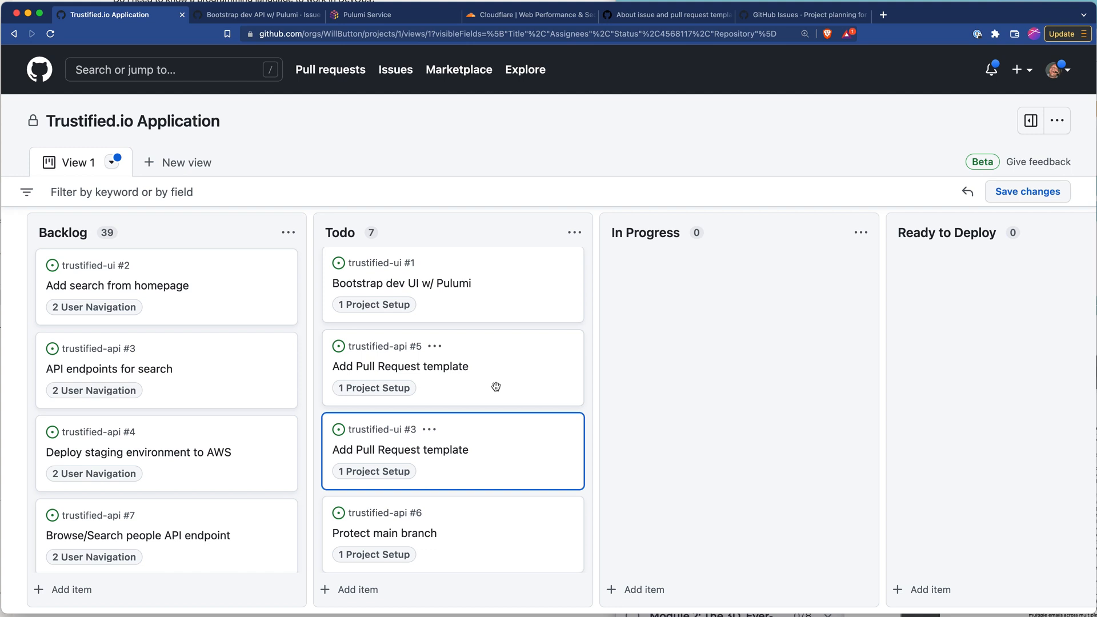
mouse_move(400, 365)
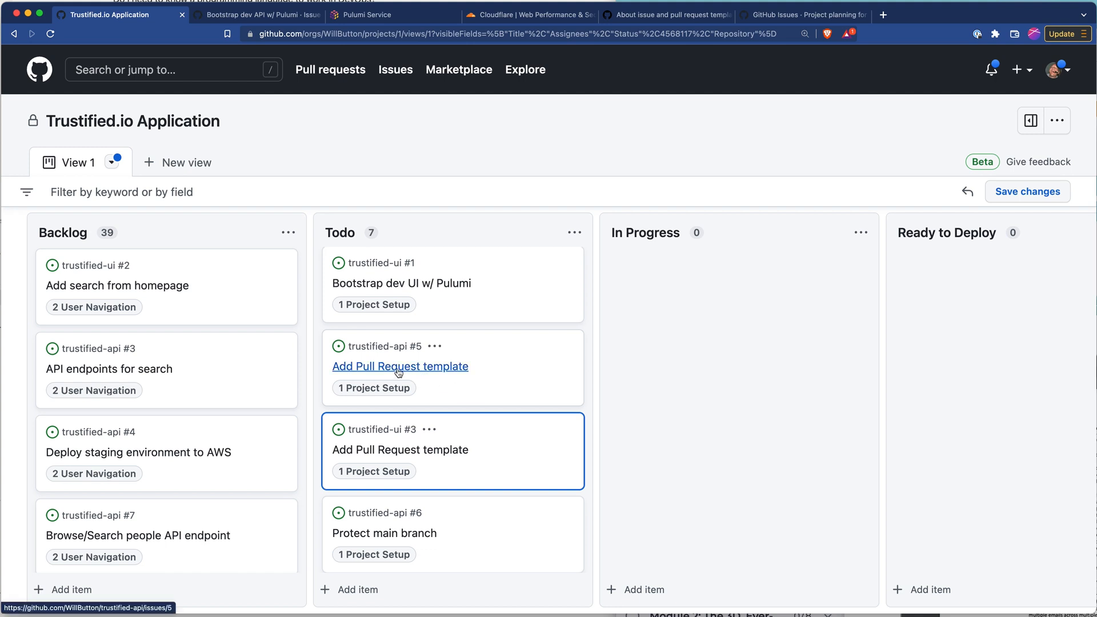
mouse_move(373, 356)
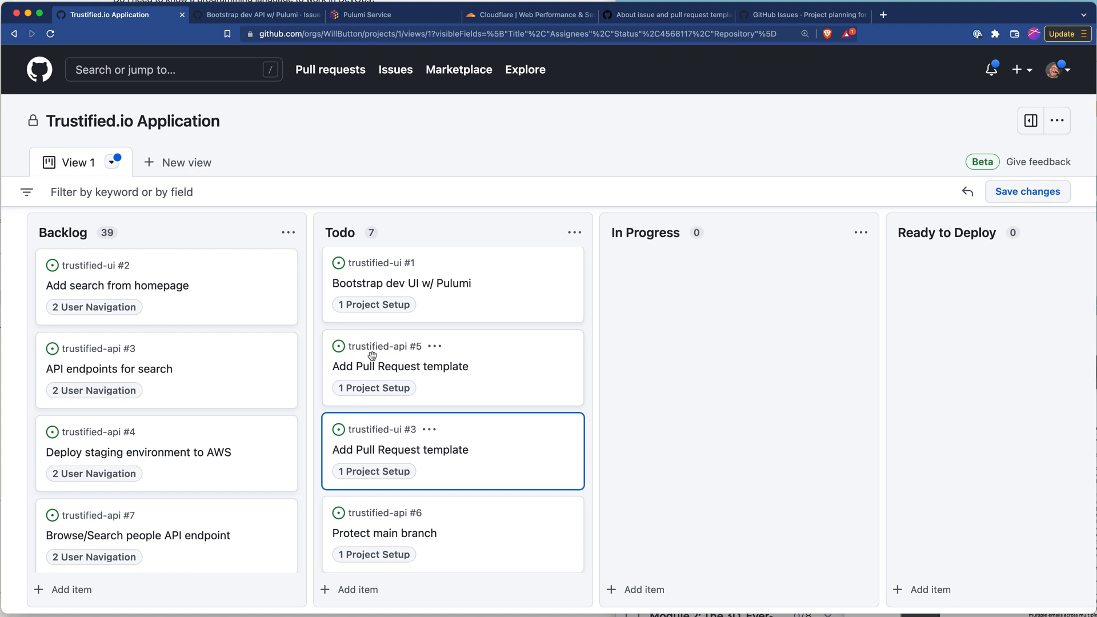
mouse_move(400, 450)
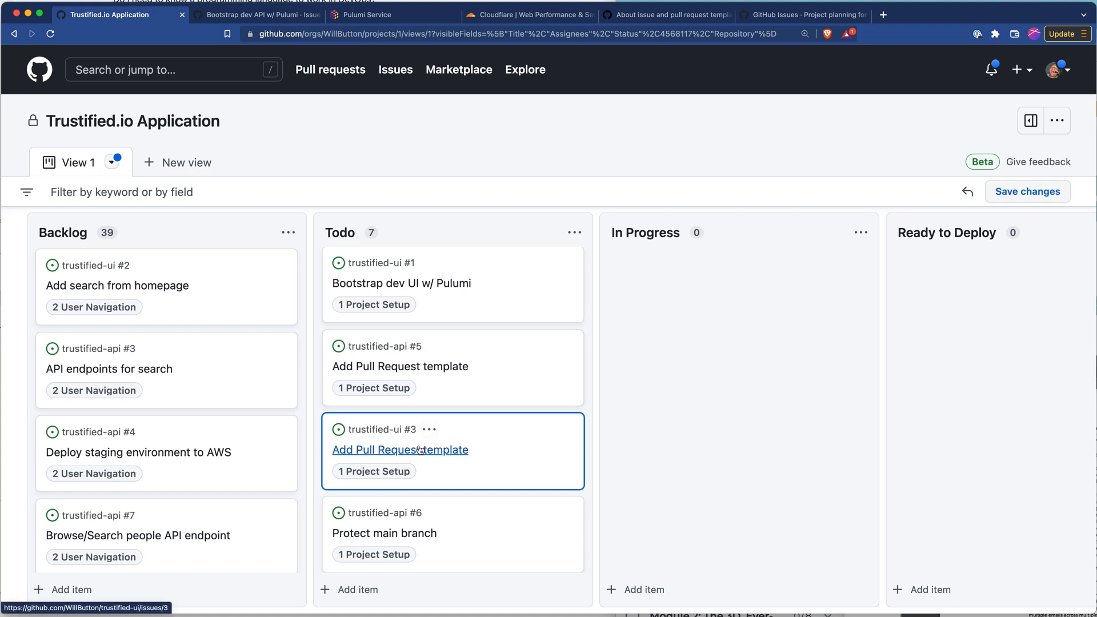
mouse_move(515, 451)
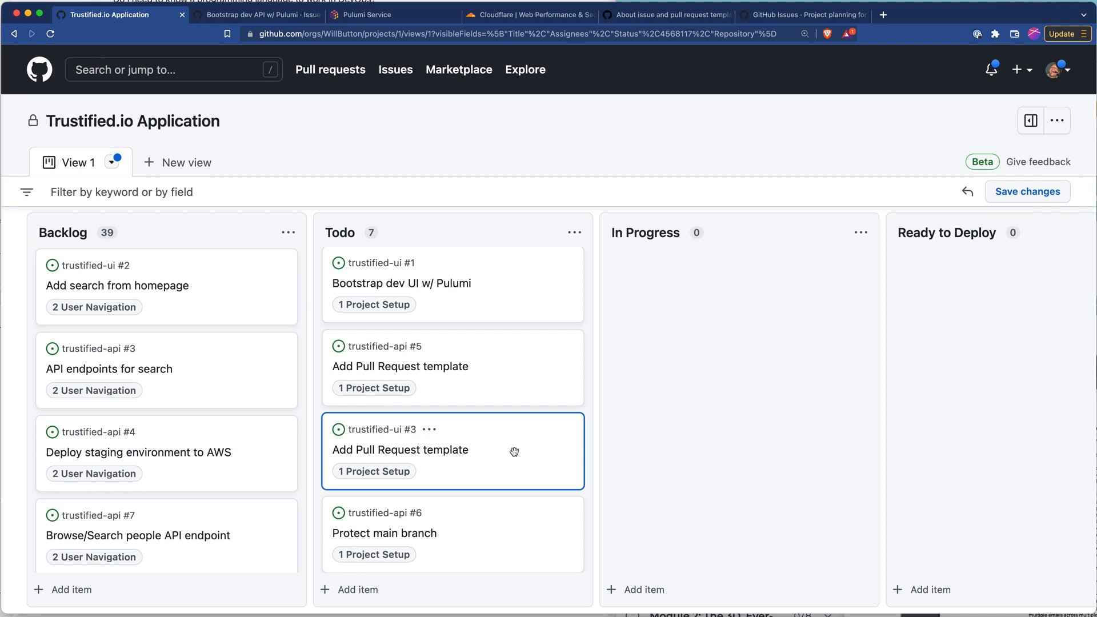
scroll("down", 3)
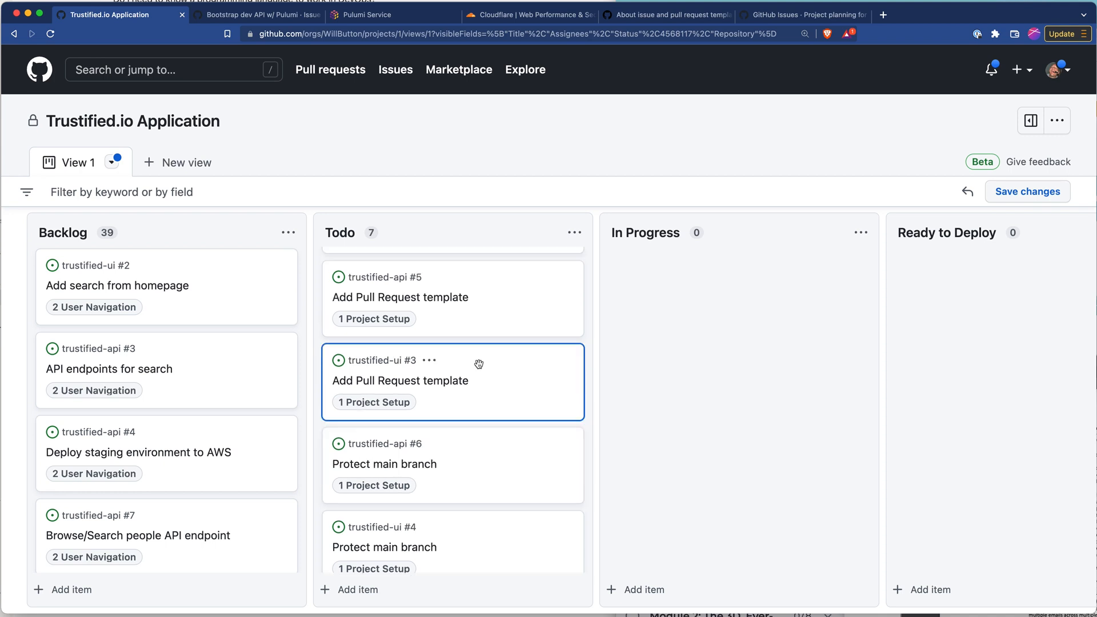
mouse_move(450, 343)
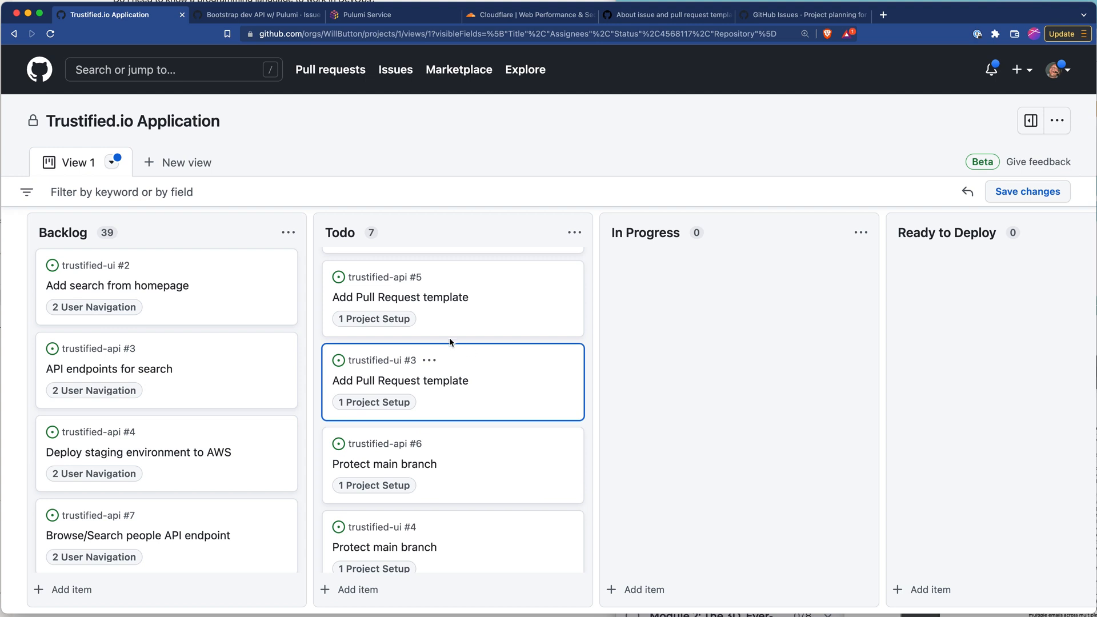
scroll("up", 3)
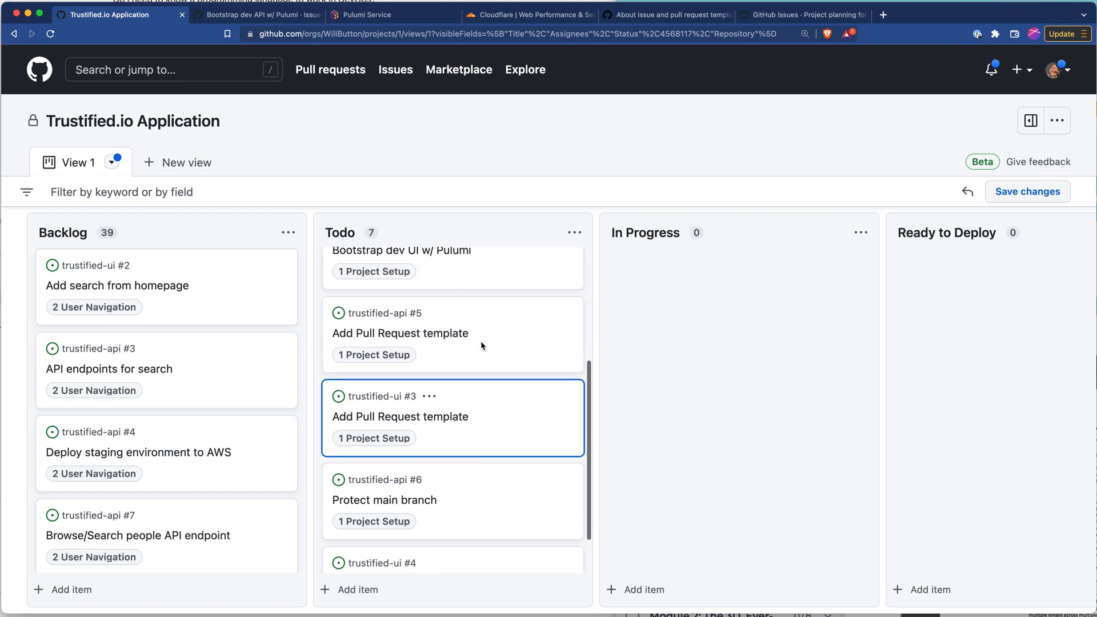
scroll("up", 3)
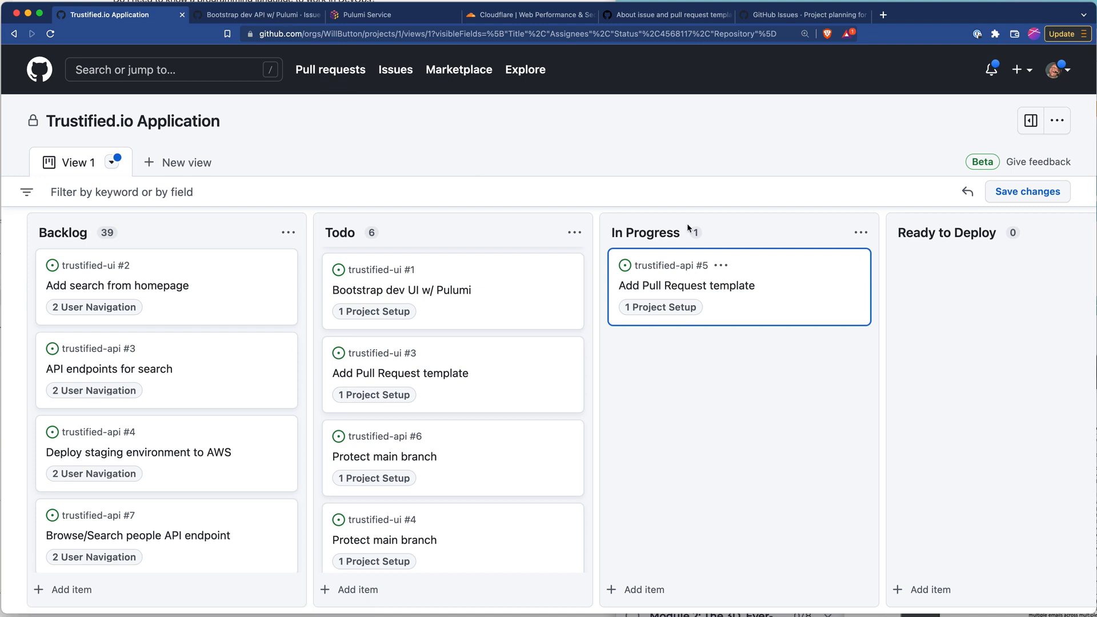
Open issue #5 Add Pull Request template, then go to the trustified-api repository code page
left_click(687, 286)
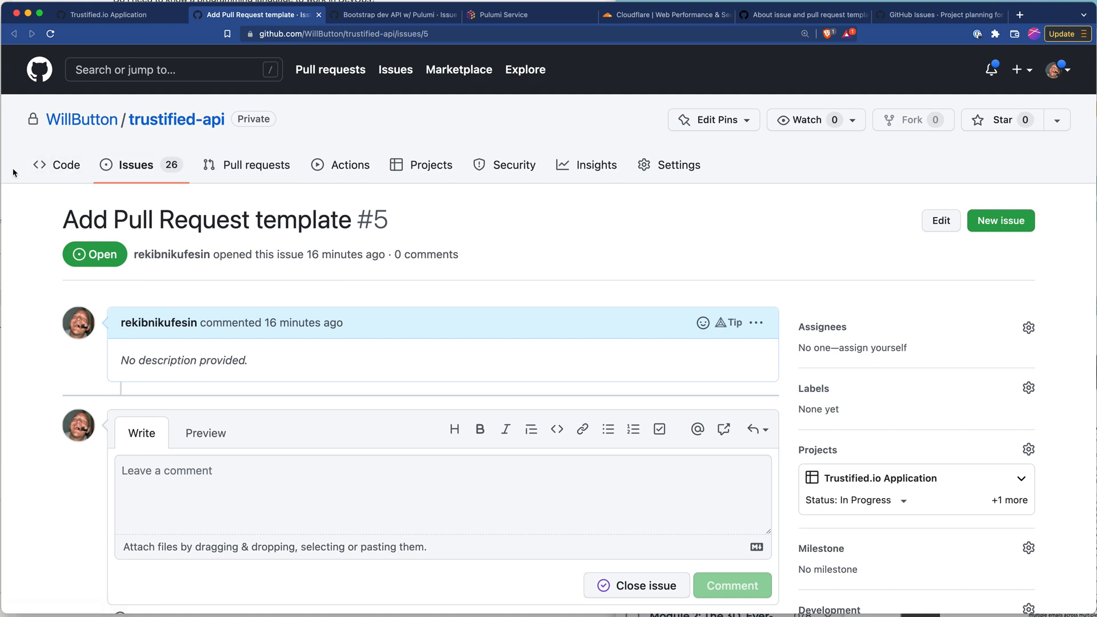
left_click(66, 165)
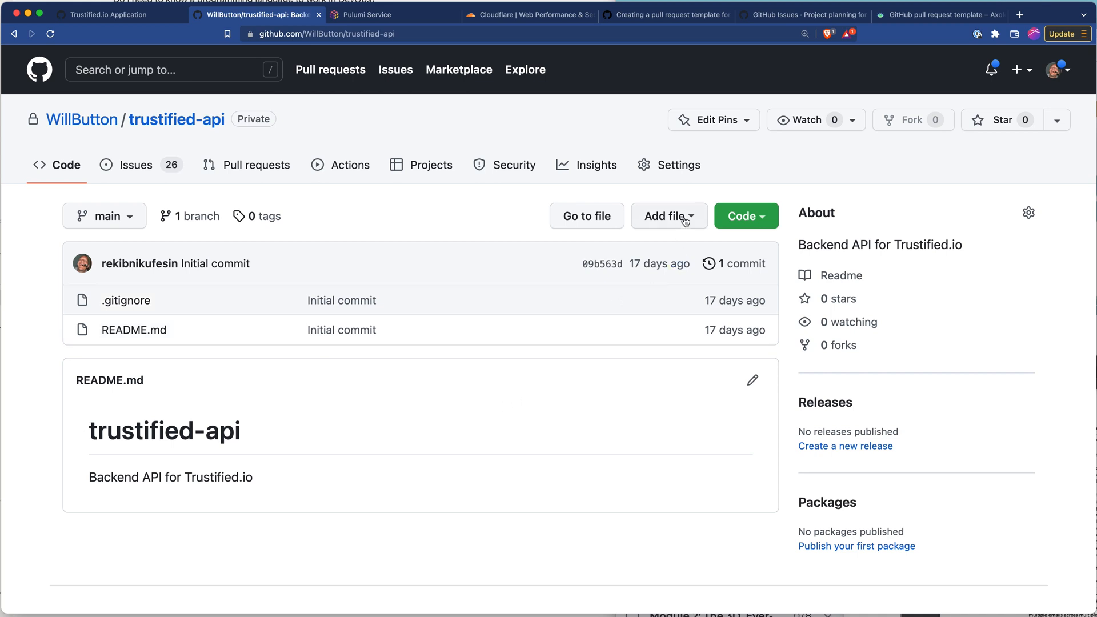
Start a new trustified-api file named .github/pull_request_template.md
left_click(667, 216)
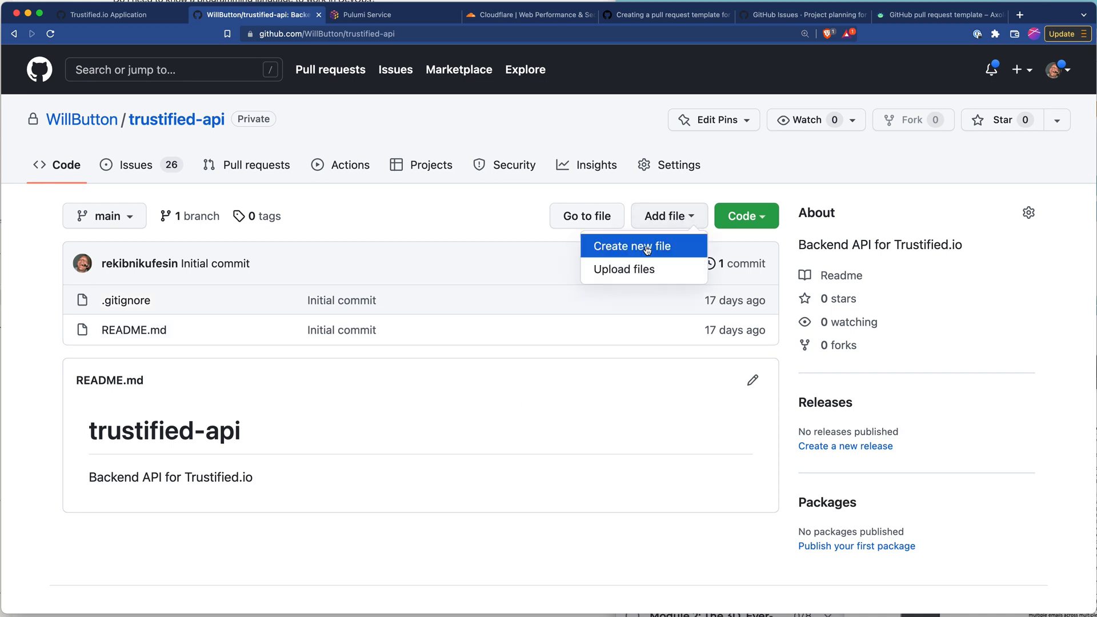
left_click(630, 246)
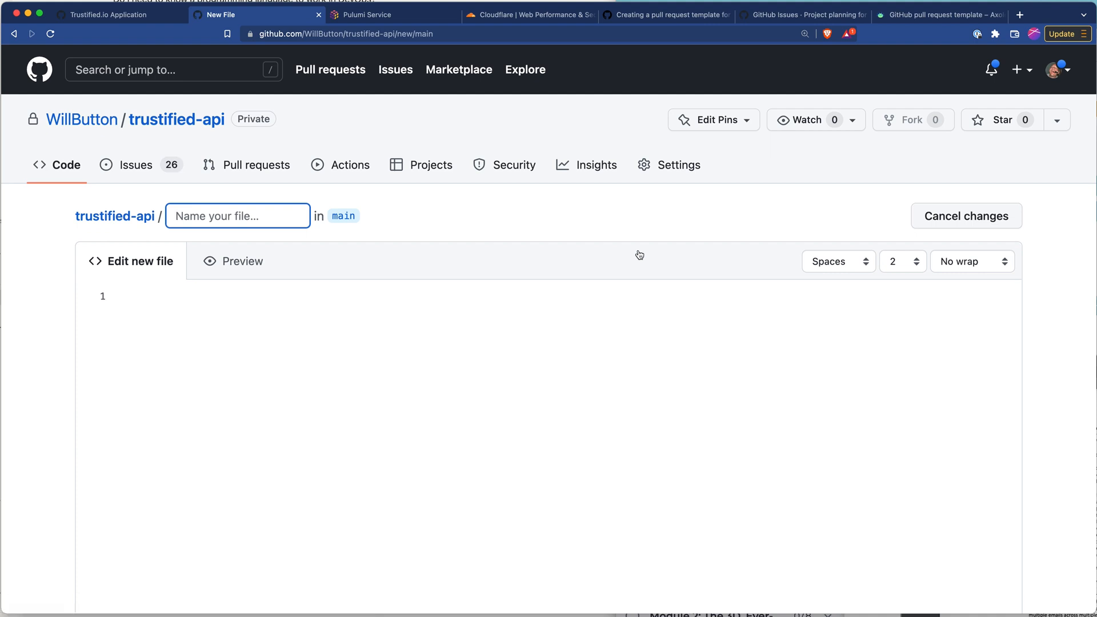
type(".g")
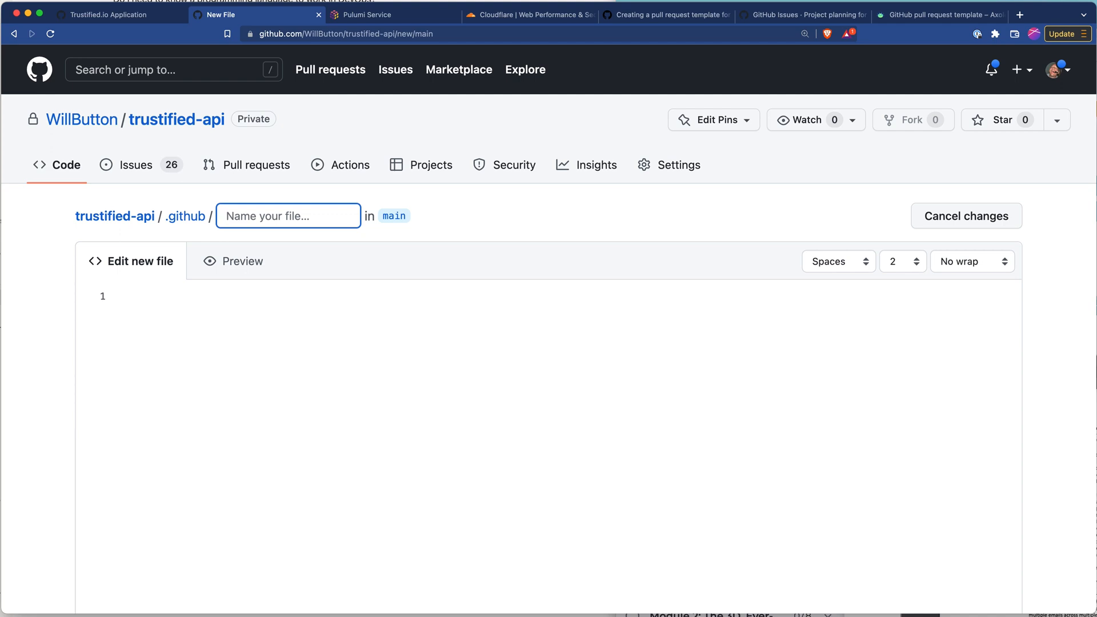
type("p")
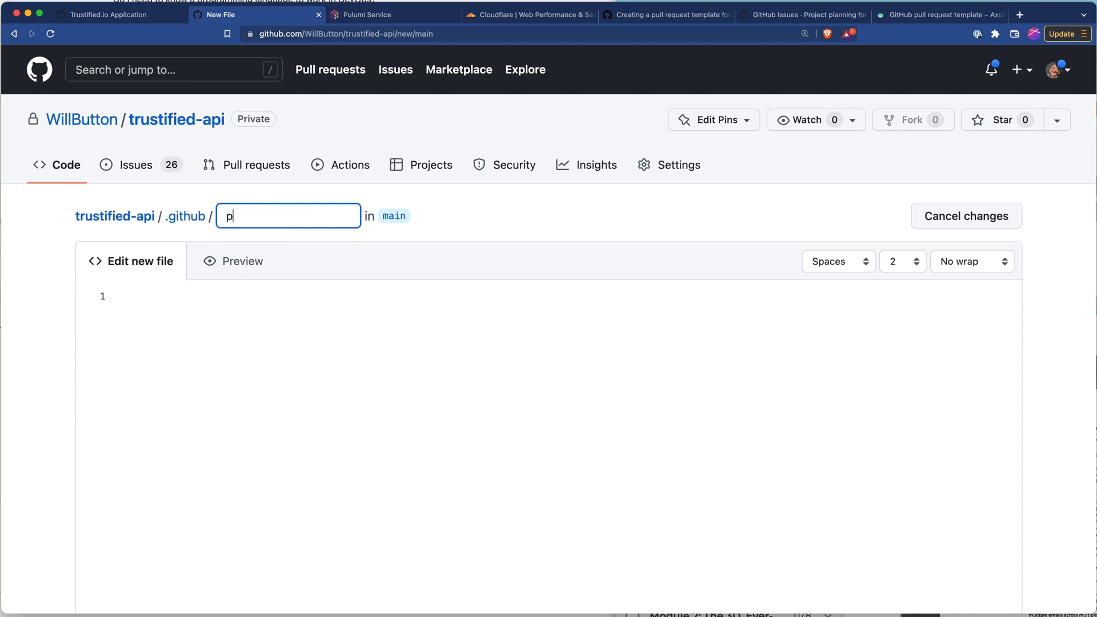
type("ull_r")
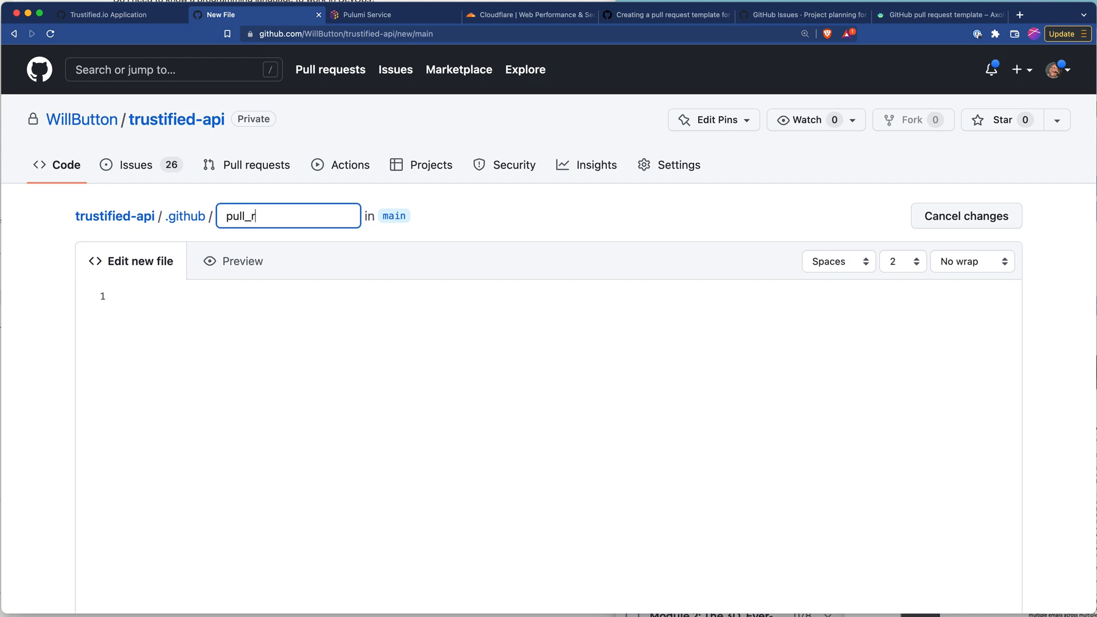
type("equest_")
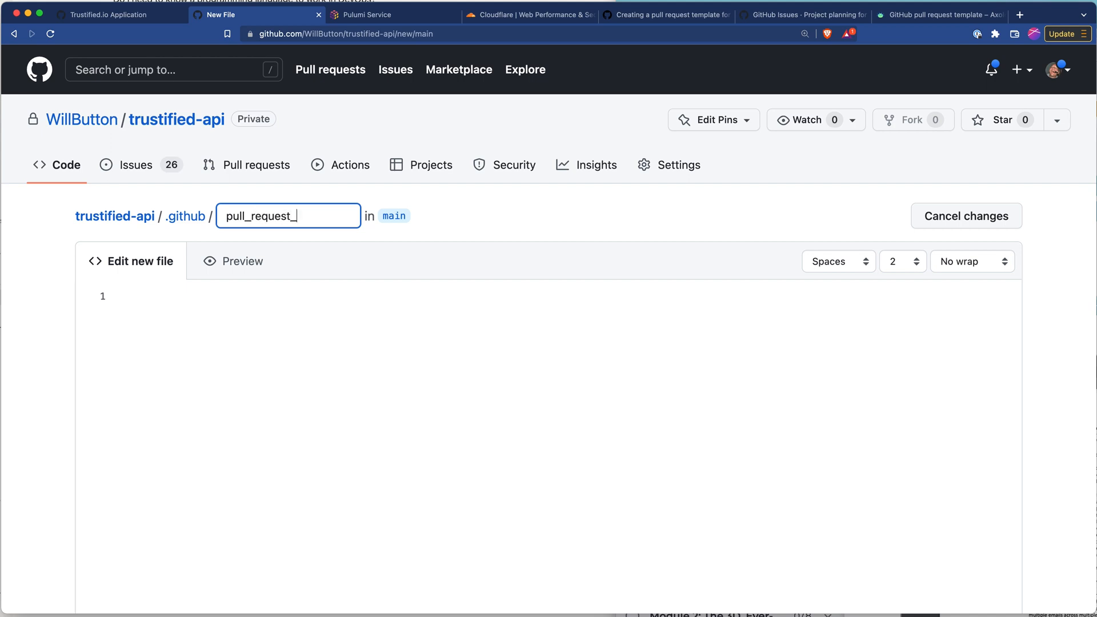
type("template.")
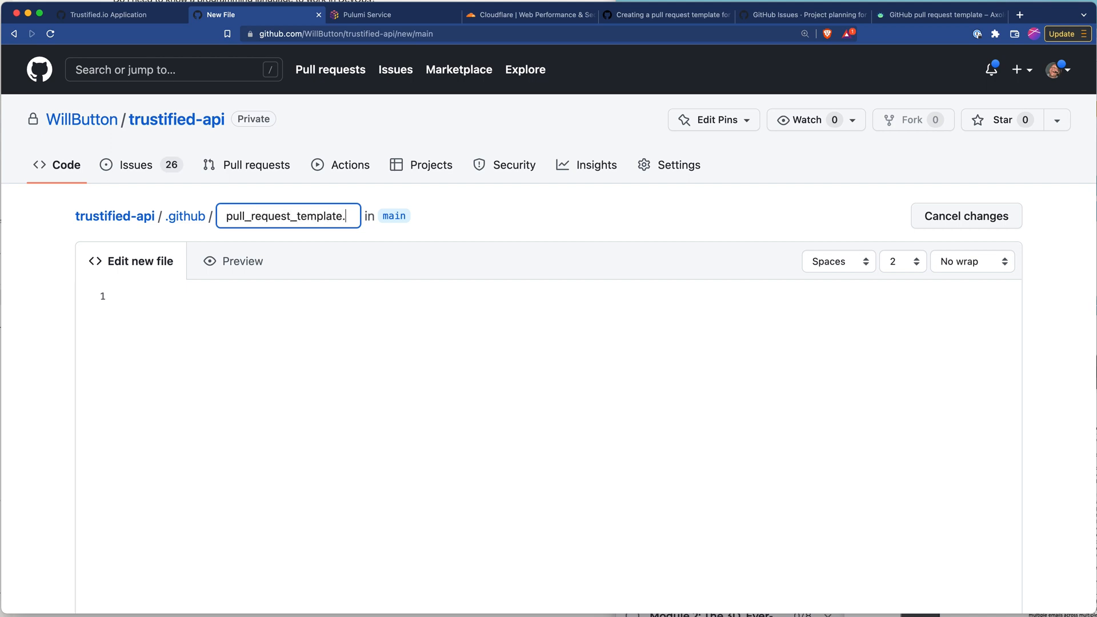
type("md")
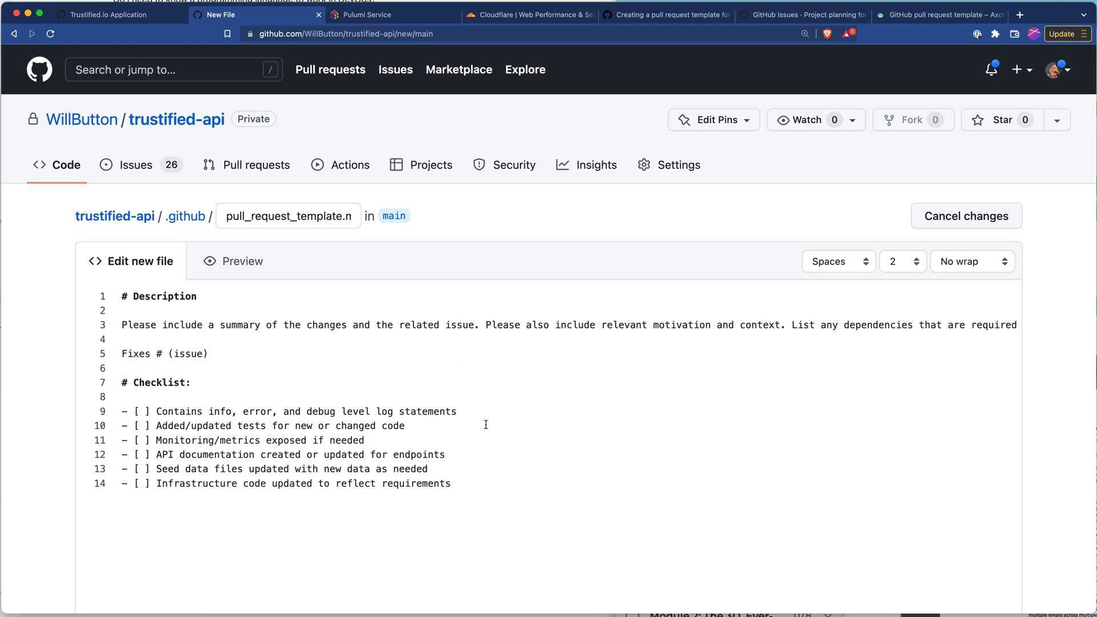
mouse_move(493, 479)
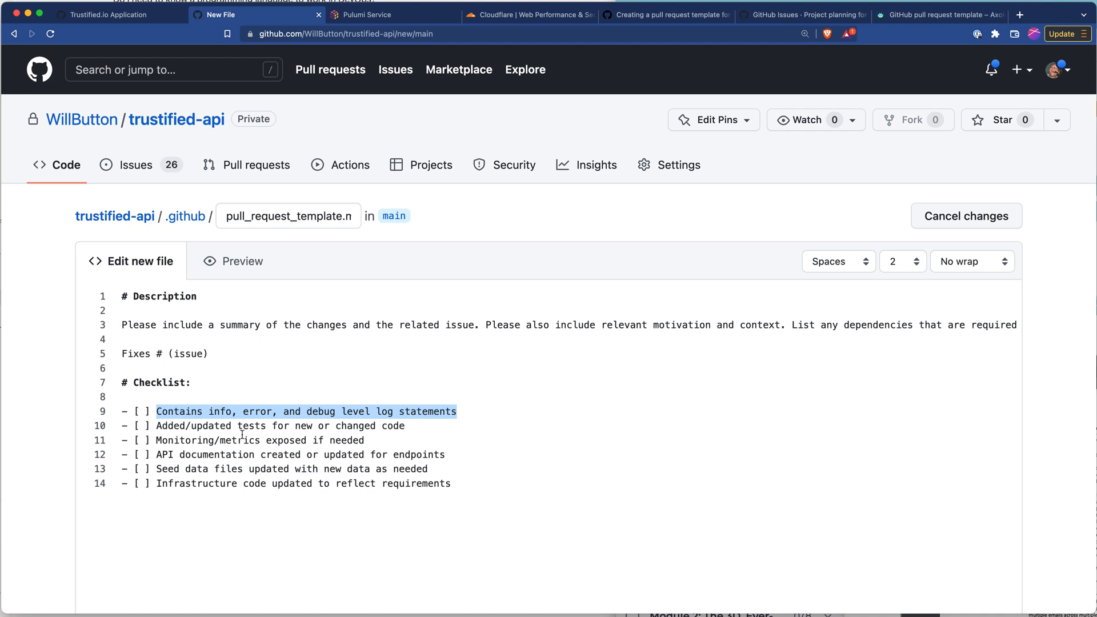
double_click(252, 426)
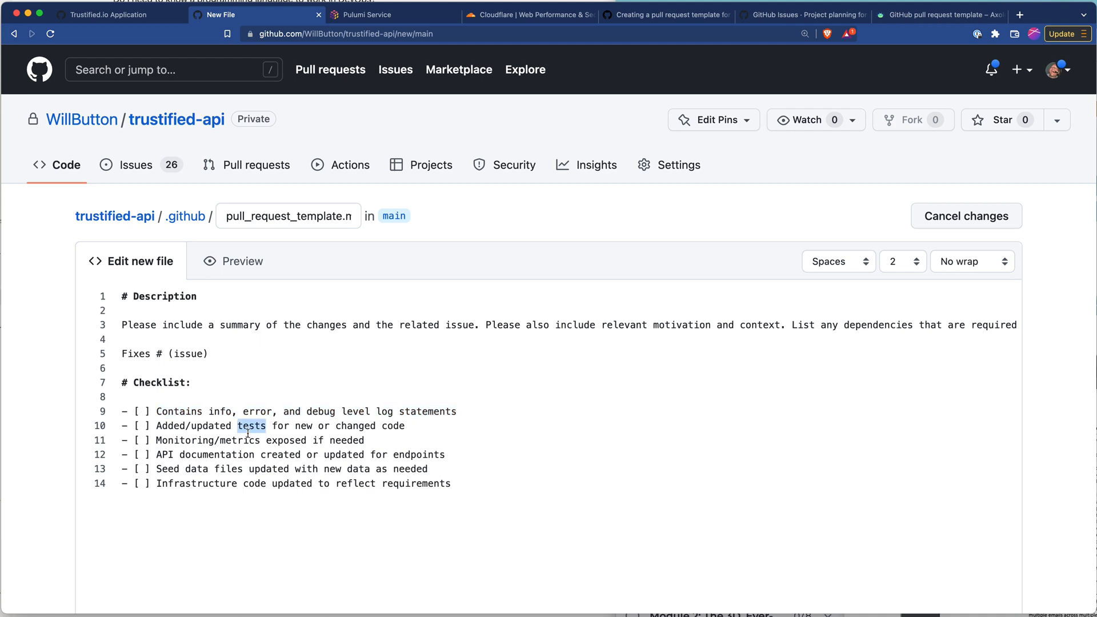
double_click(187, 440)
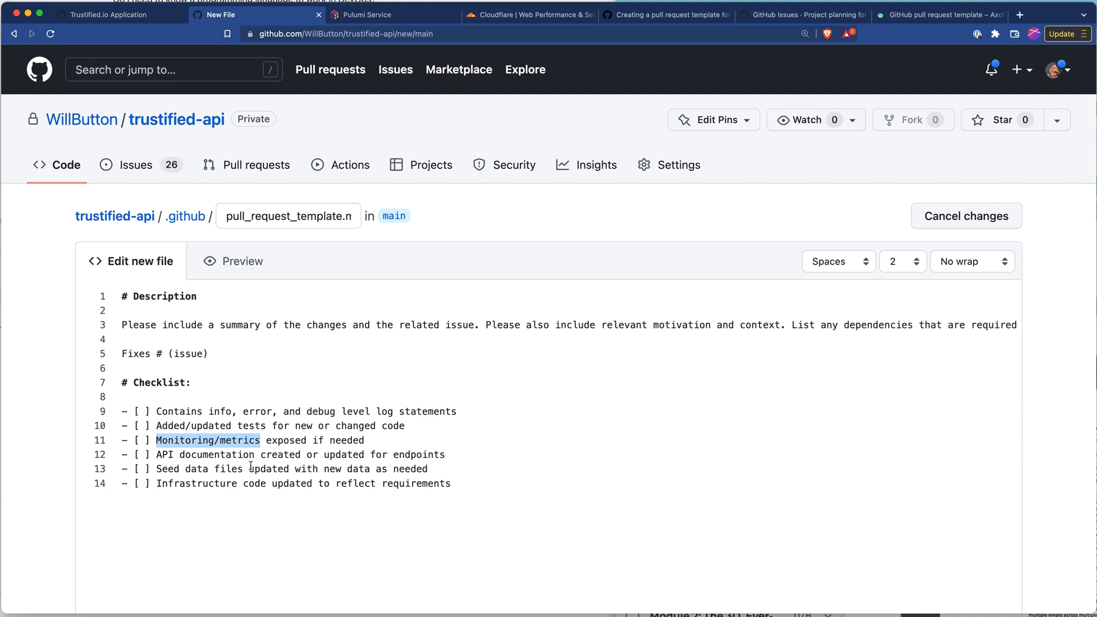
mouse_move(156, 455)
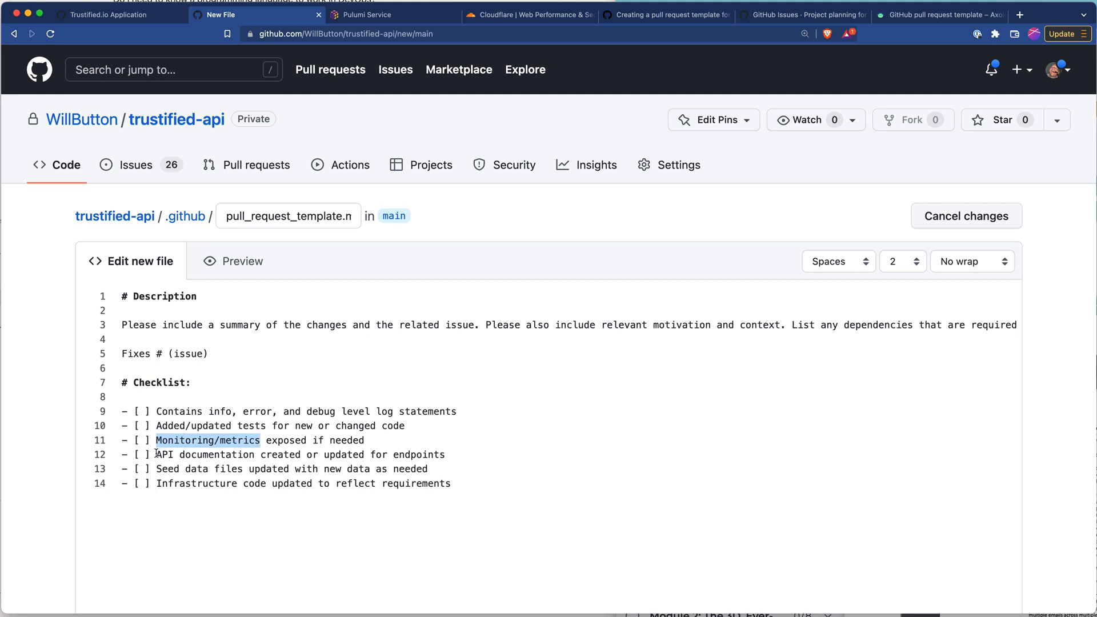
double_click(175, 455)
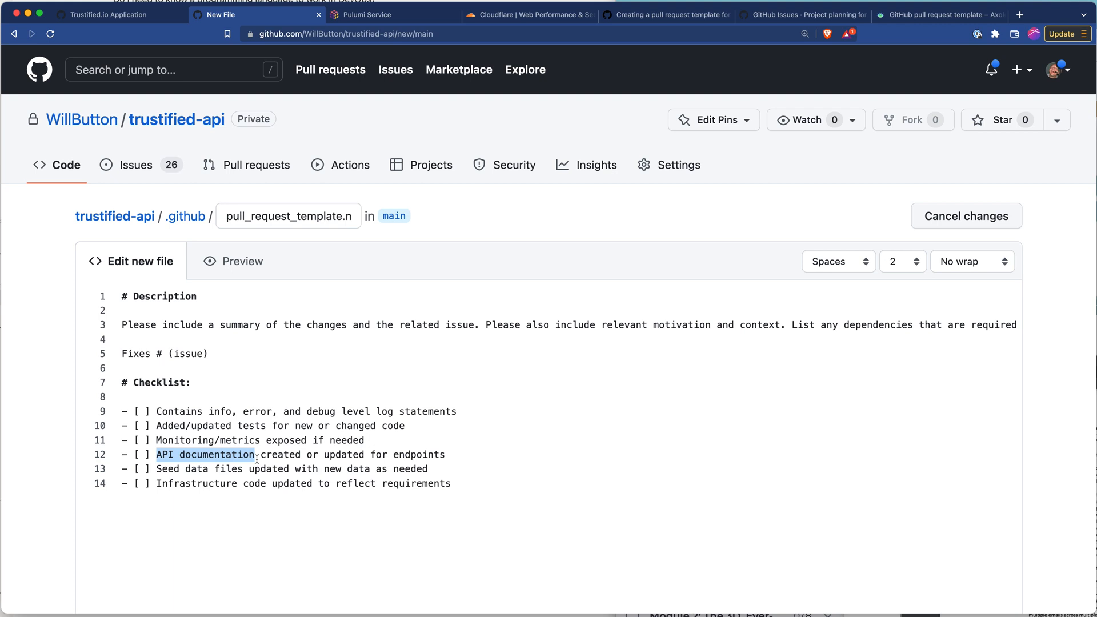
mouse_move(184, 472)
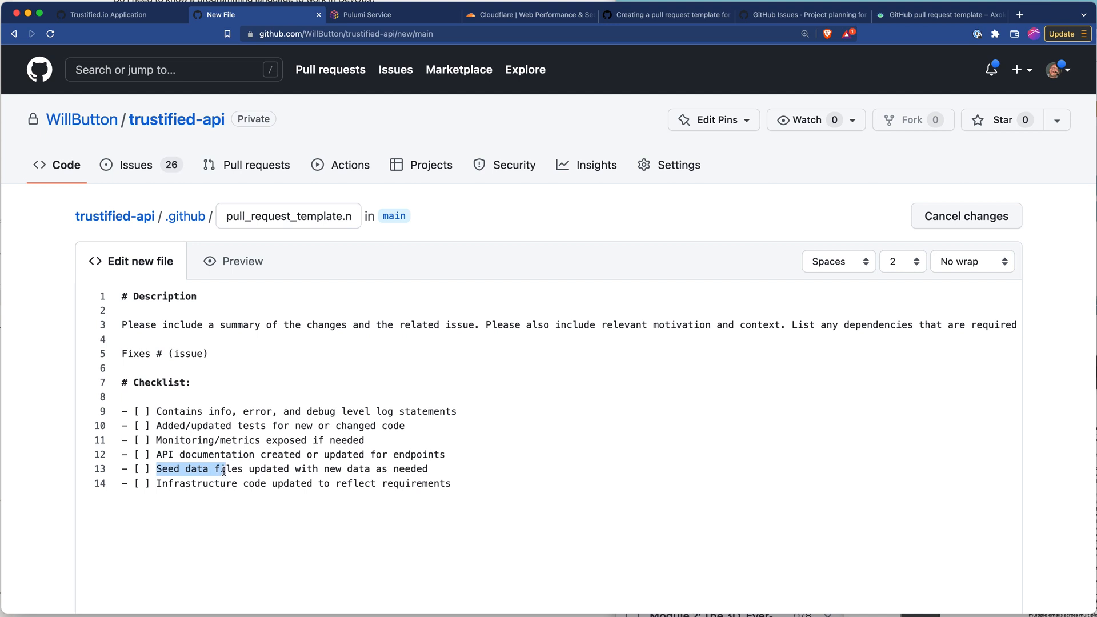
left_click(161, 483)
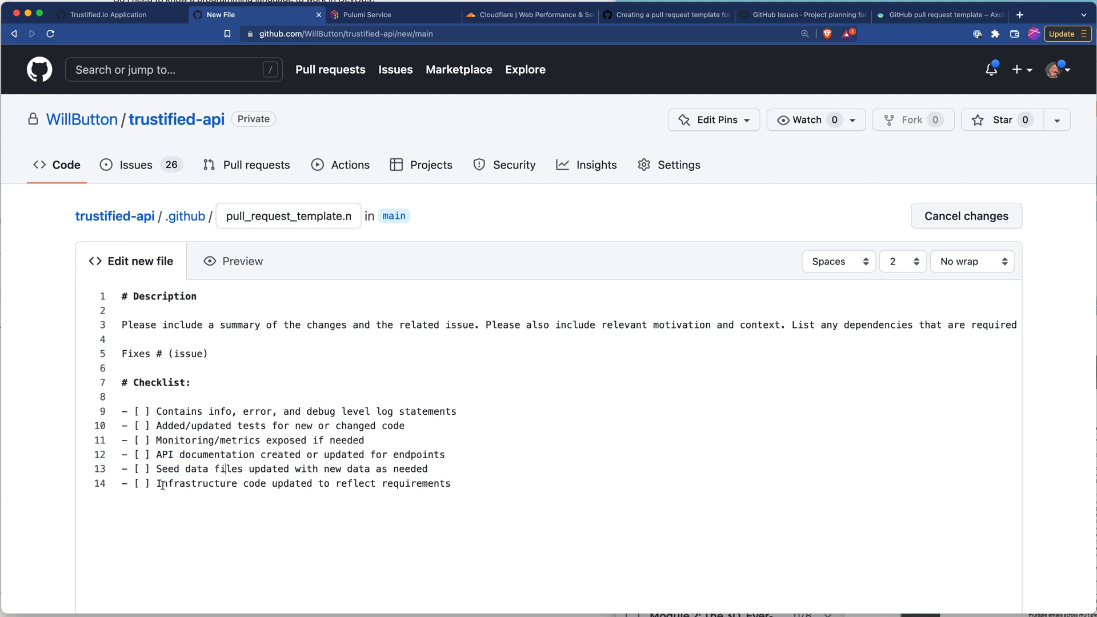
double_click(198, 484)
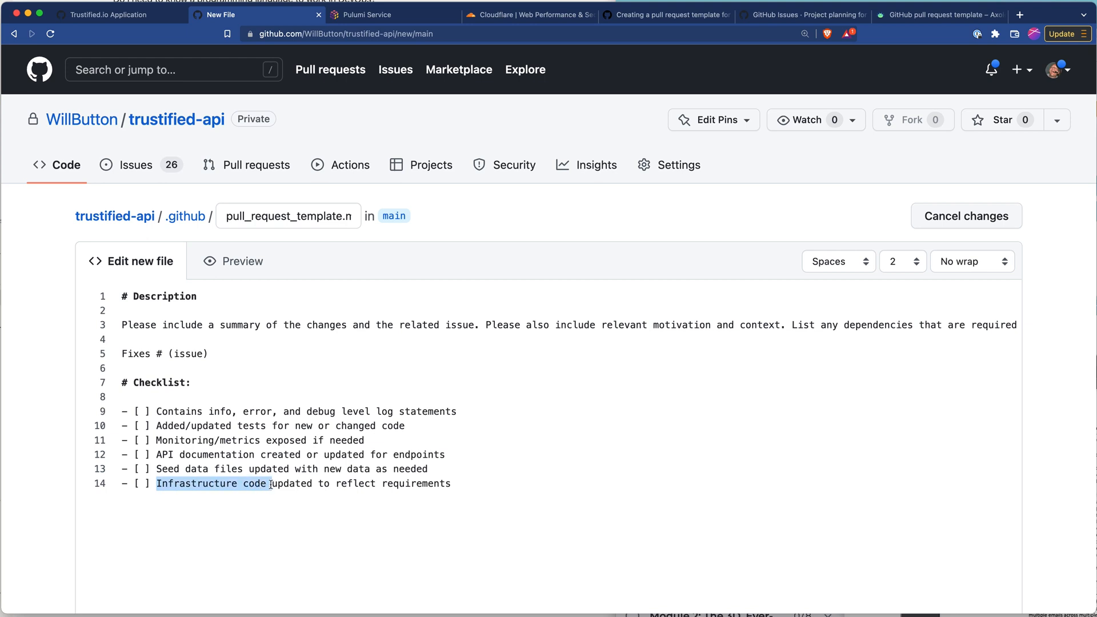
left_click(490, 533)
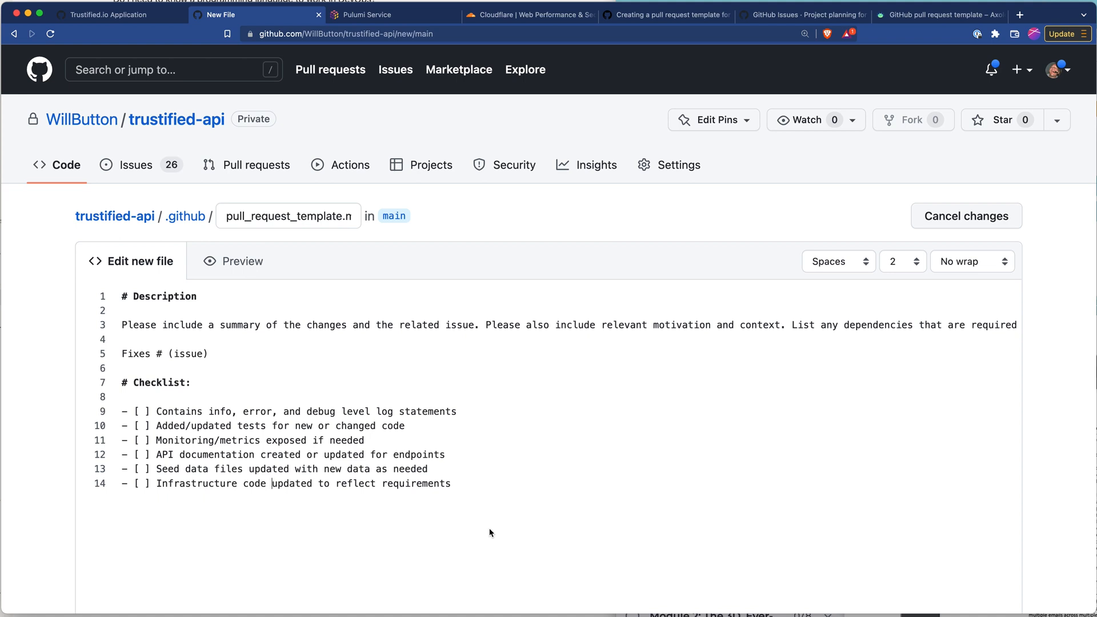
Commit pull_request_template.md to main, verify it in .github, and return to the repository home
scroll("down", 3)
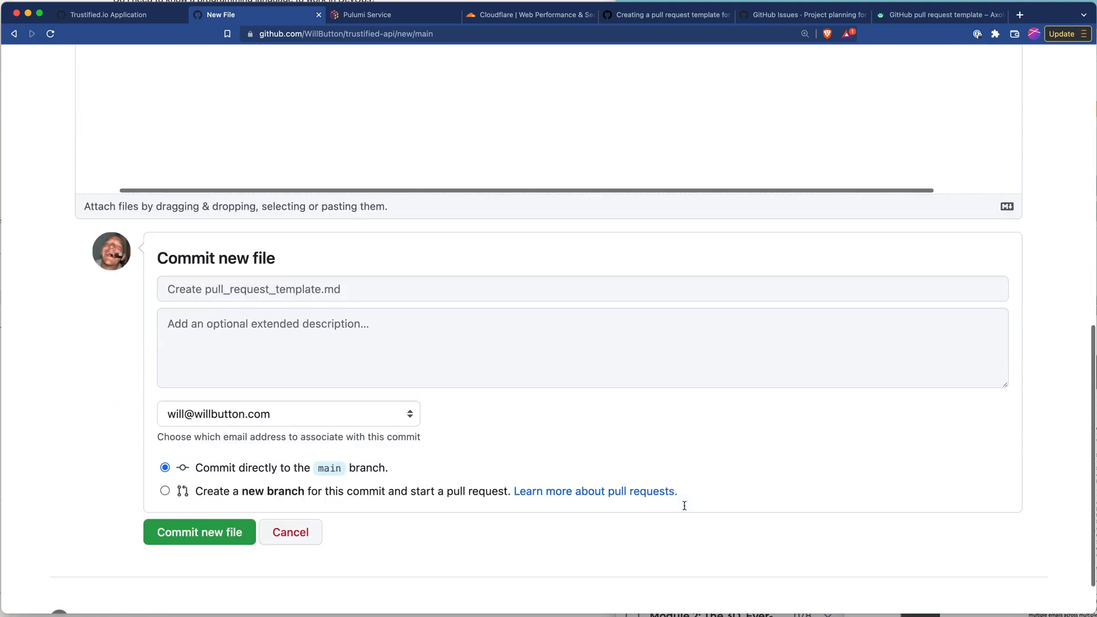
scroll("down", 3)
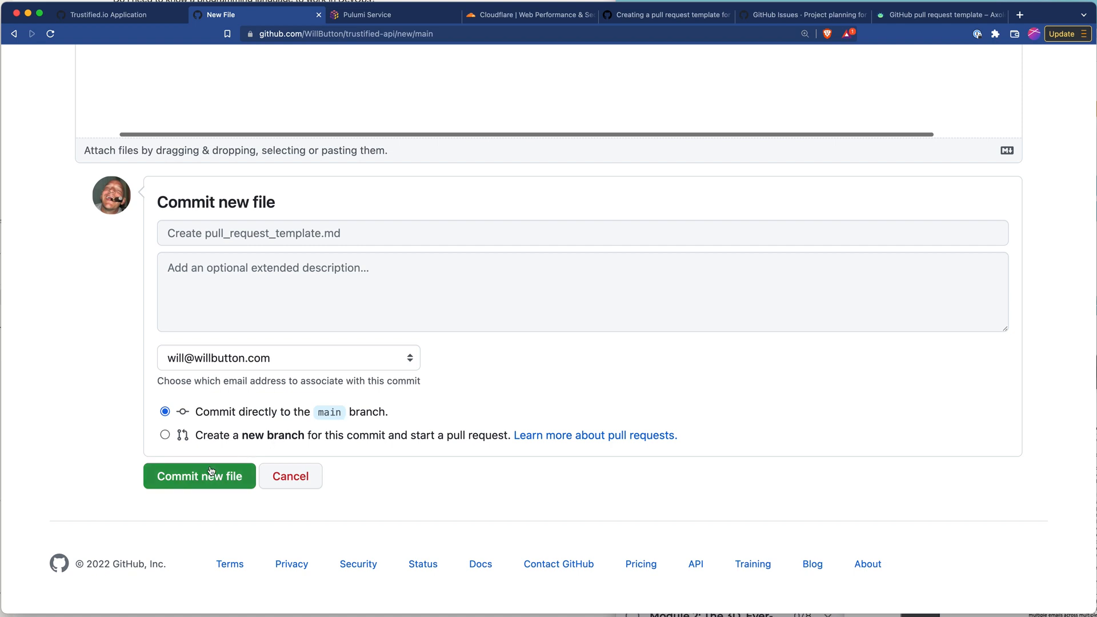
mouse_move(181, 485)
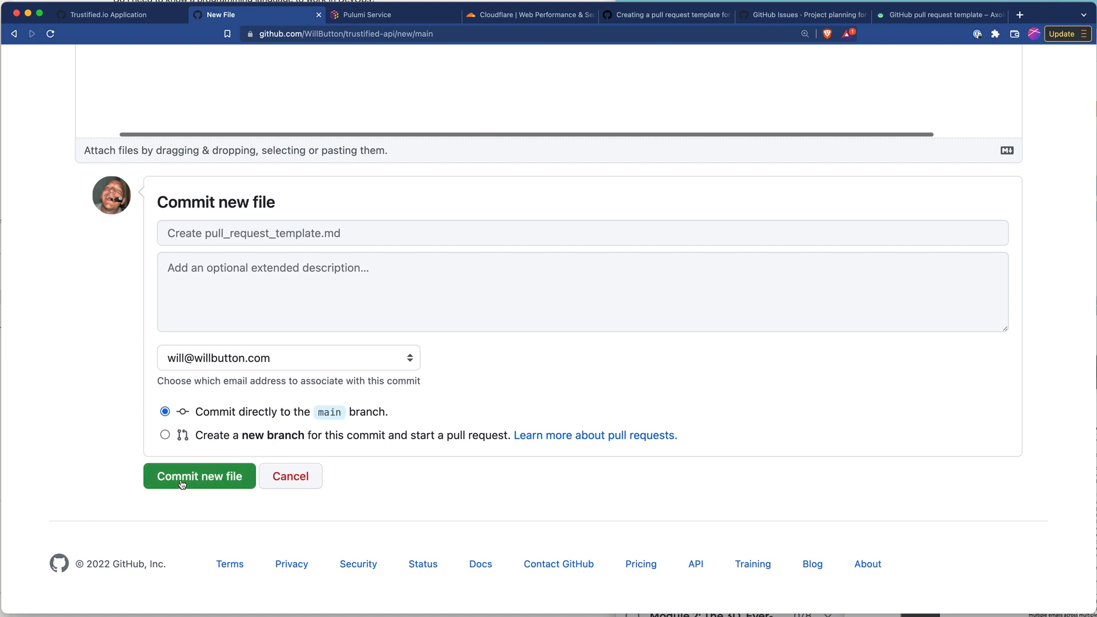
left_click(199, 477)
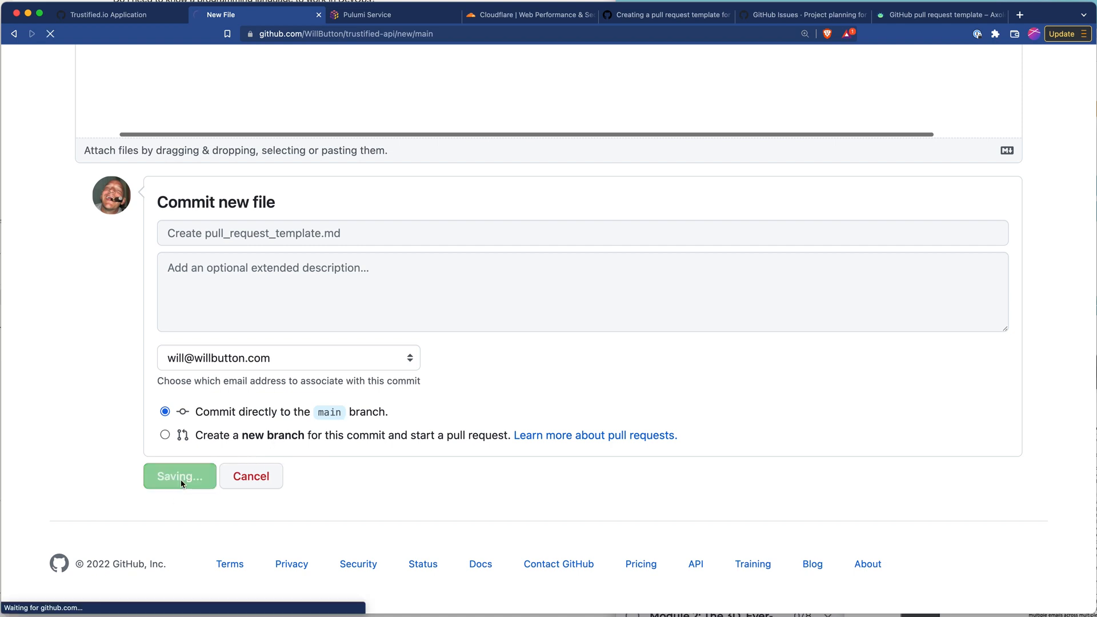
left_click(179, 476)
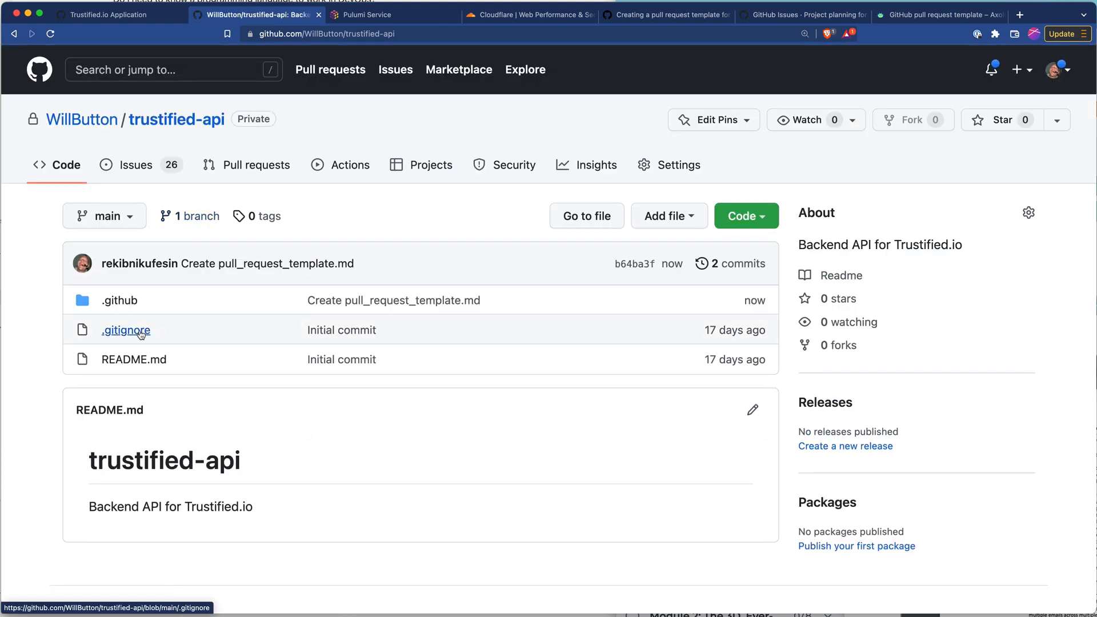
mouse_move(119, 301)
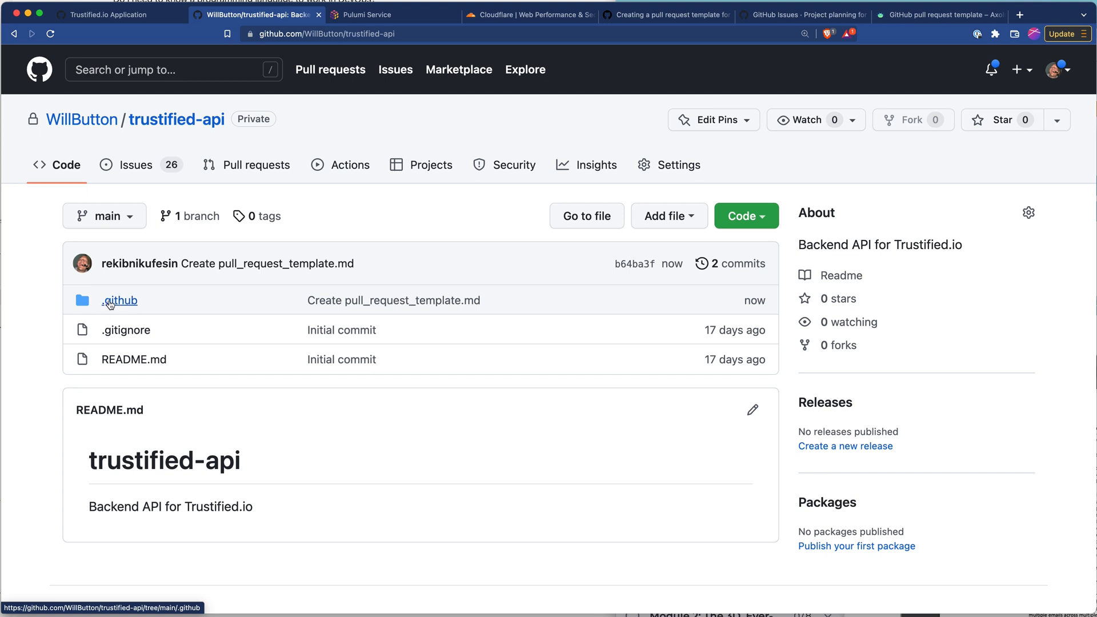
left_click(119, 300)
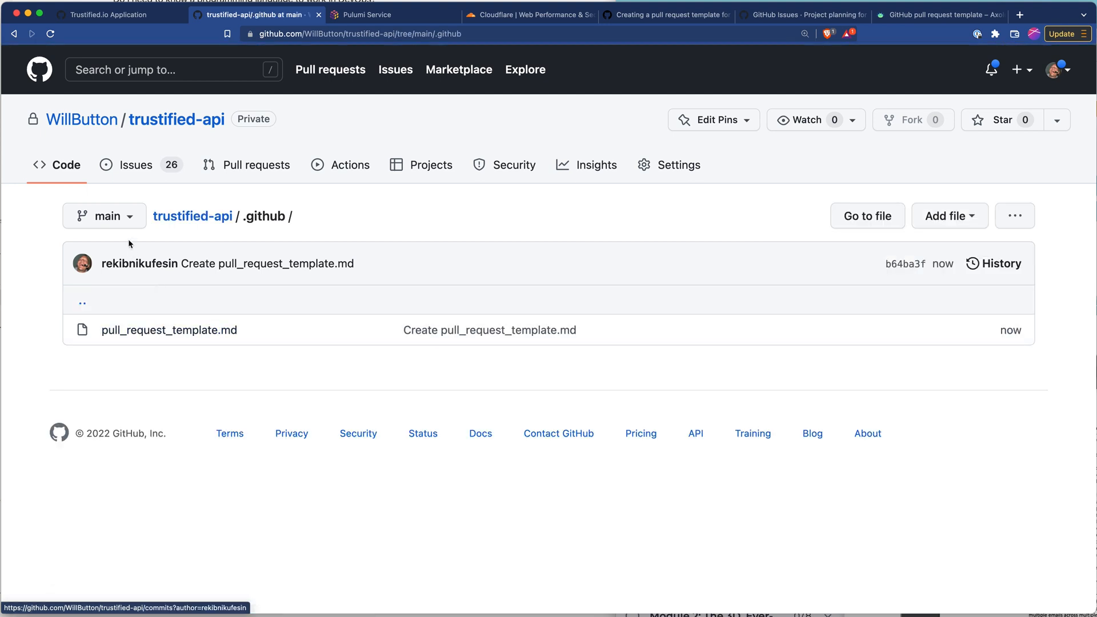
left_click(192, 216)
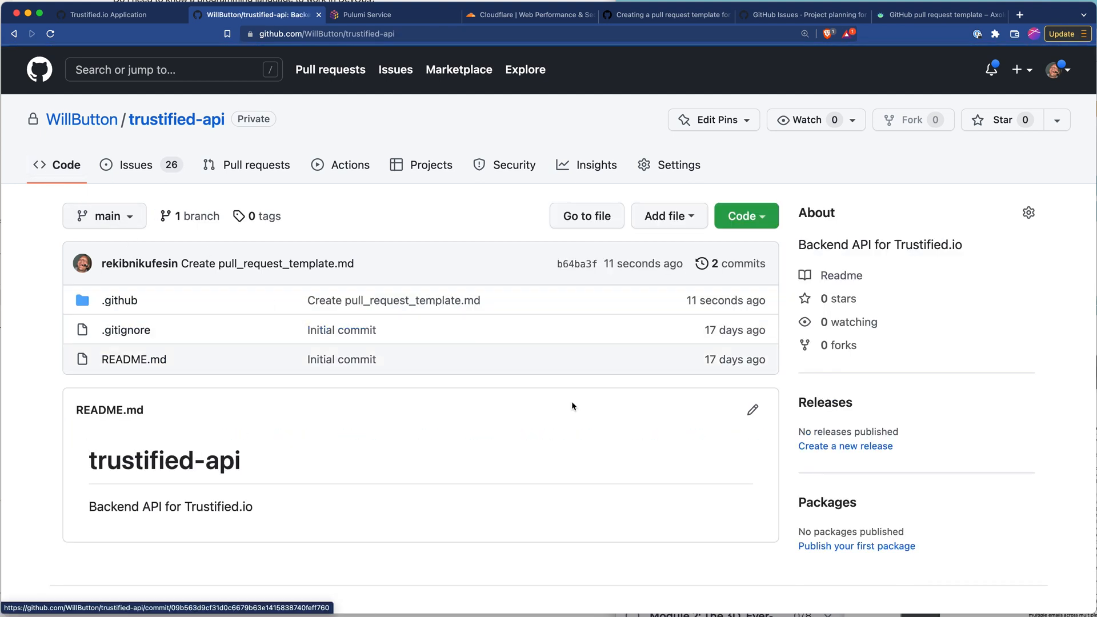
mouse_move(753, 410)
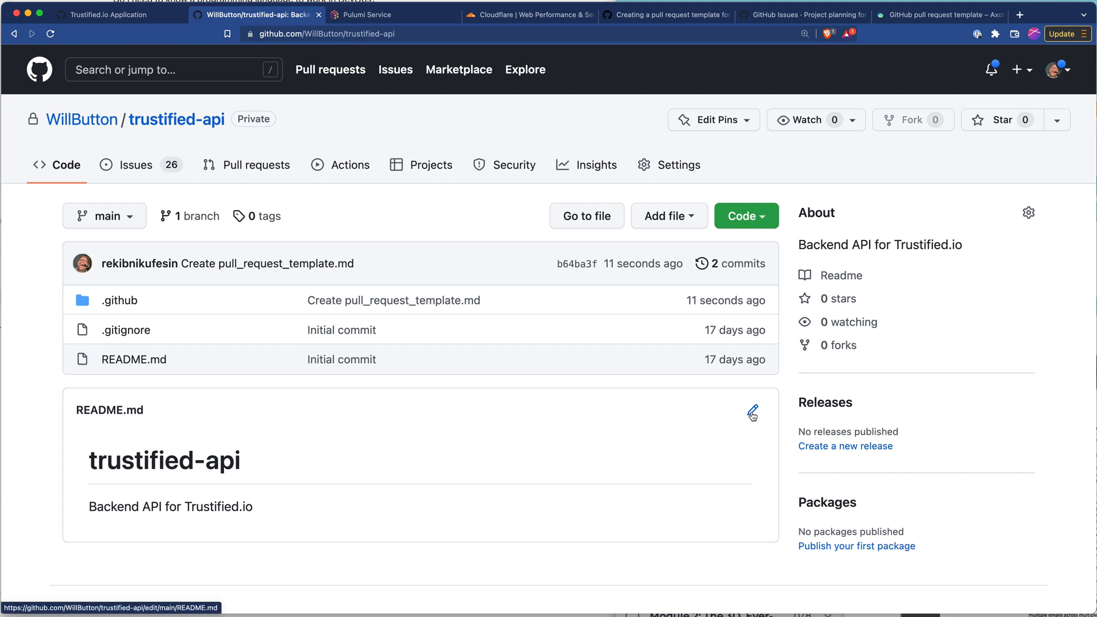
Add 'blah blah blah' to the README and propose it on a new branch
left_click(753, 412)
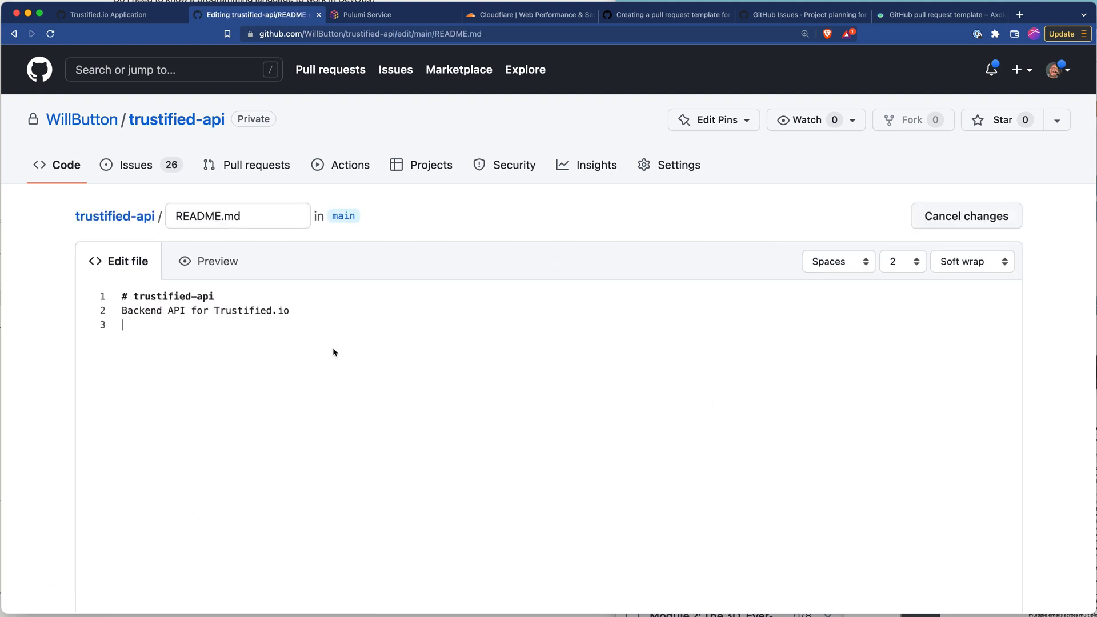
type("blah")
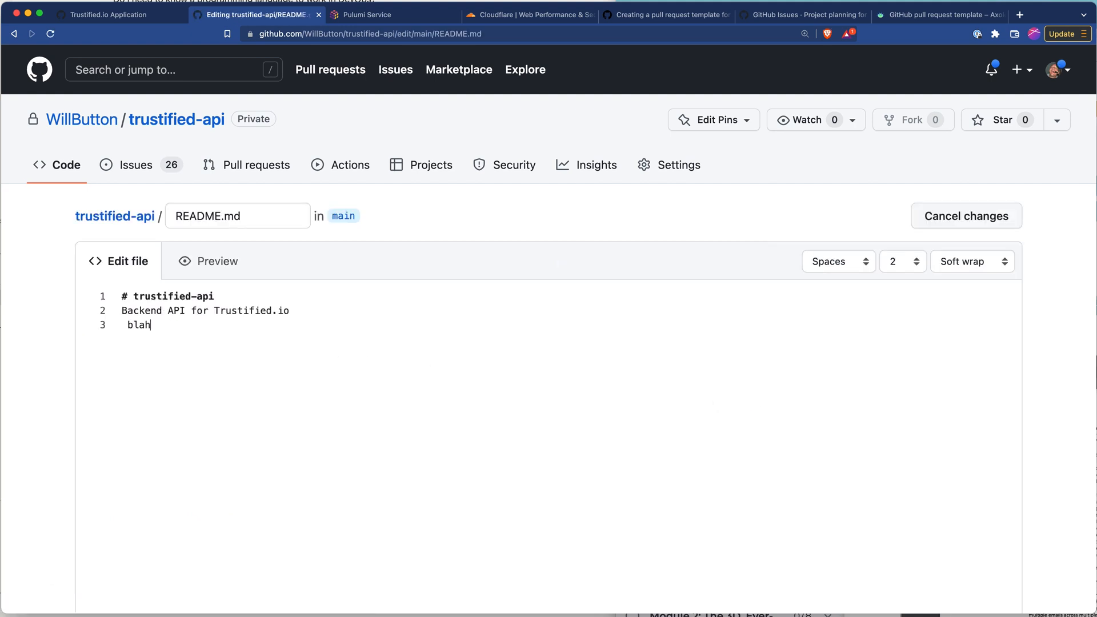
type("blah blah")
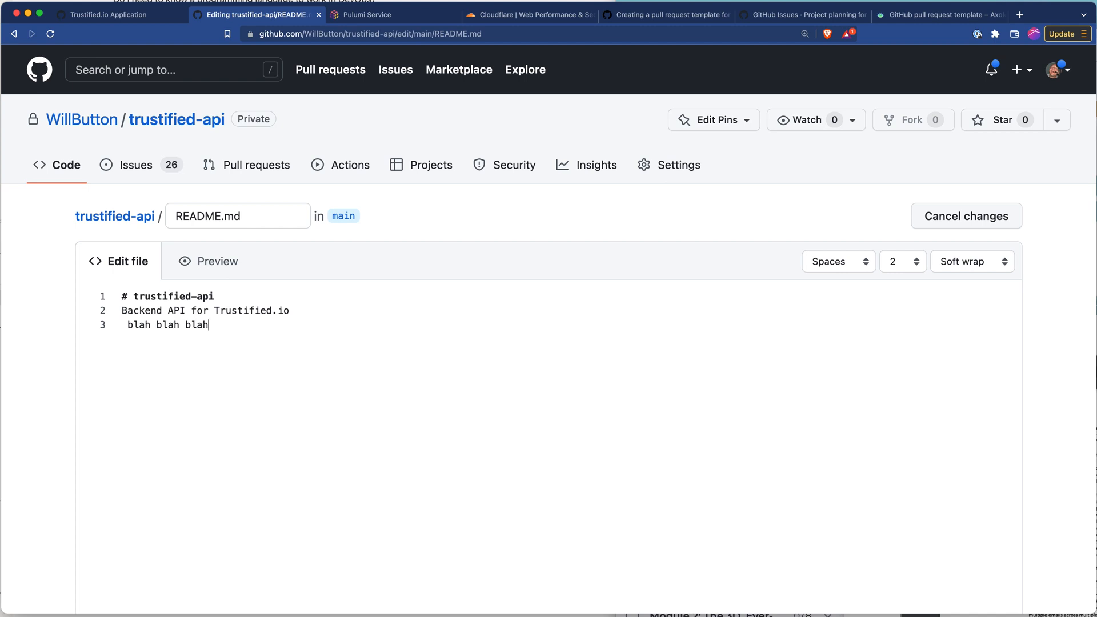
scroll("down", 3)
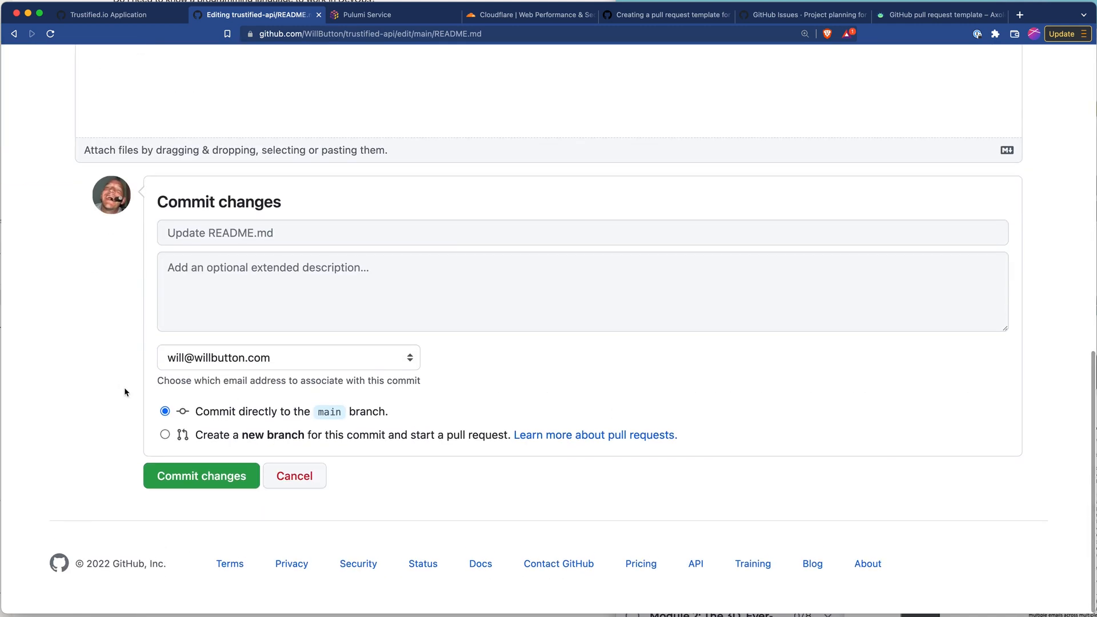
left_click(165, 435)
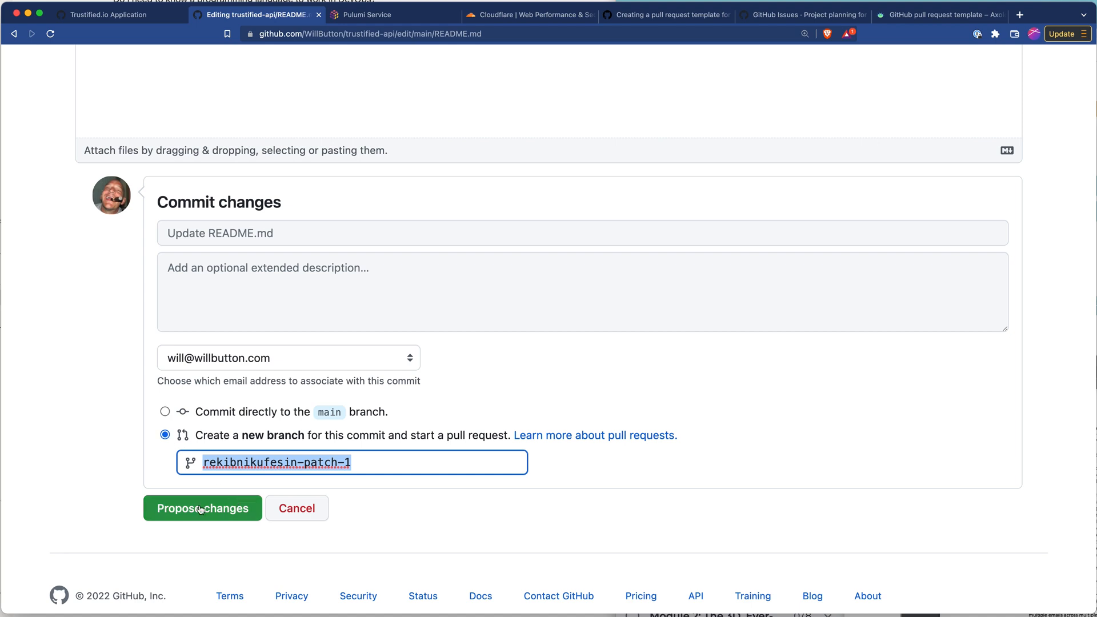
left_click(203, 508)
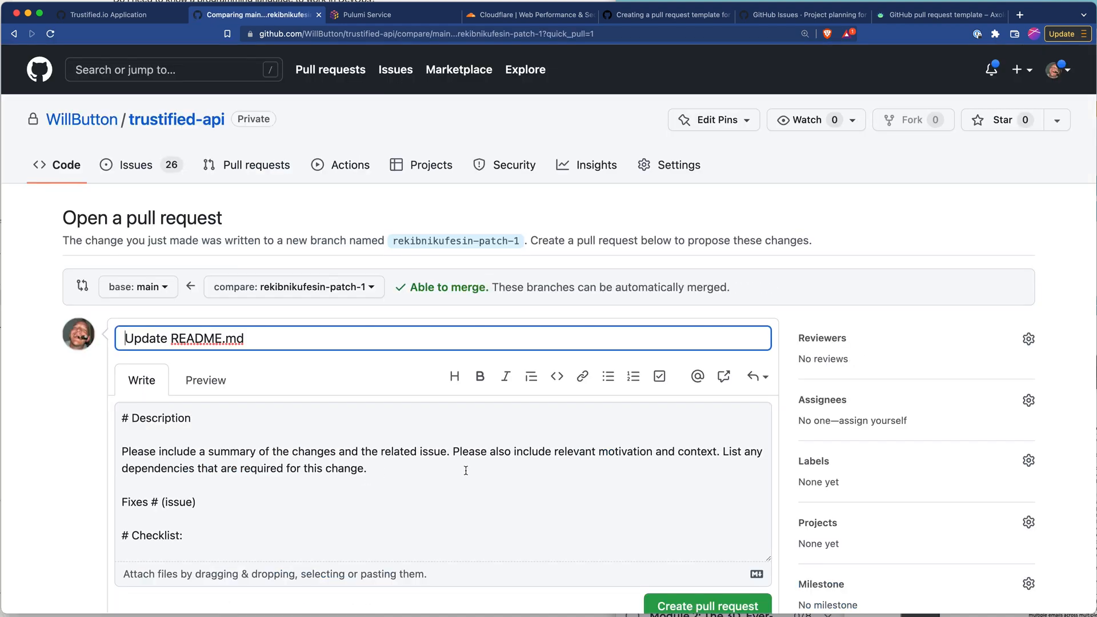
Scroll the pull request draft to review its Description and six-item checklist template
scroll("down", 3)
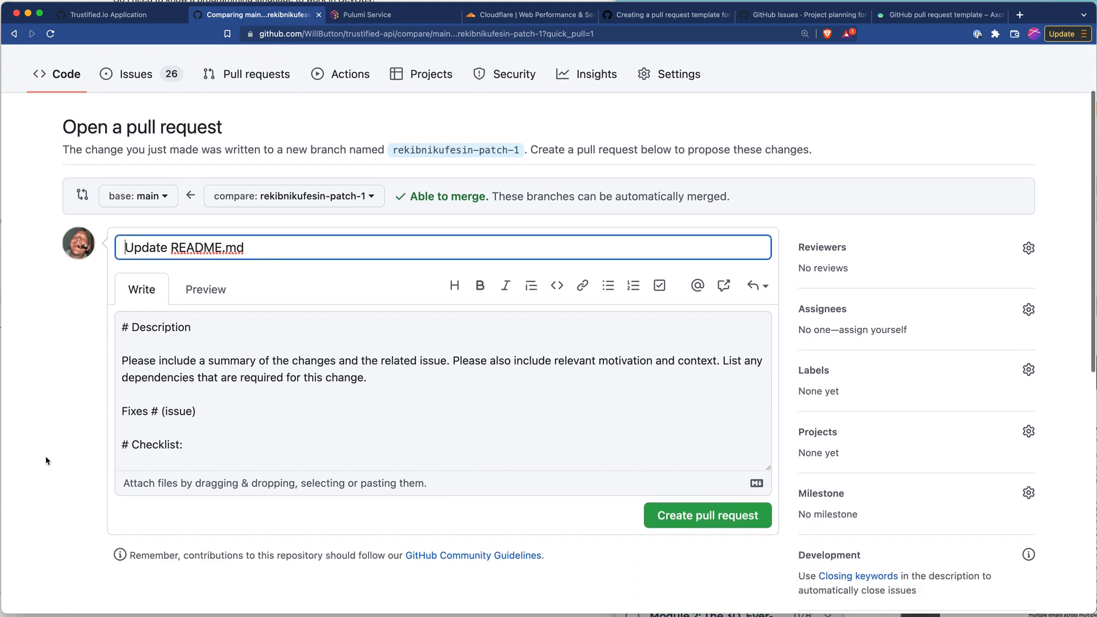
scroll("down", 3)
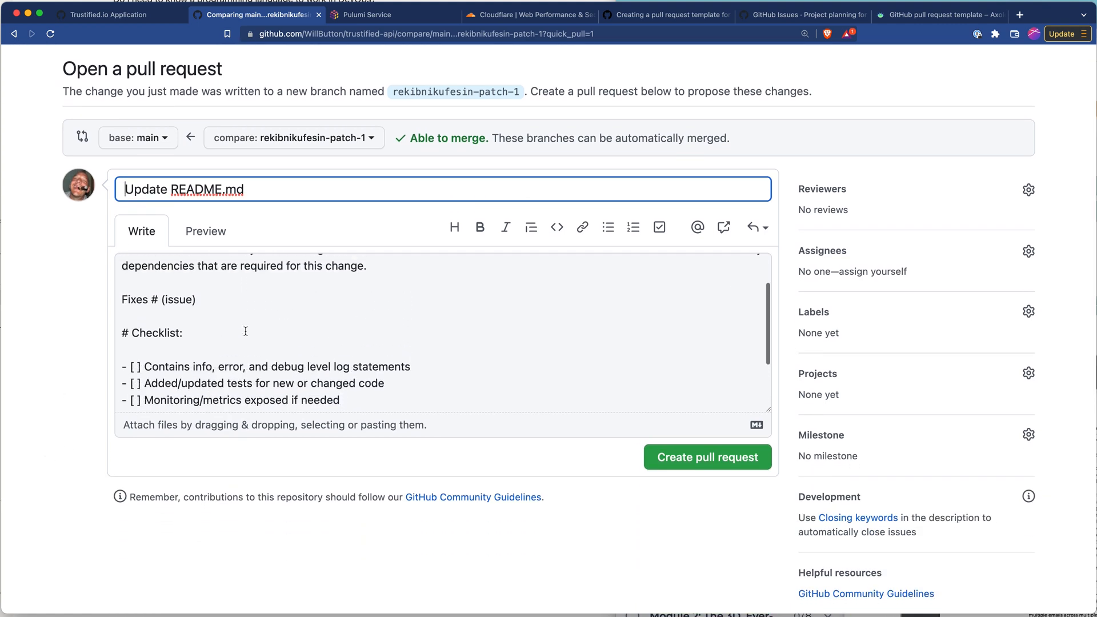
scroll("up", 3)
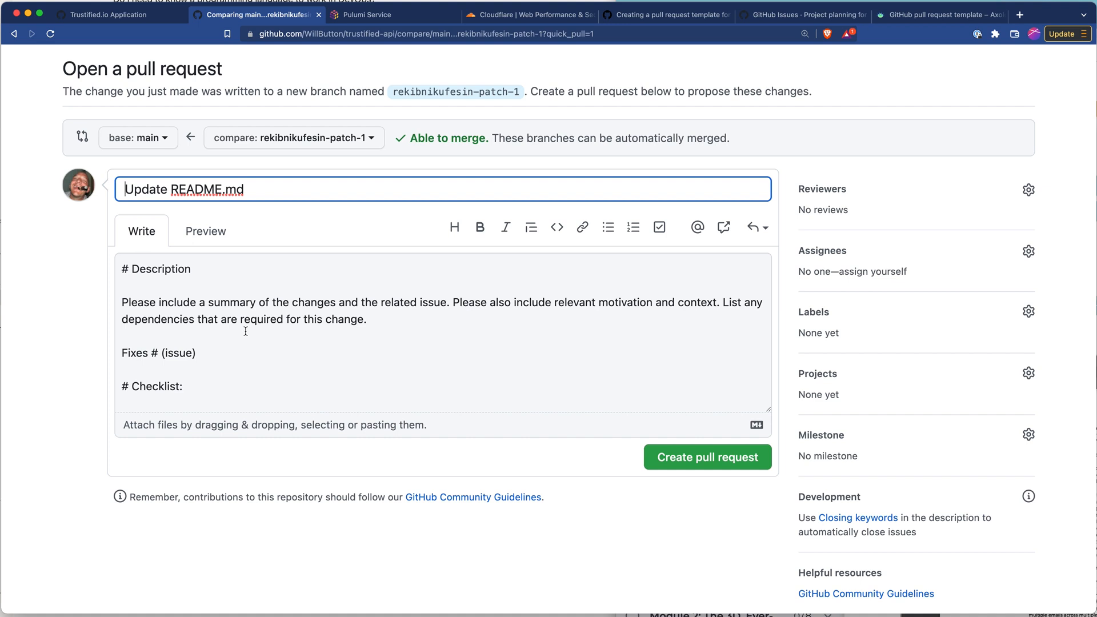
scroll("down", 3)
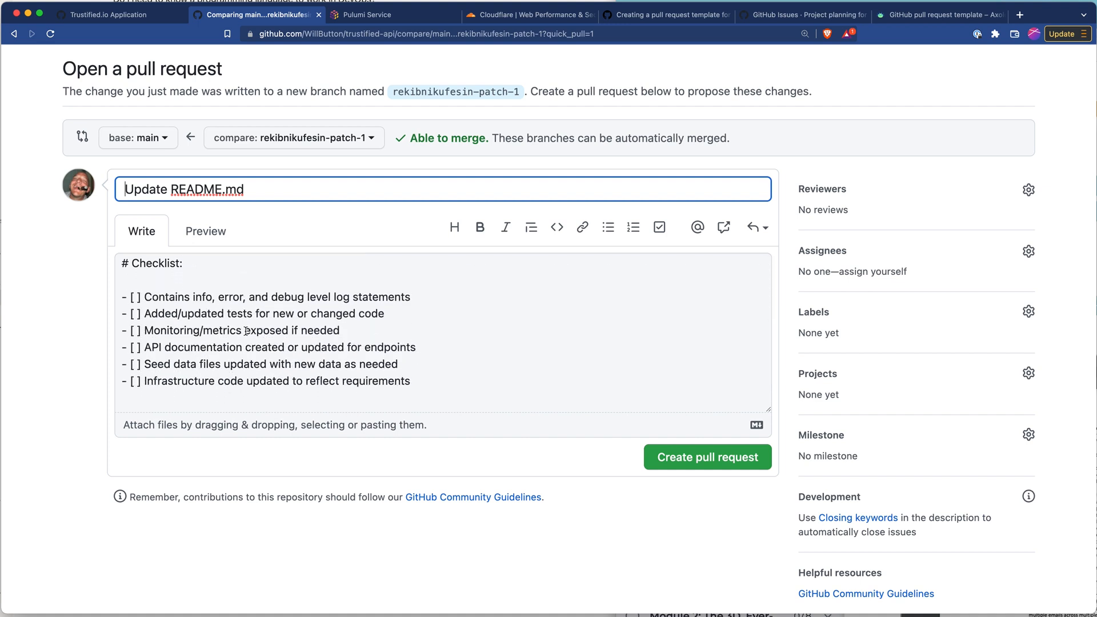
mouse_move(782, 365)
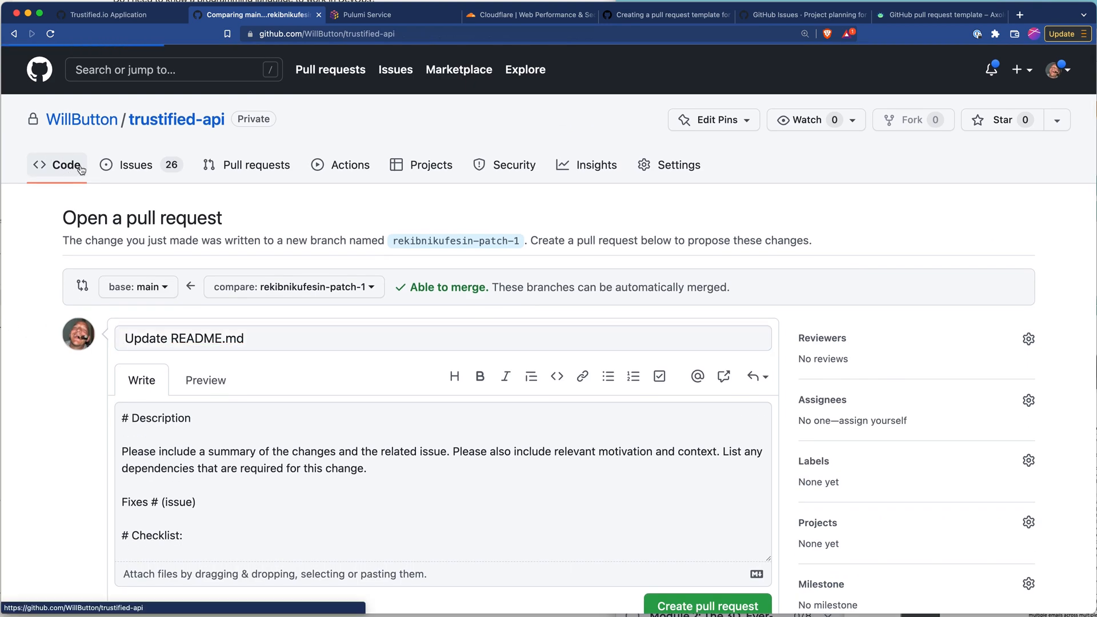
On the project board, move #5 to Ready to Deploy, #6 to In Progress, and open #6
left_click(65, 165)
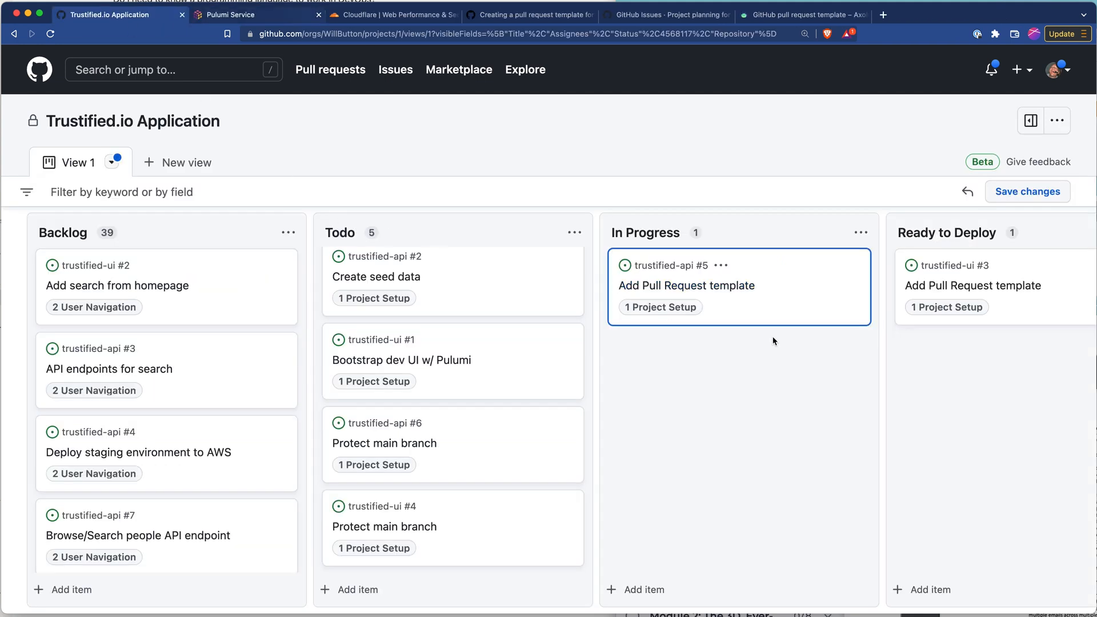
mouse_move(686, 286)
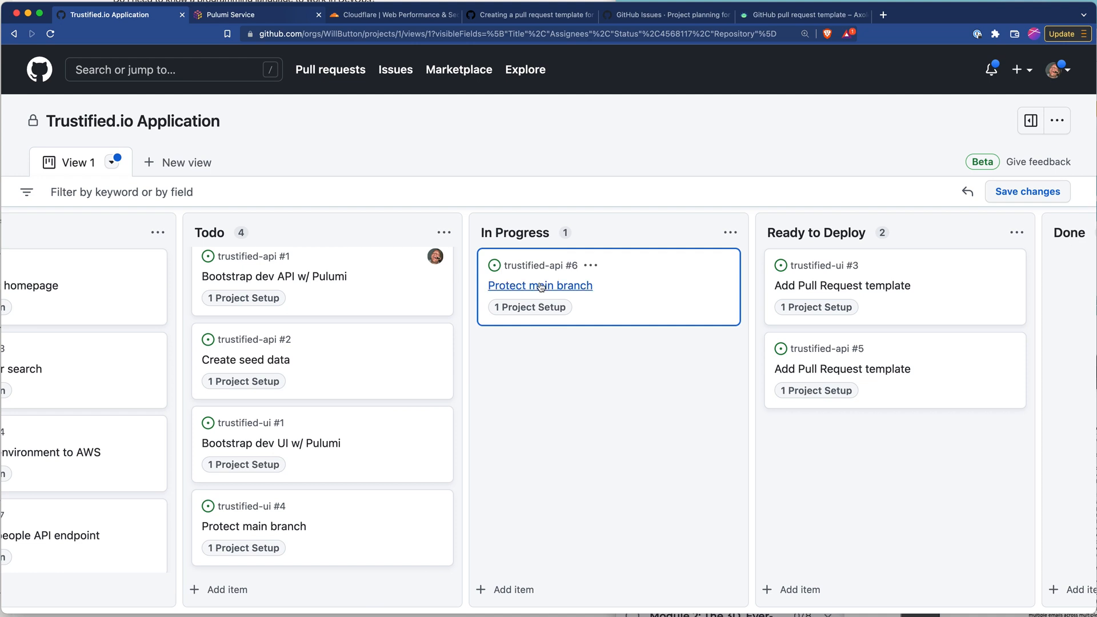
left_click(540, 286)
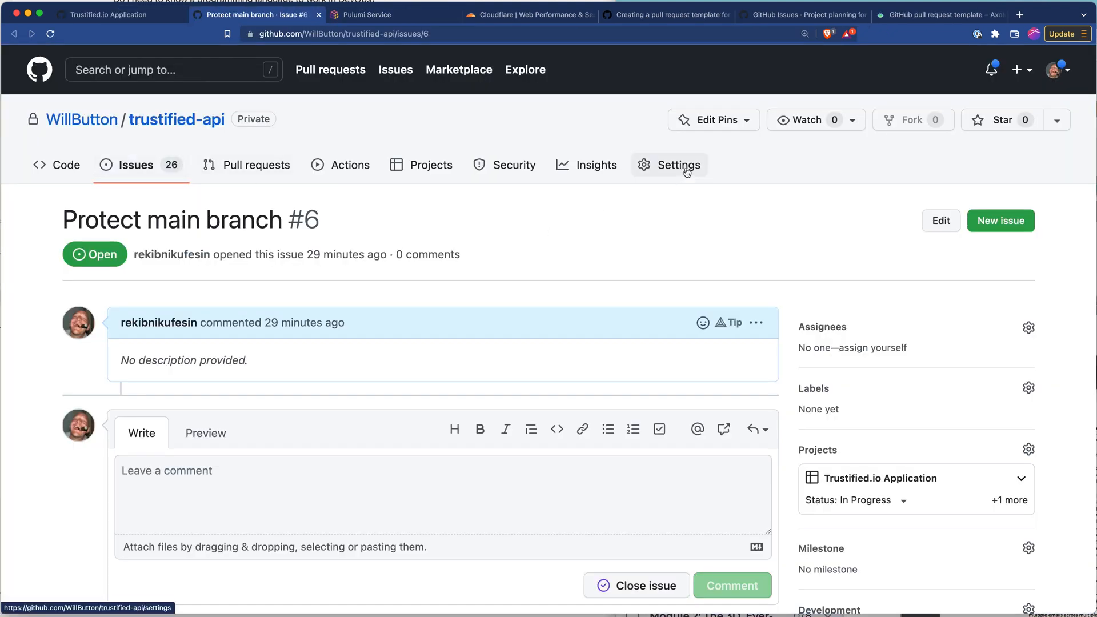
Go to trustified-api Settings > Branches and start a new branch protection rule
left_click(676, 165)
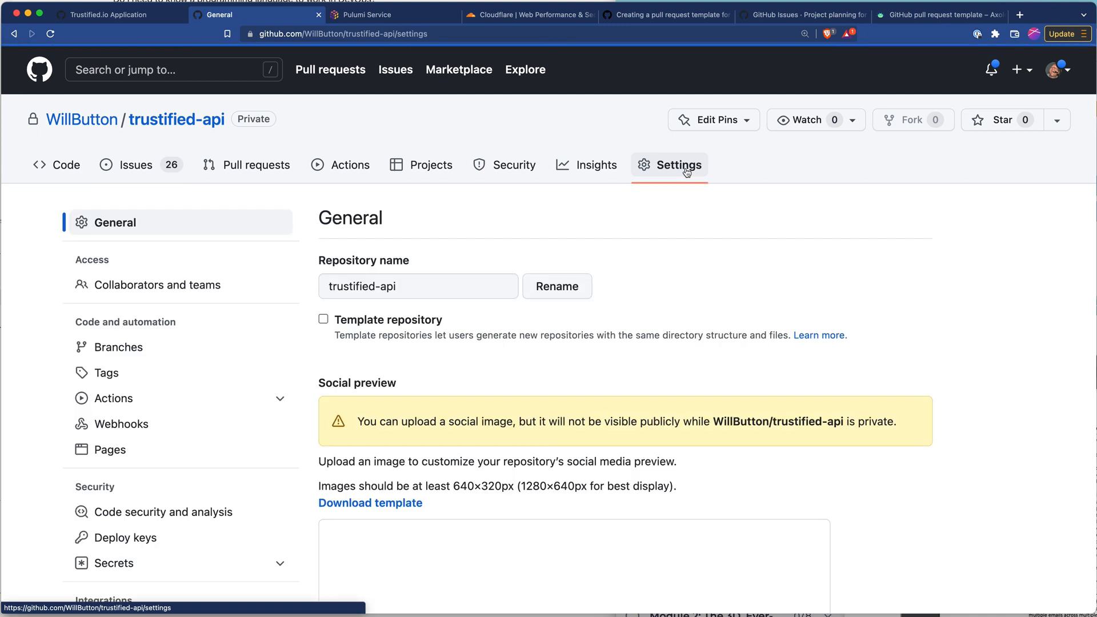
left_click(119, 347)
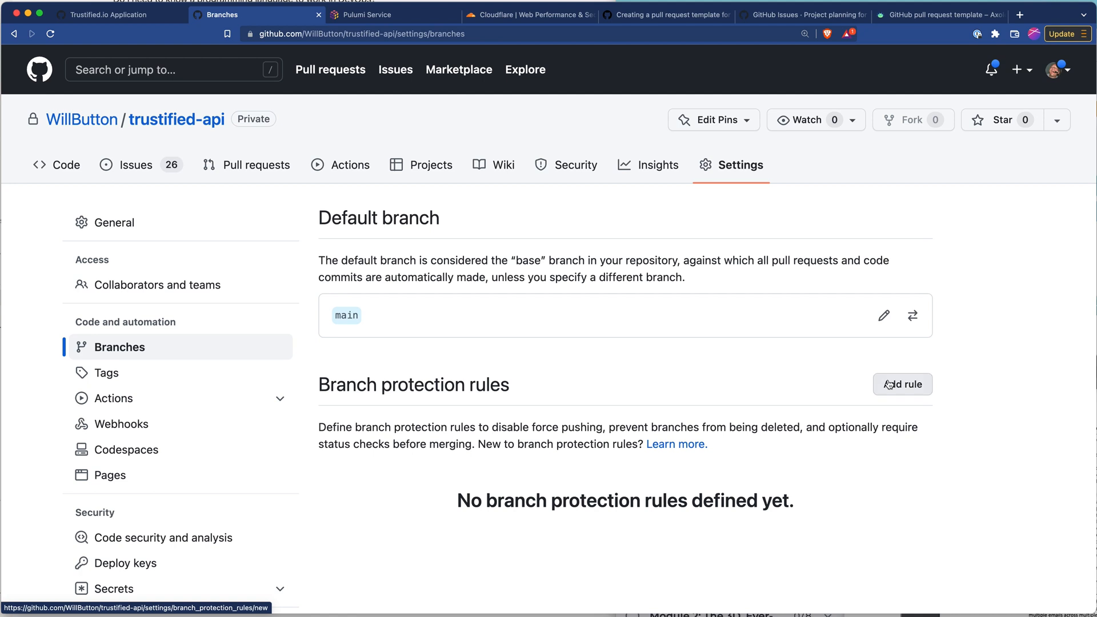
left_click(902, 384)
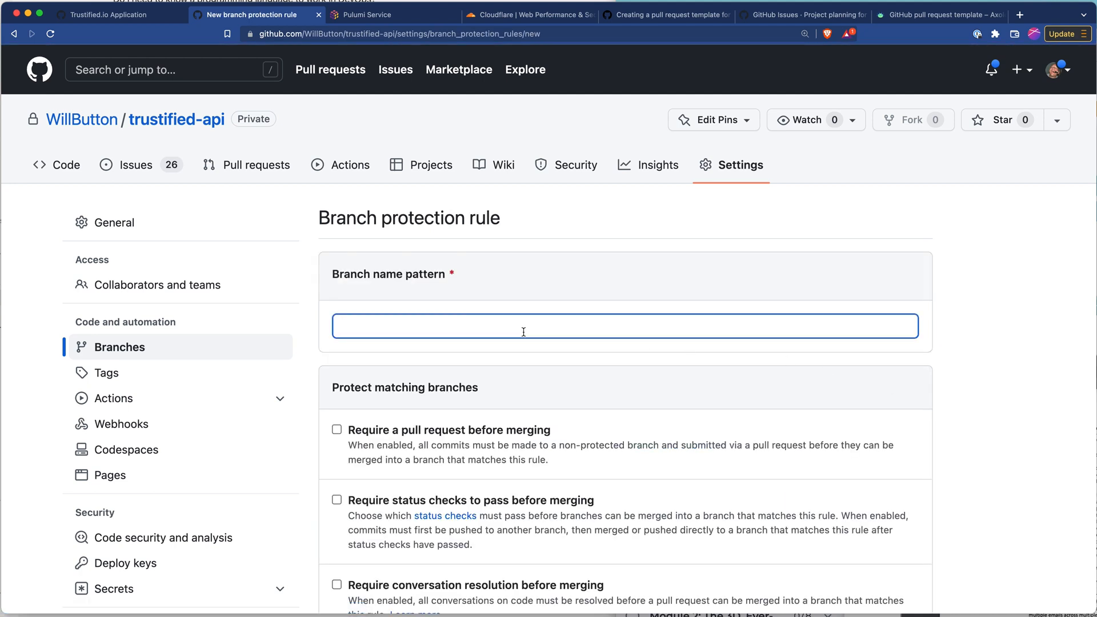
Create a 'main' protection rule requiring pull requests, one approval and passing status checks
type("main")
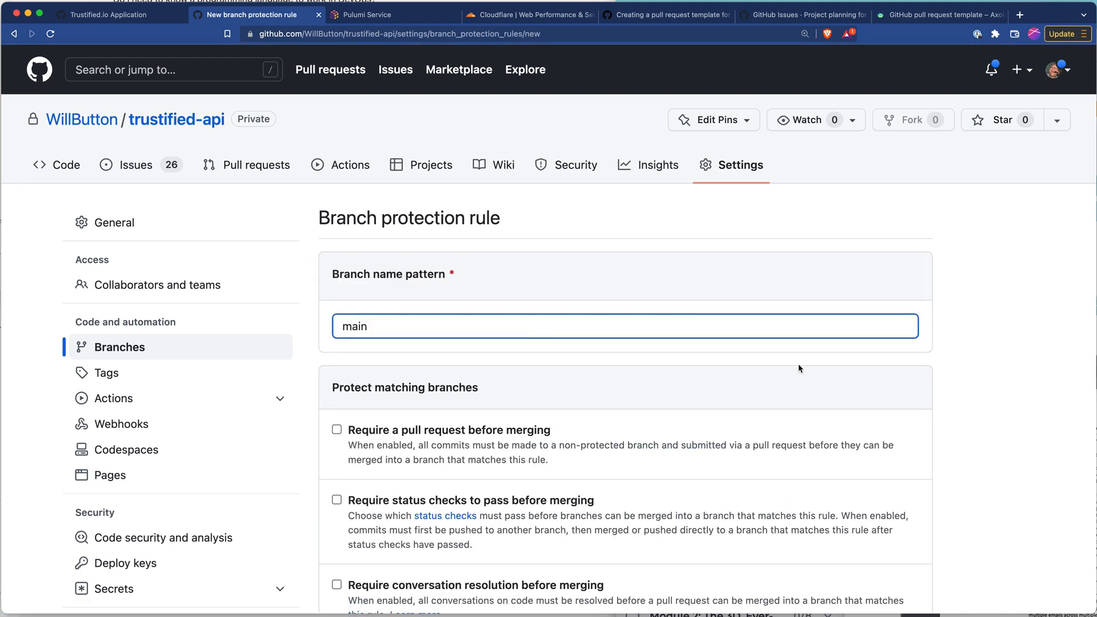
scroll("down", 3)
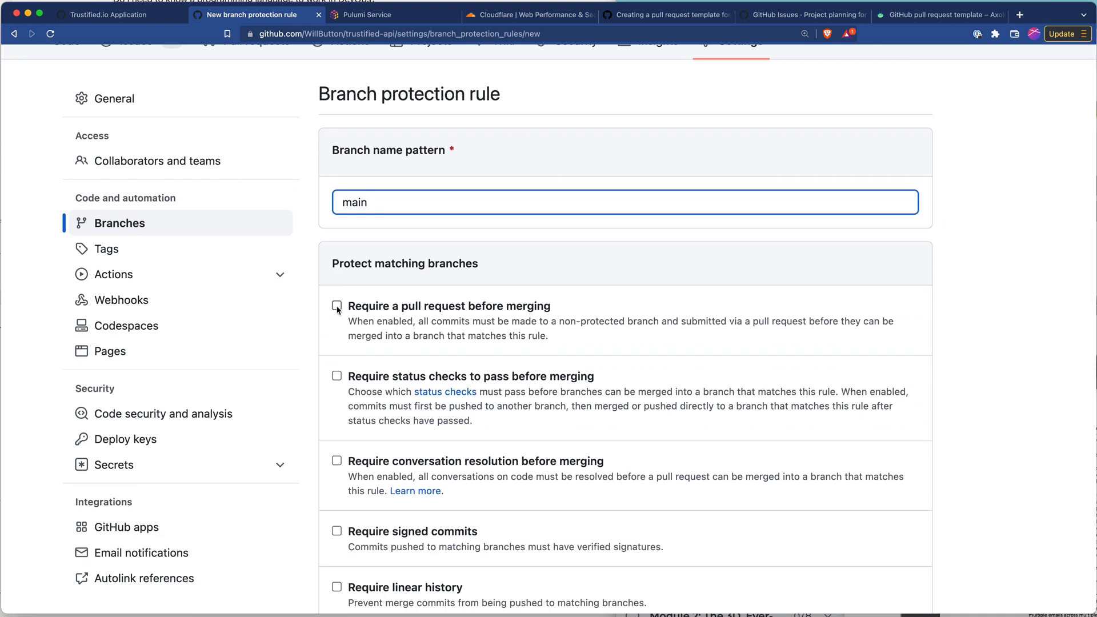
left_click(336, 306)
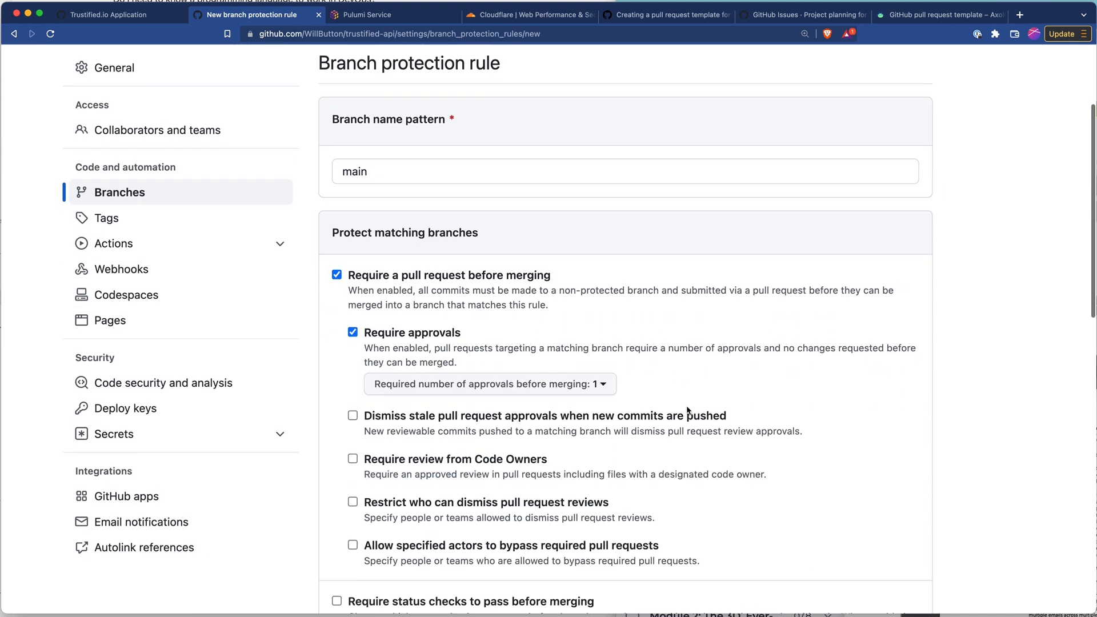
scroll("down", 3)
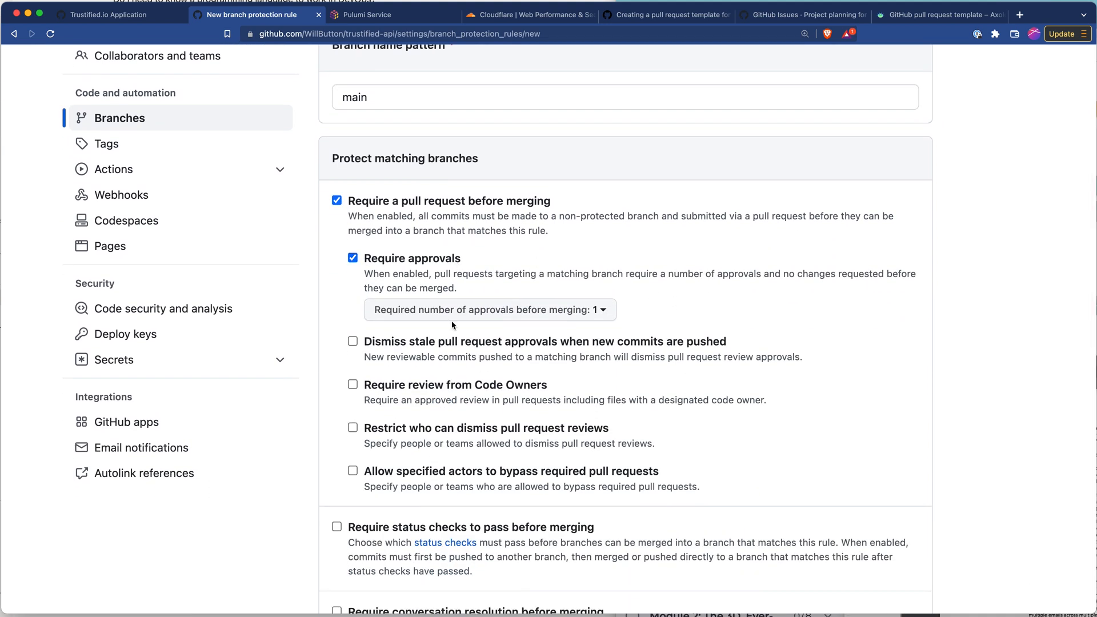
scroll("down", 3)
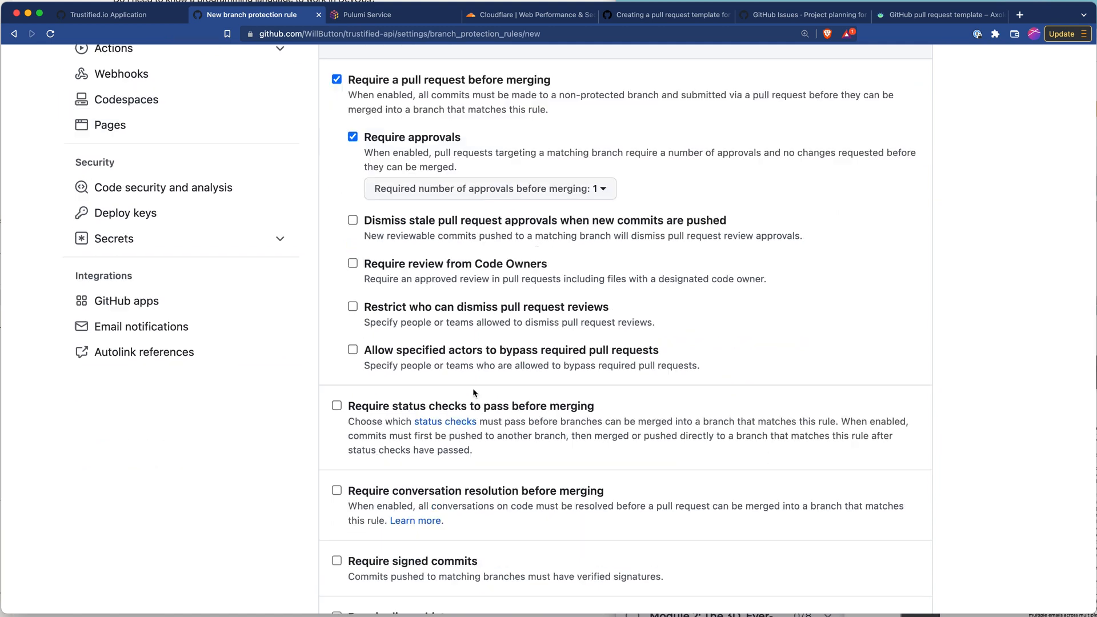
left_click(337, 406)
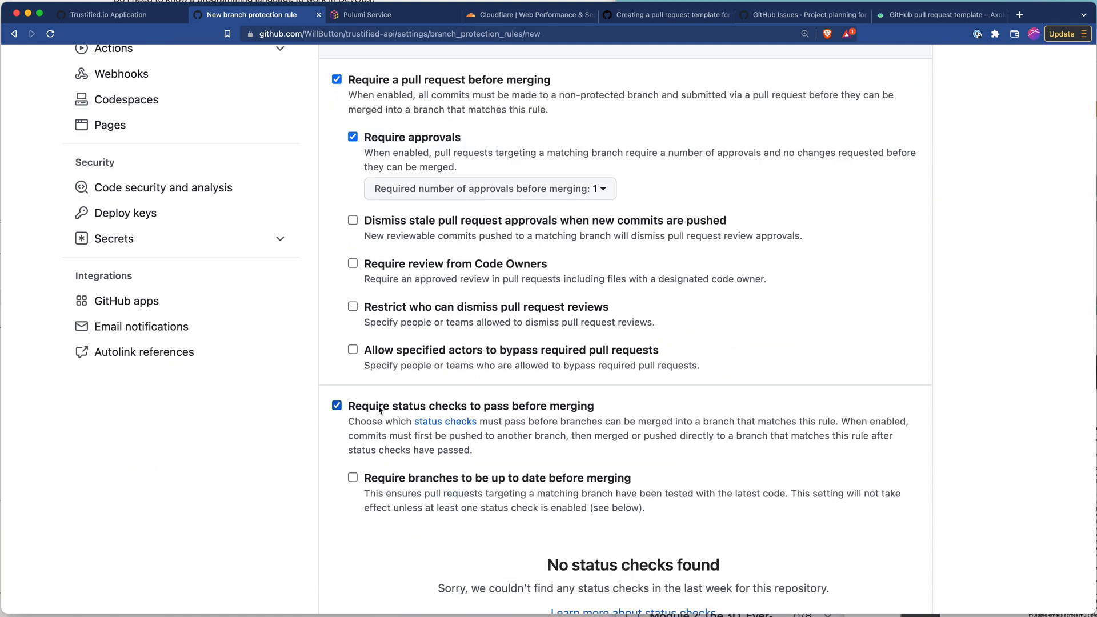
scroll("down", 3)
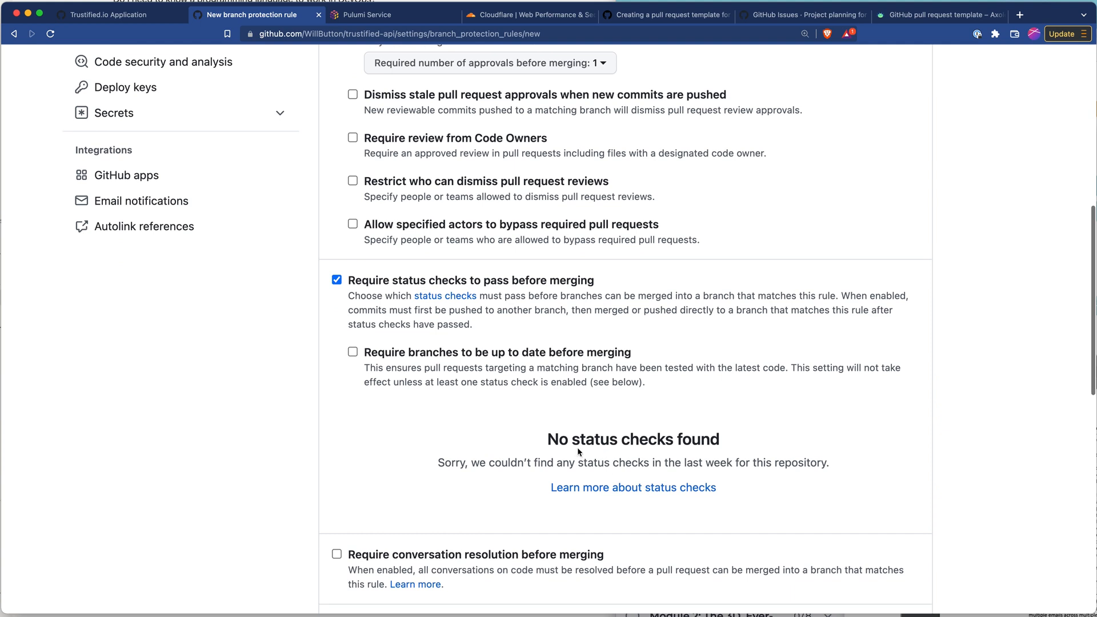
mouse_move(394, 378)
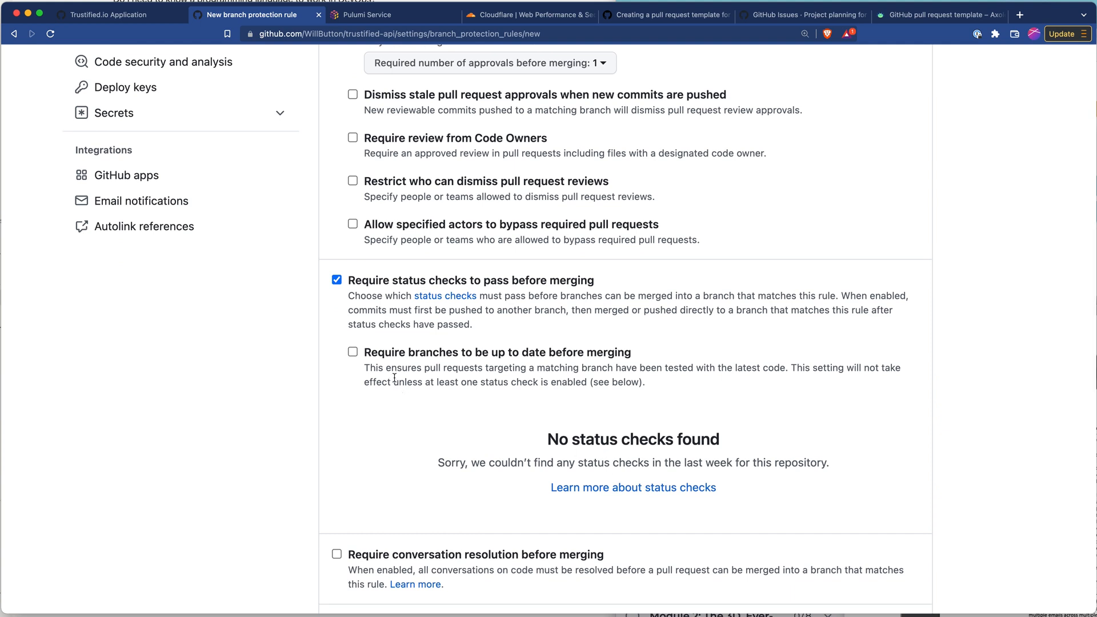
scroll("down", 3)
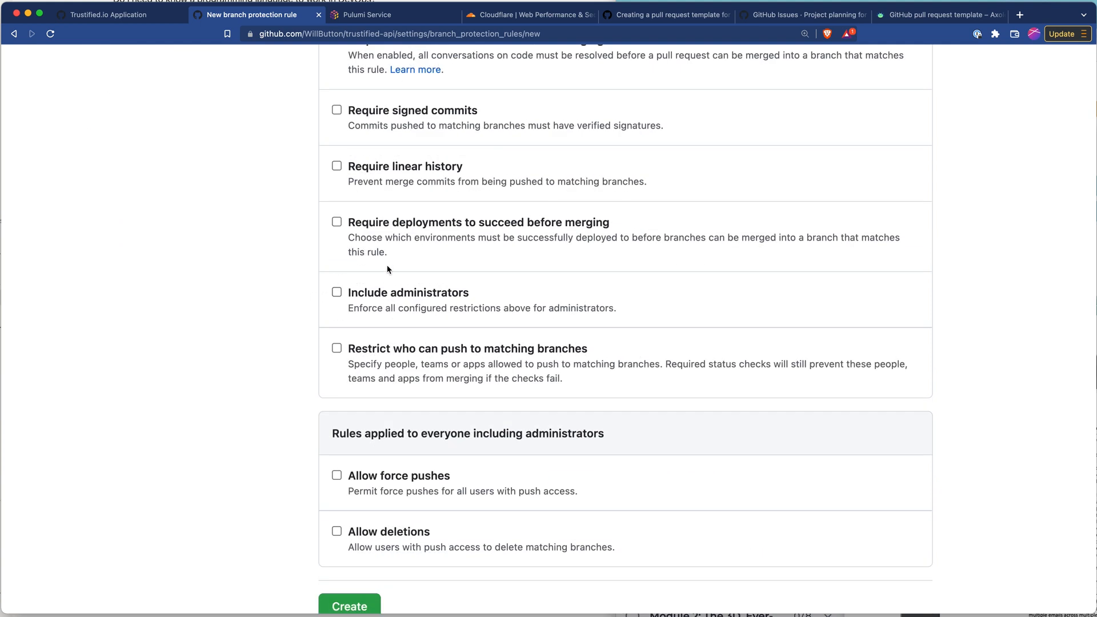
mouse_move(501, 303)
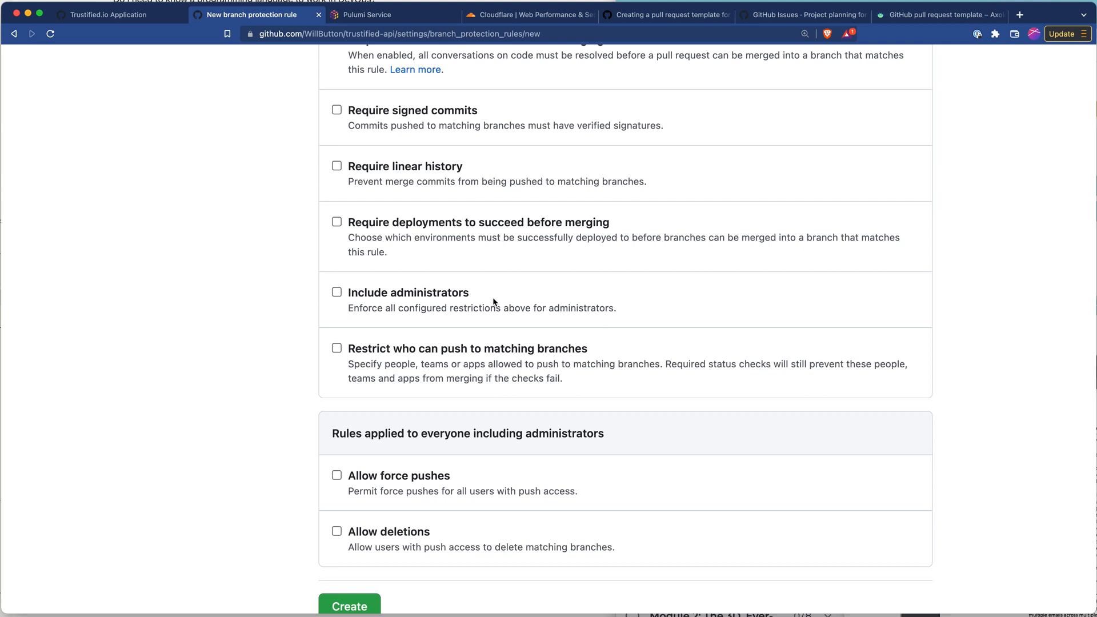
scroll("down", 3)
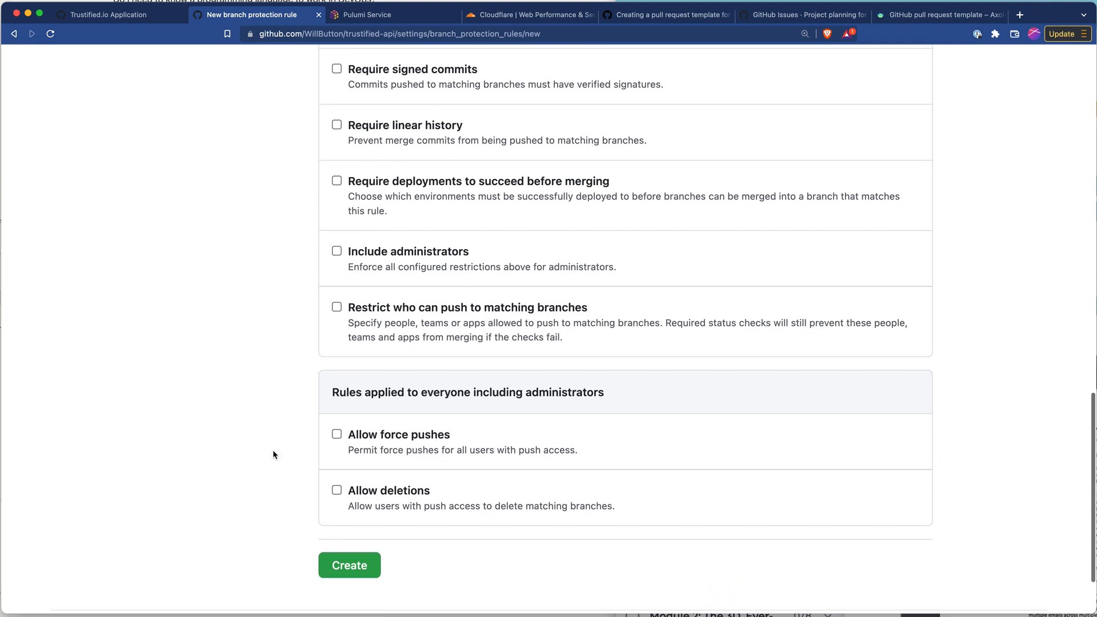
scroll("down", 3)
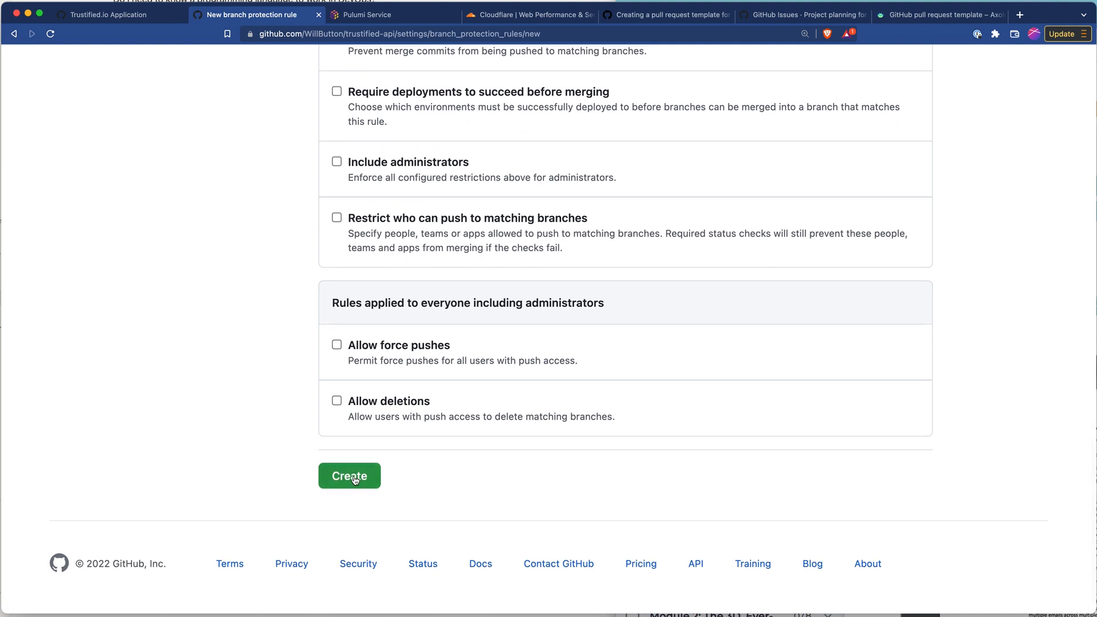
left_click(349, 476)
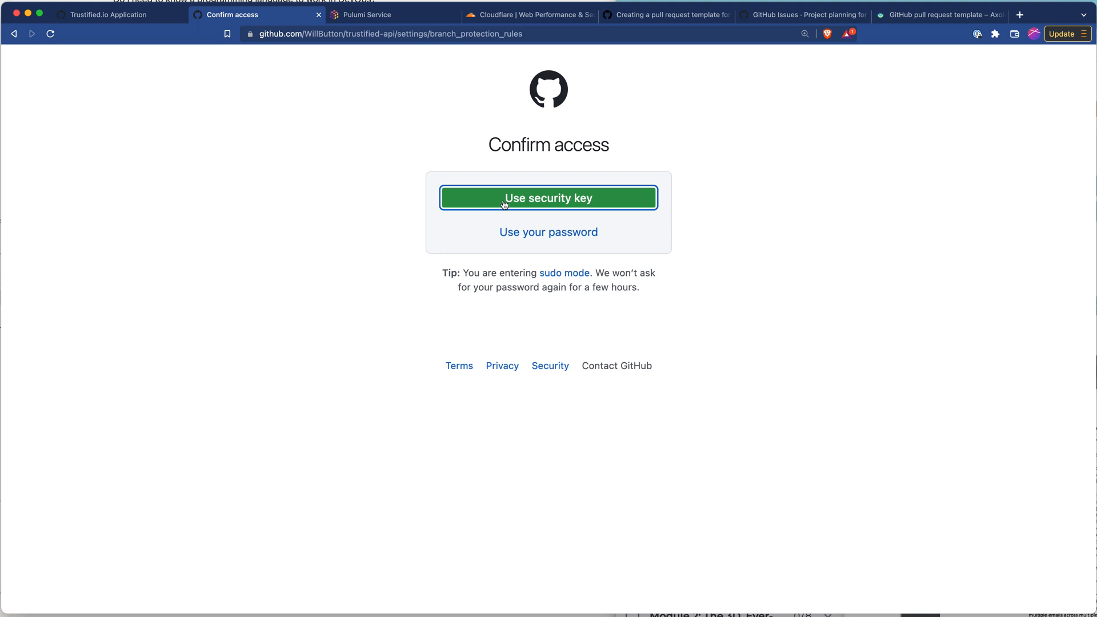
Verify identity with a security key to save the trustified-api main rule, then return to the board
left_click(548, 197)
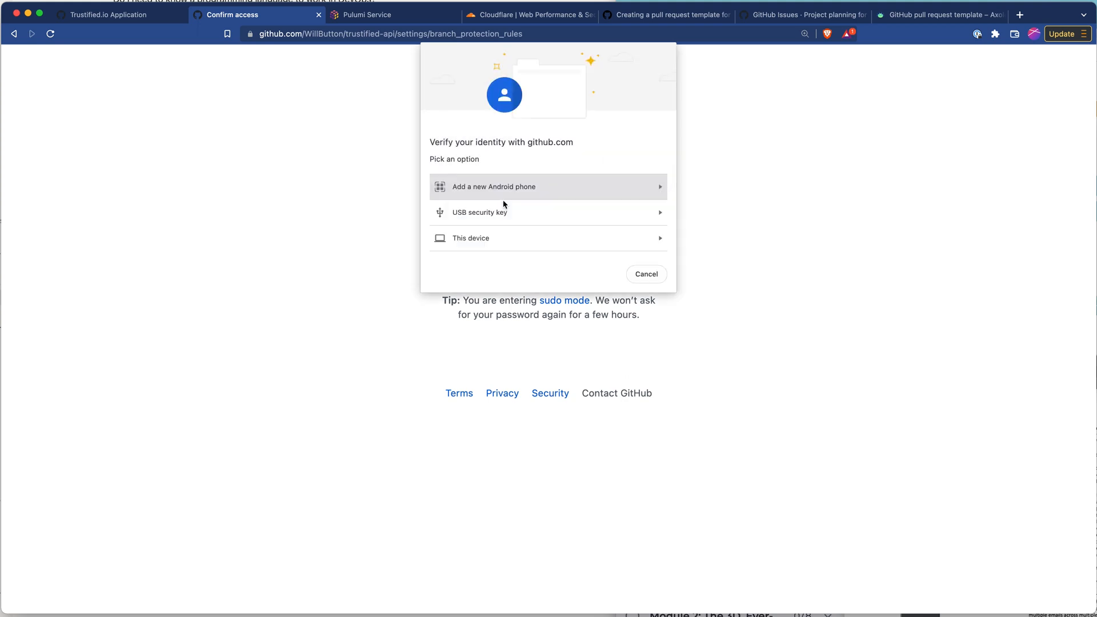
left_click(471, 238)
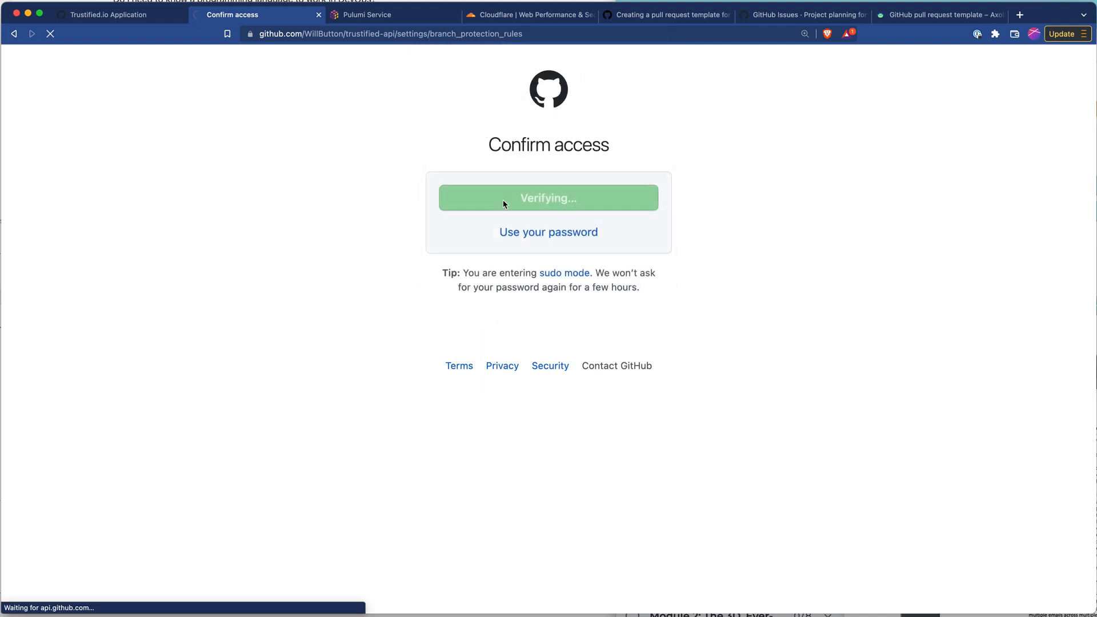
left_click(548, 198)
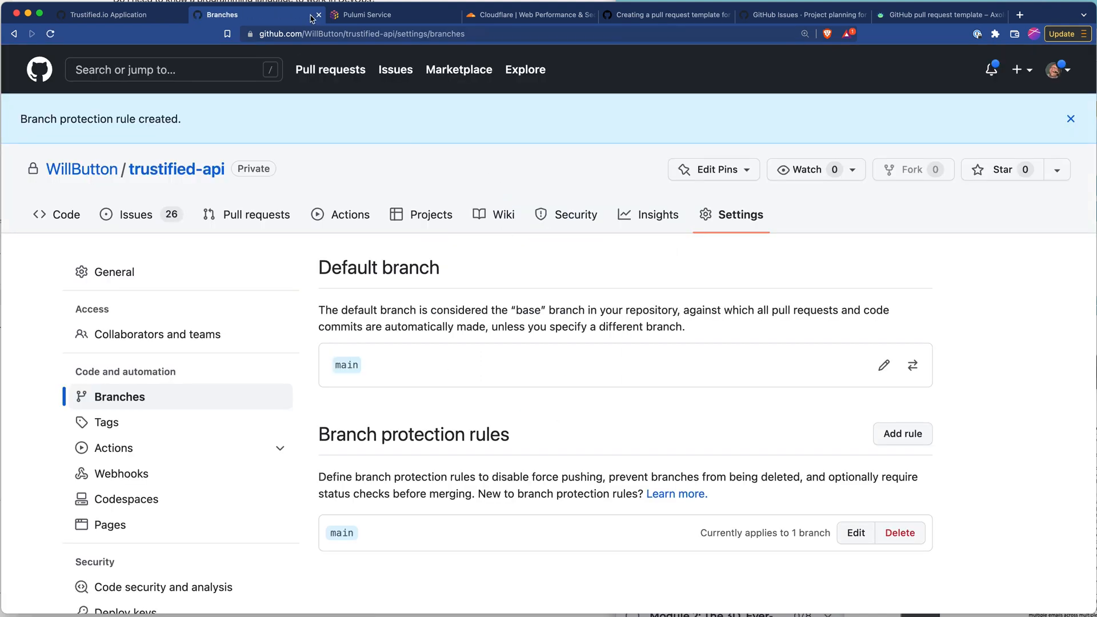
left_click(105, 15)
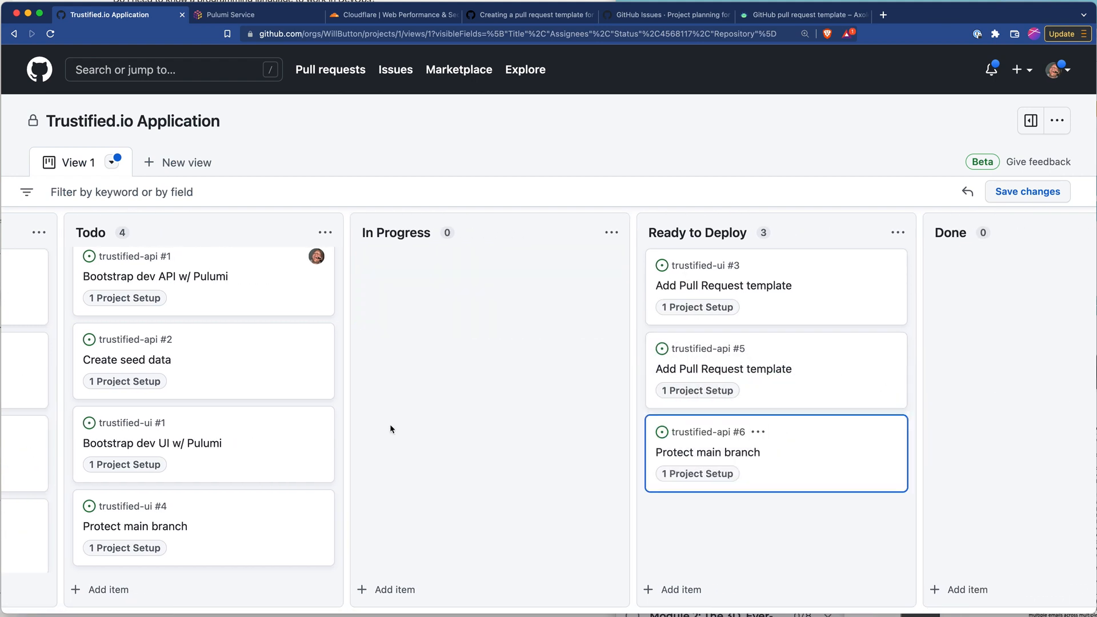
mouse_move(217, 375)
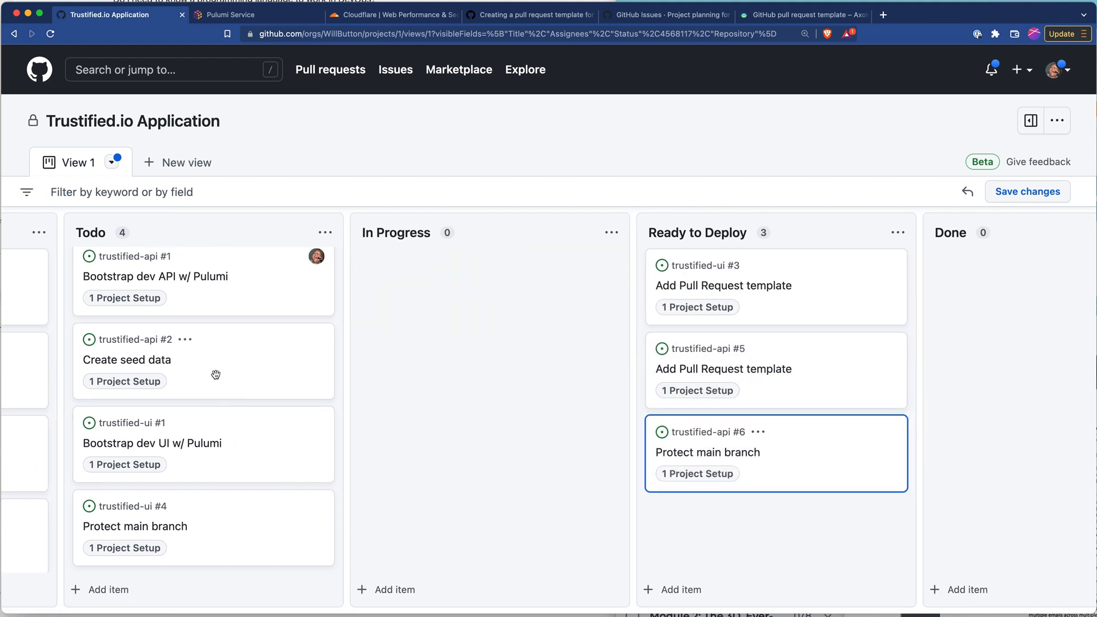